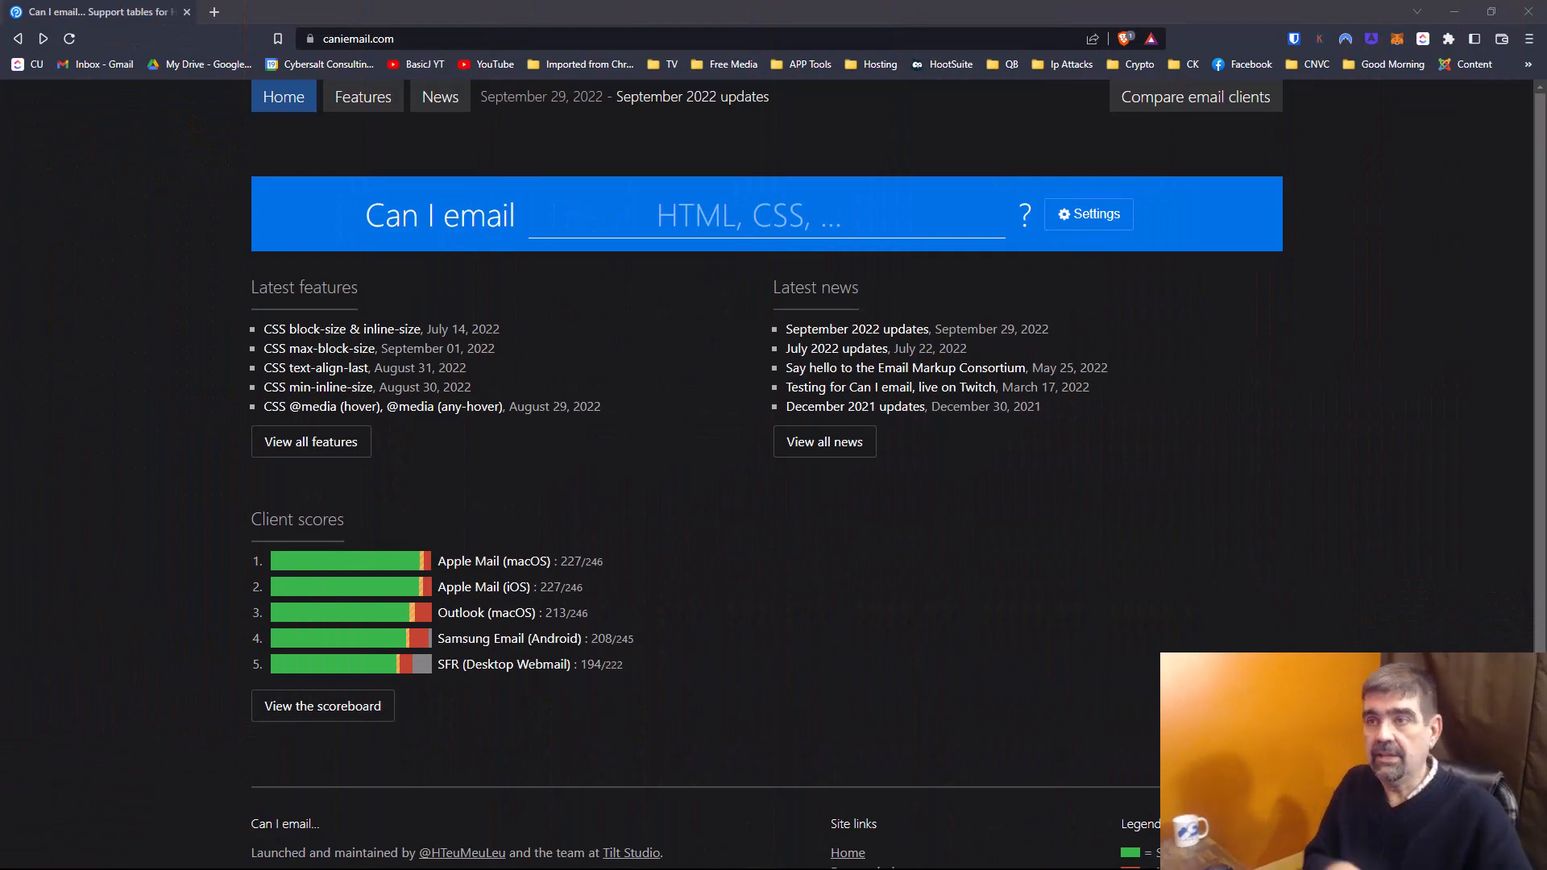
# Zoom in, go fullscreen, and search features for 'background', scrolling the results.
pyautogui.press('ctrl+plus')
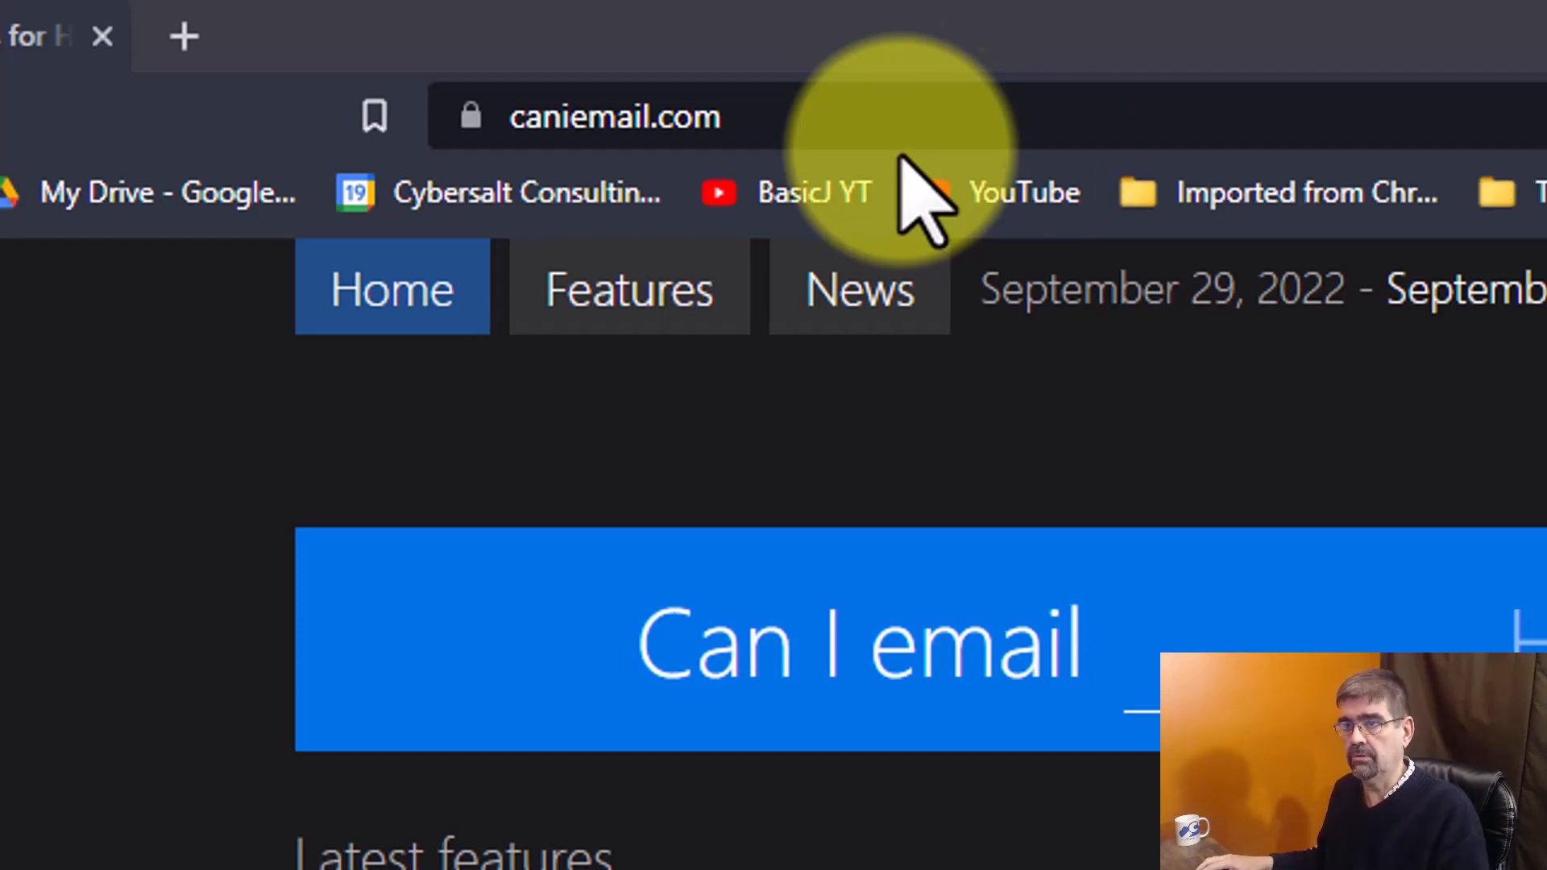
pyautogui.press('F11')
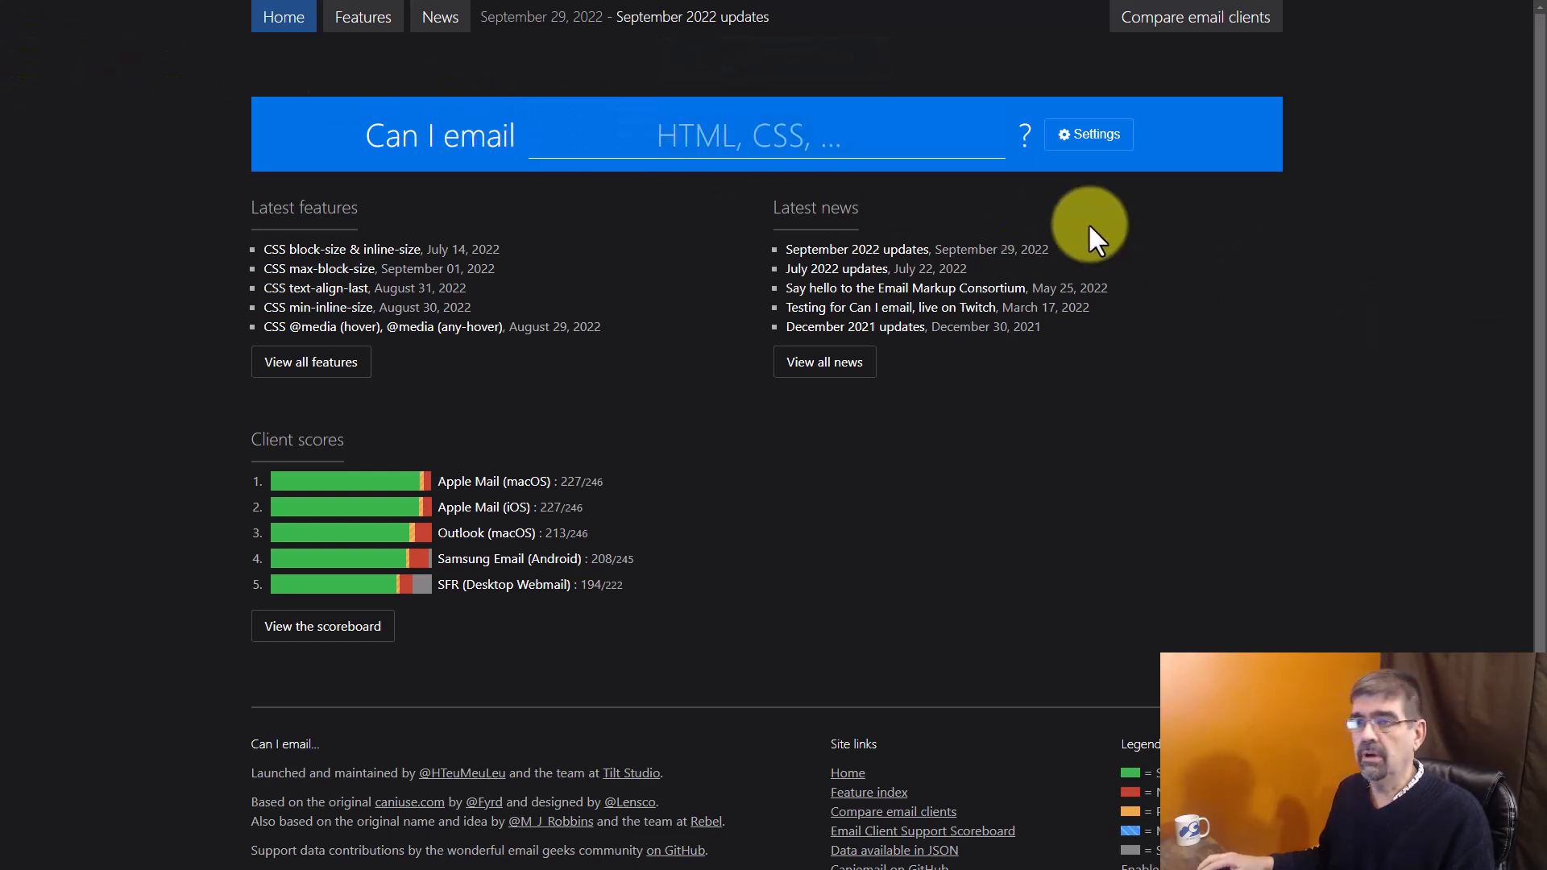
pyautogui.moveTo(705, 136)
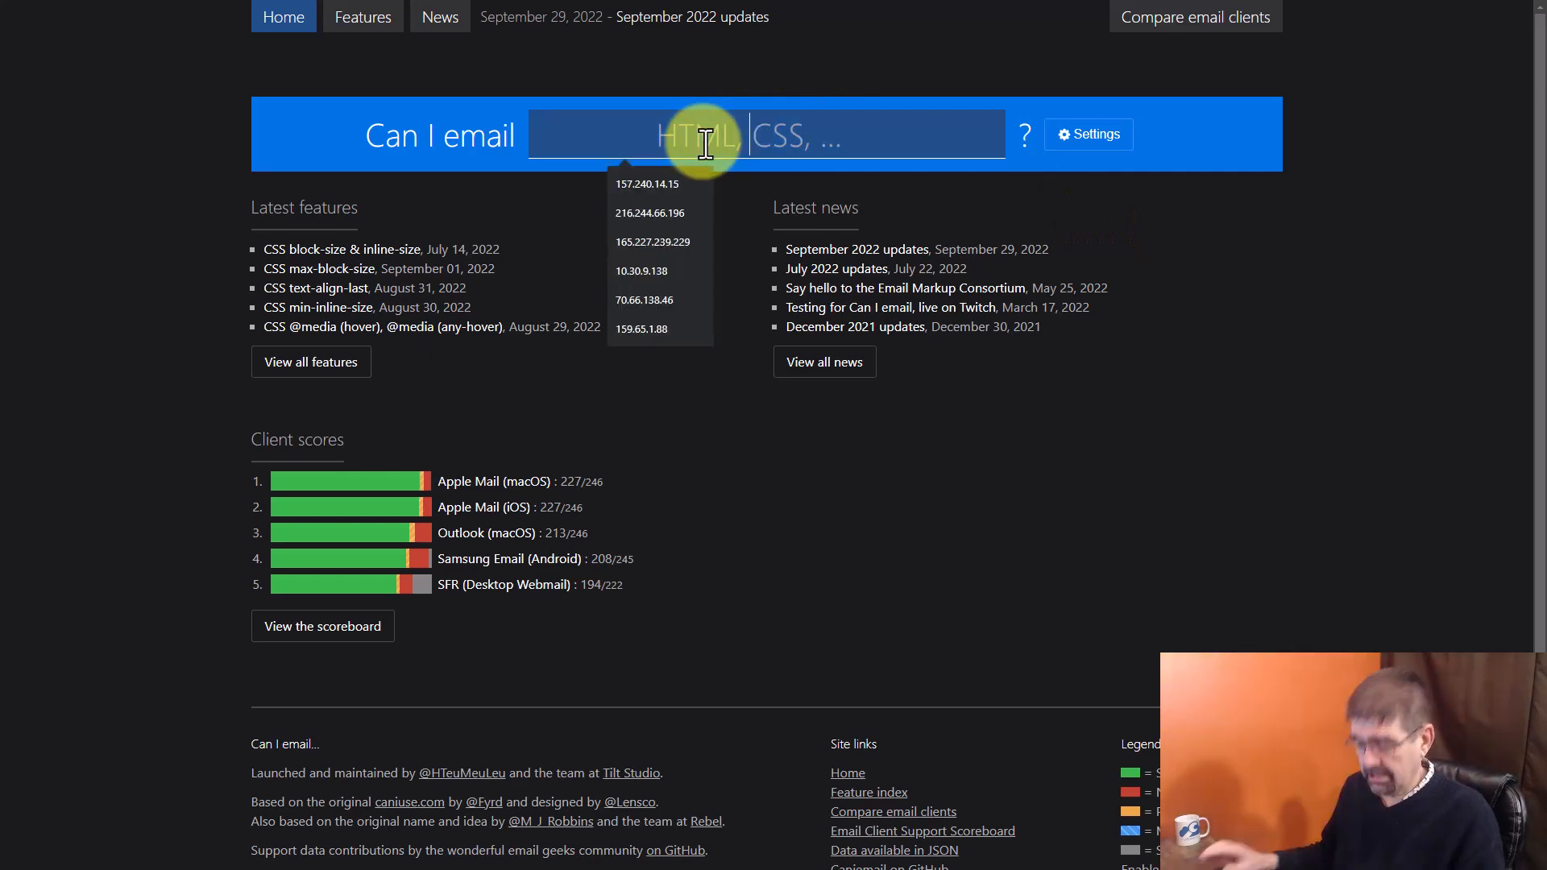
pyautogui.write('background-color')
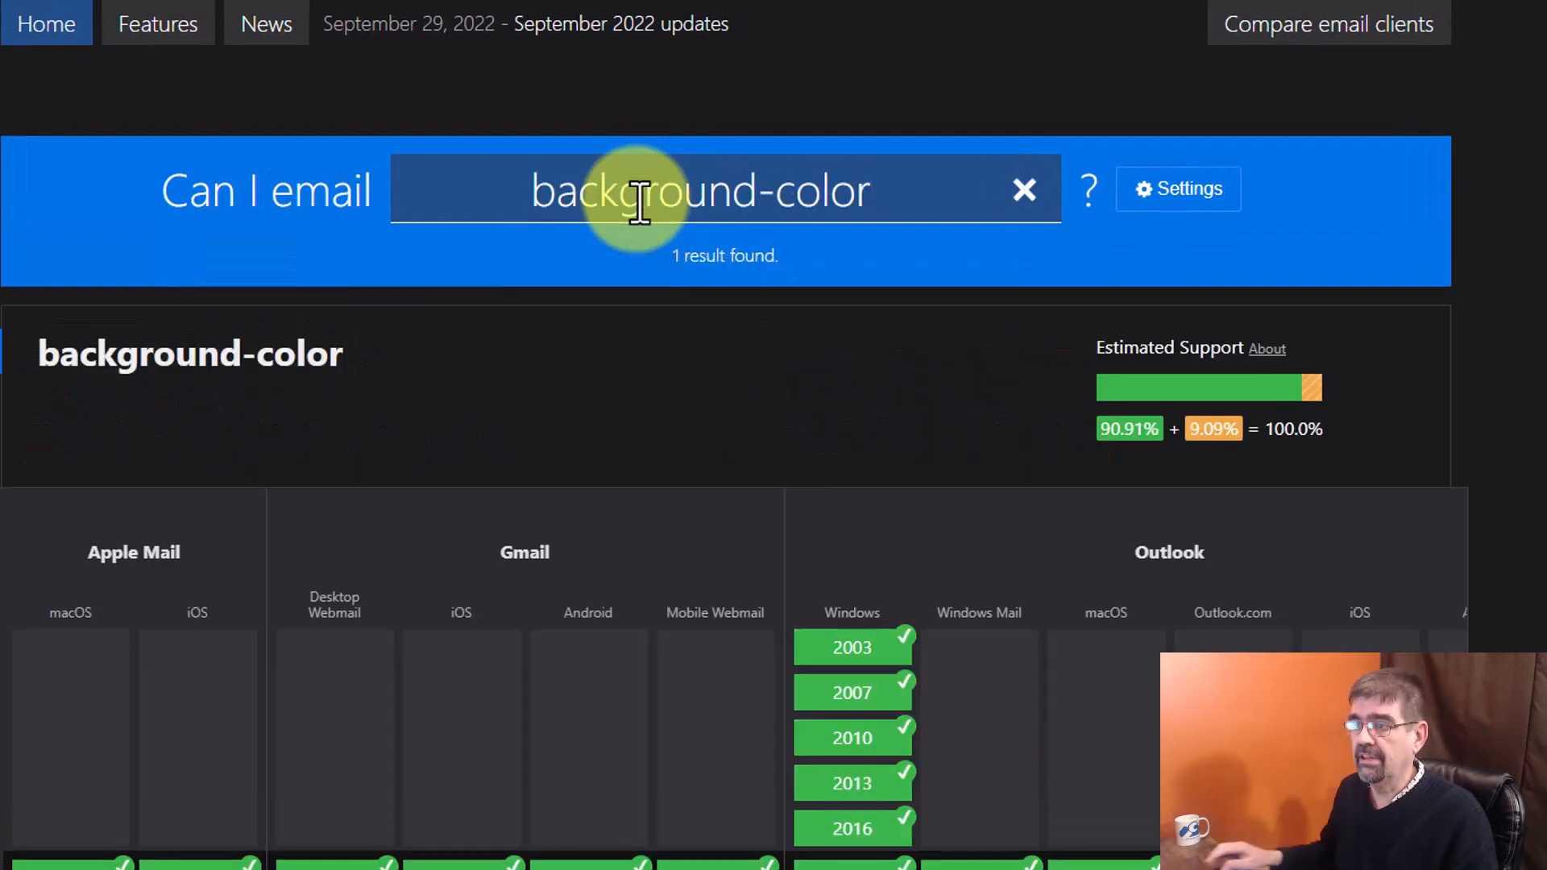
pyautogui.moveTo(1033, 408)
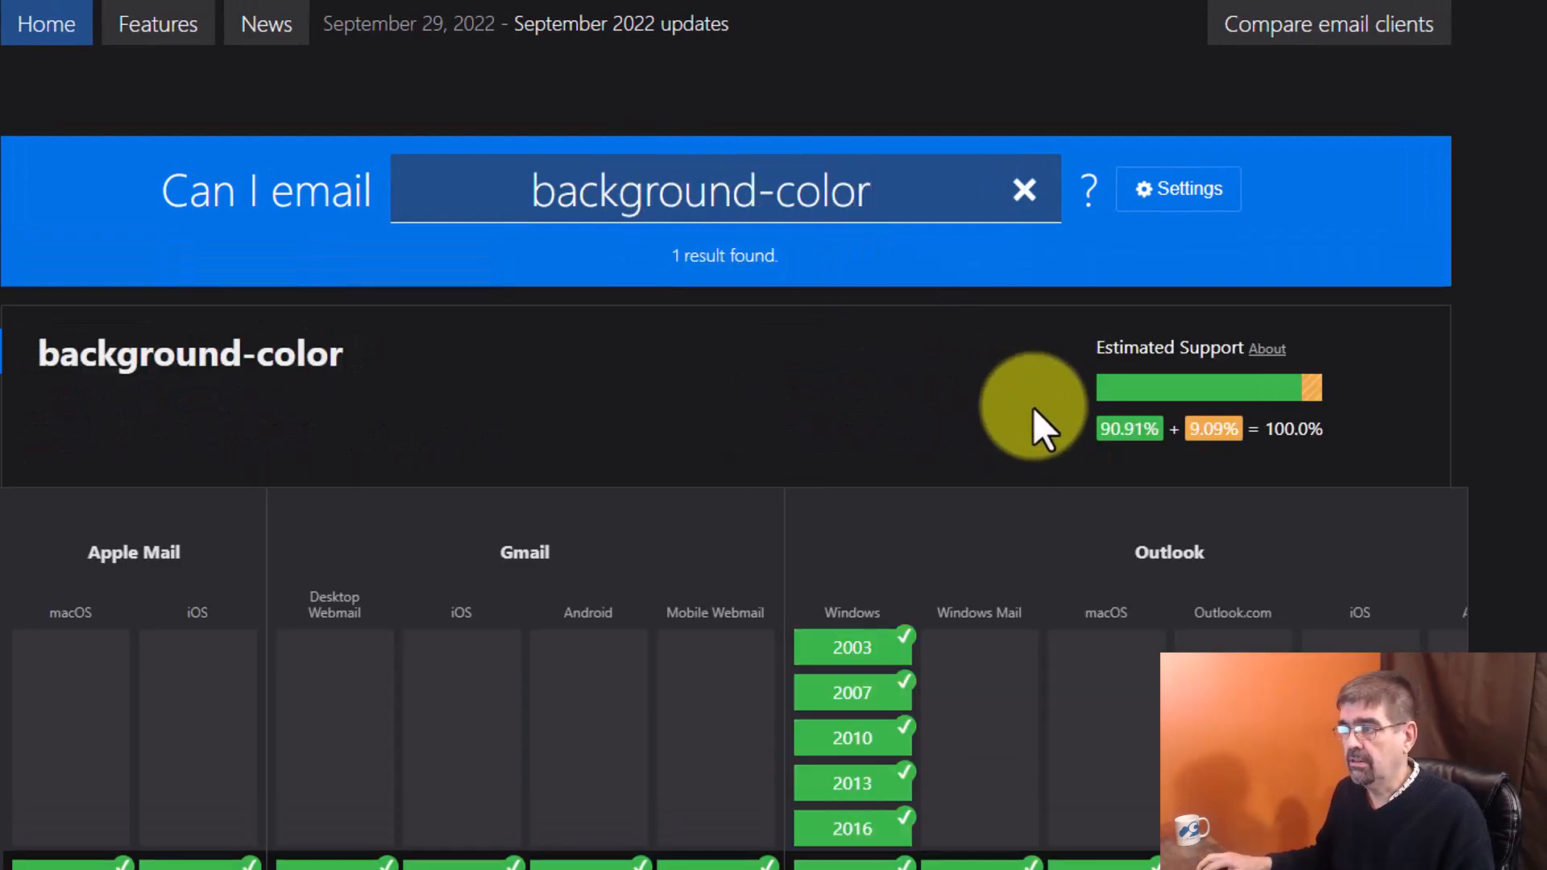
pyautogui.moveTo(1130, 428)
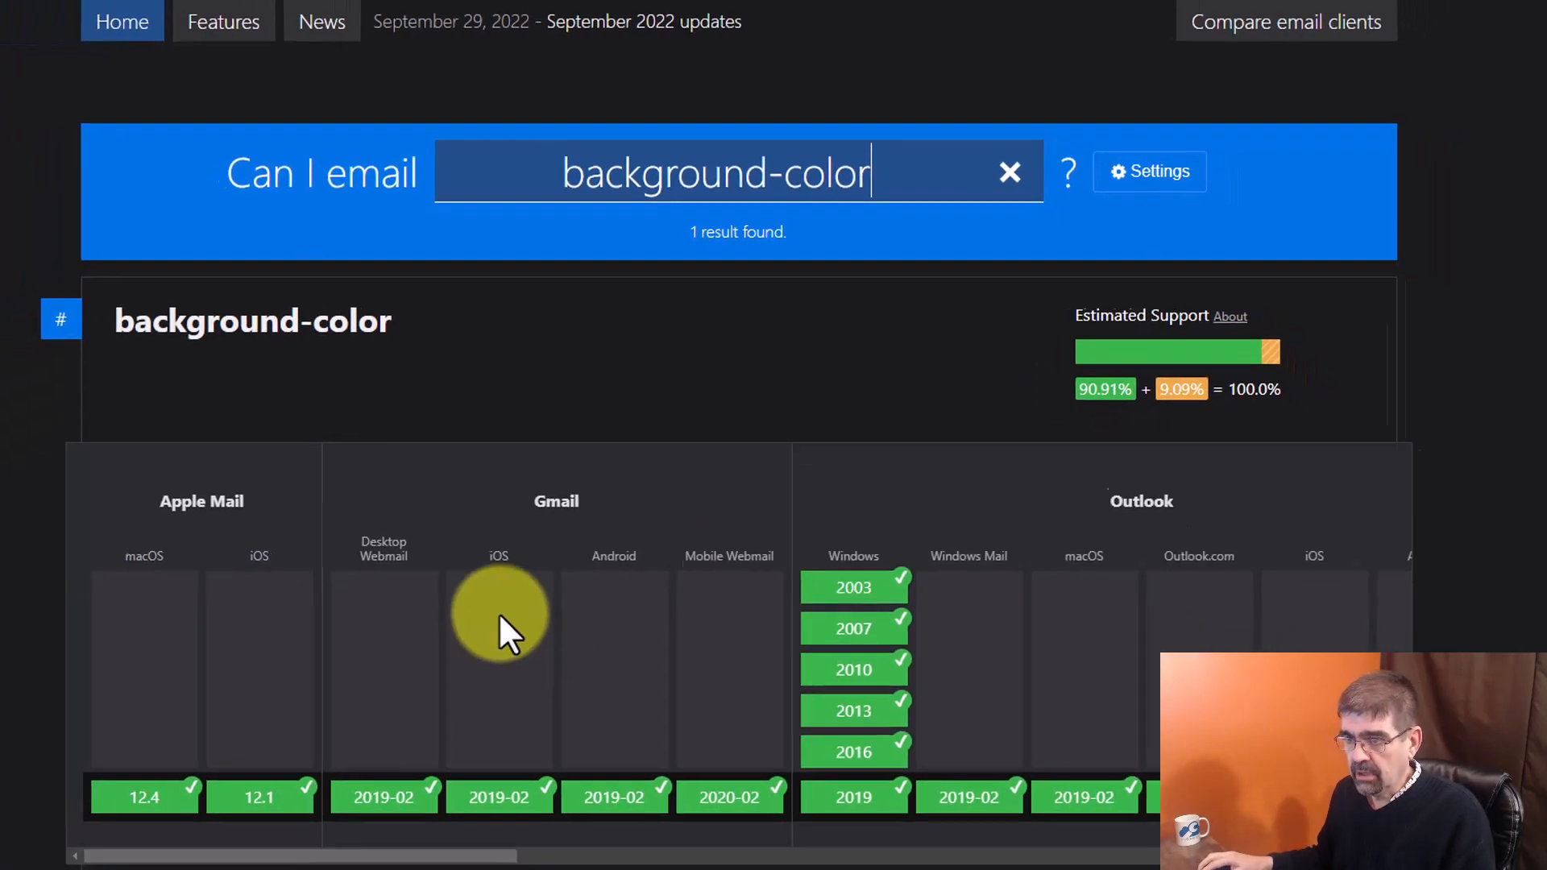
pyautogui.scroll(-3)
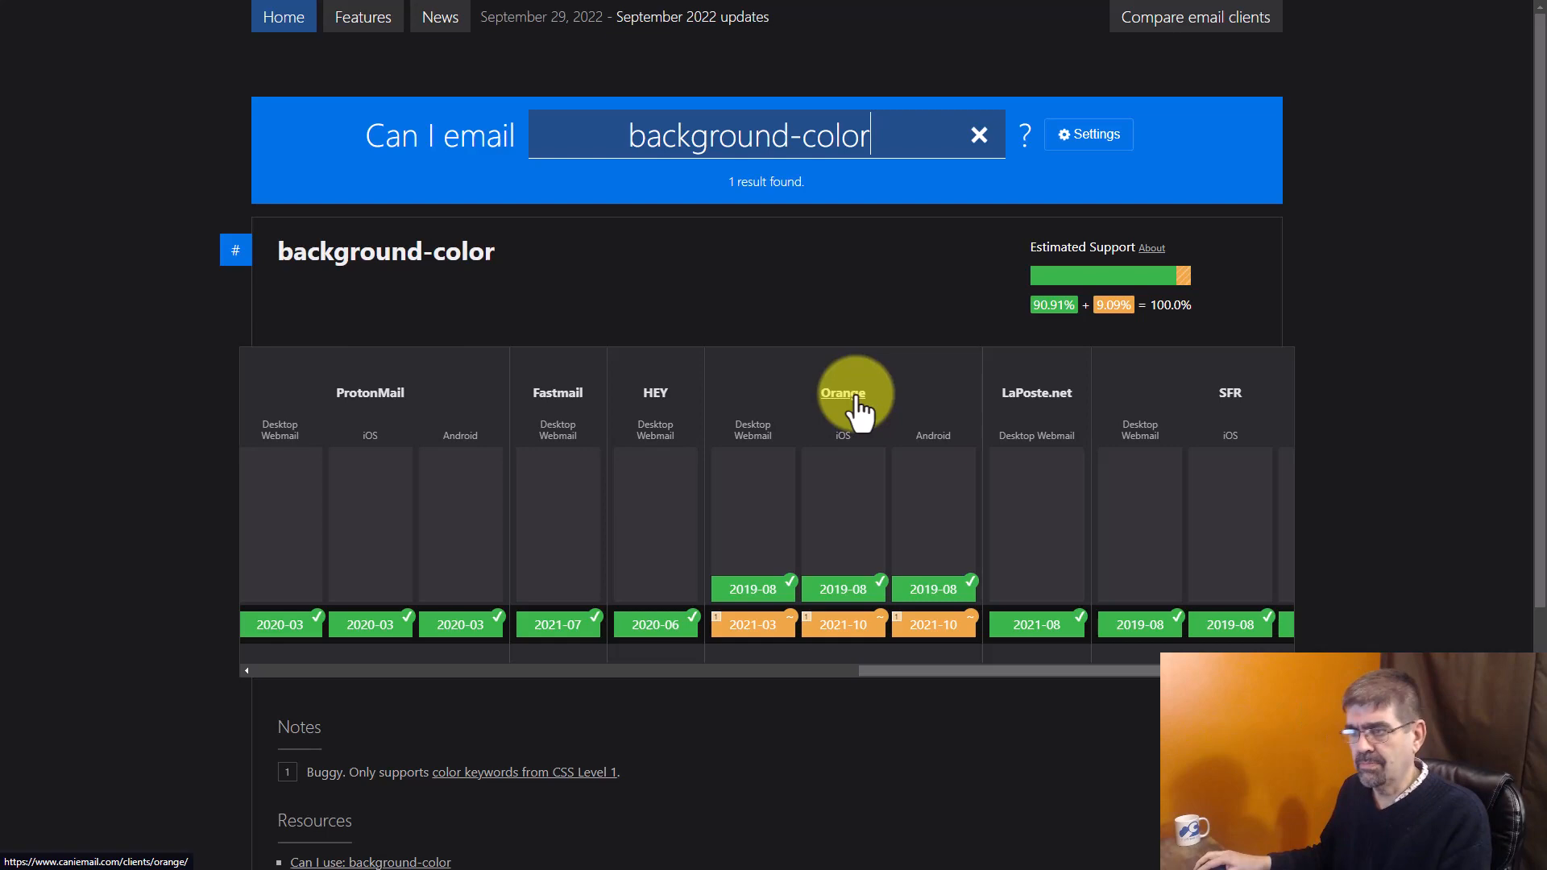
pyautogui.moveTo(730, 563)
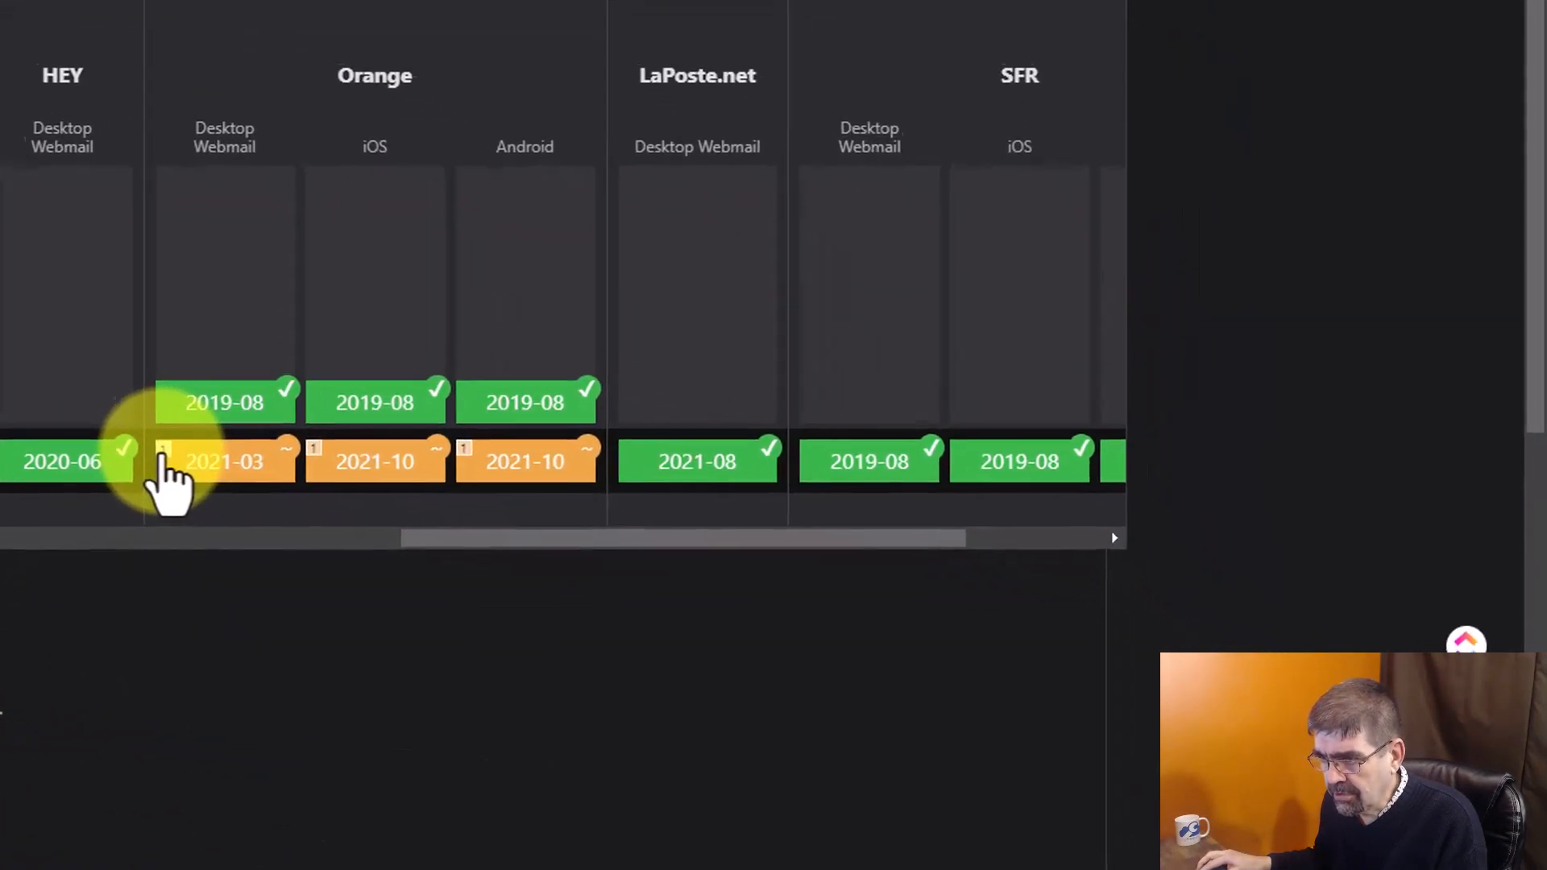
pyautogui.moveTo(153, 457)
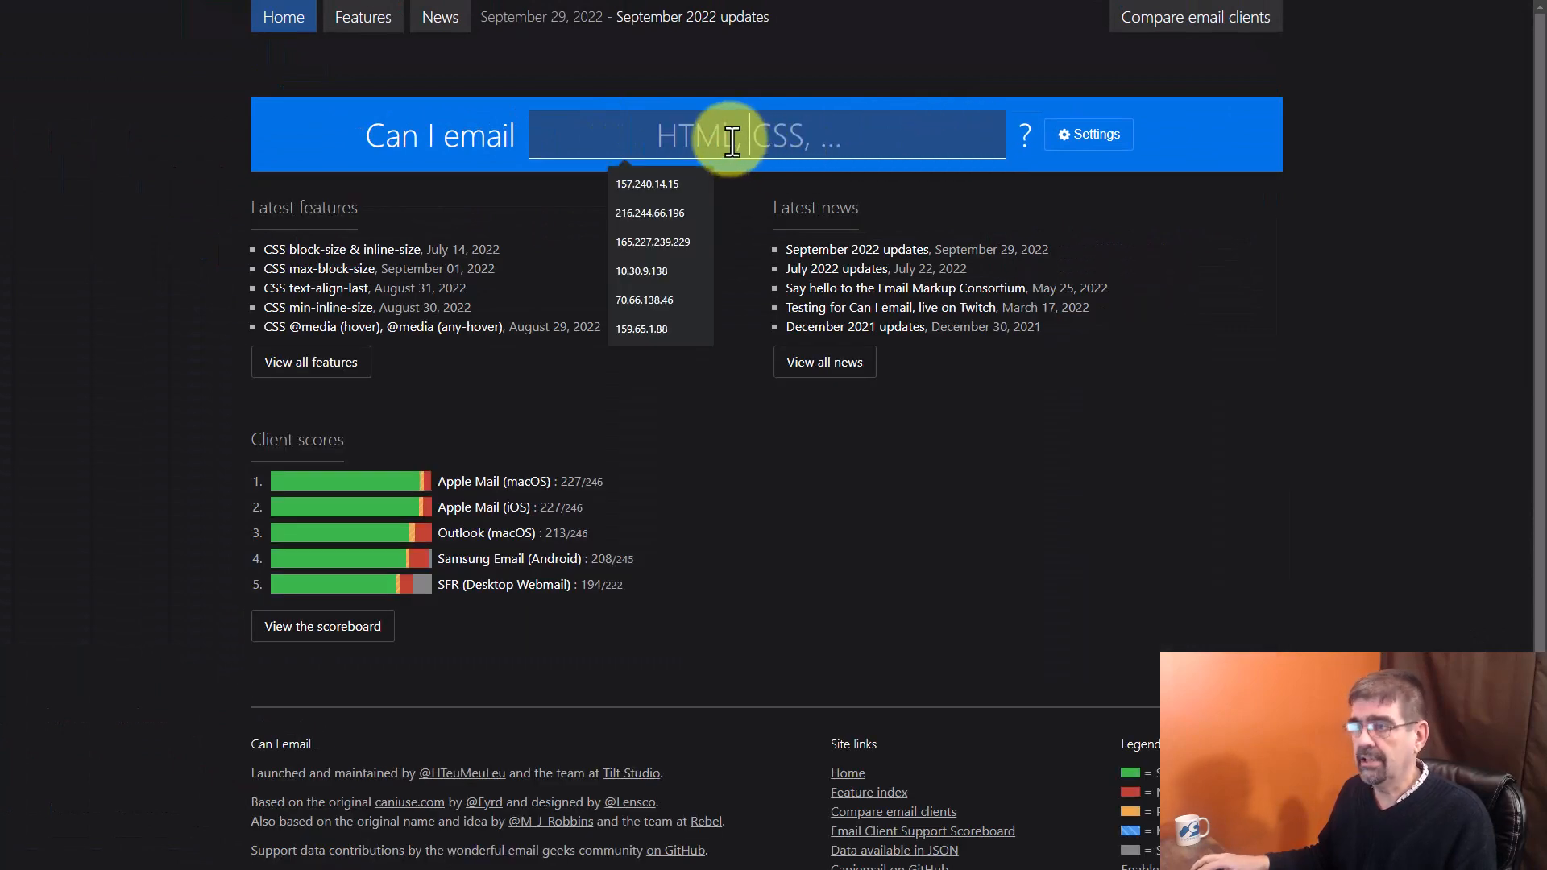
# Search for 'text-align', then clear the search box.
pyautogui.write('text-')
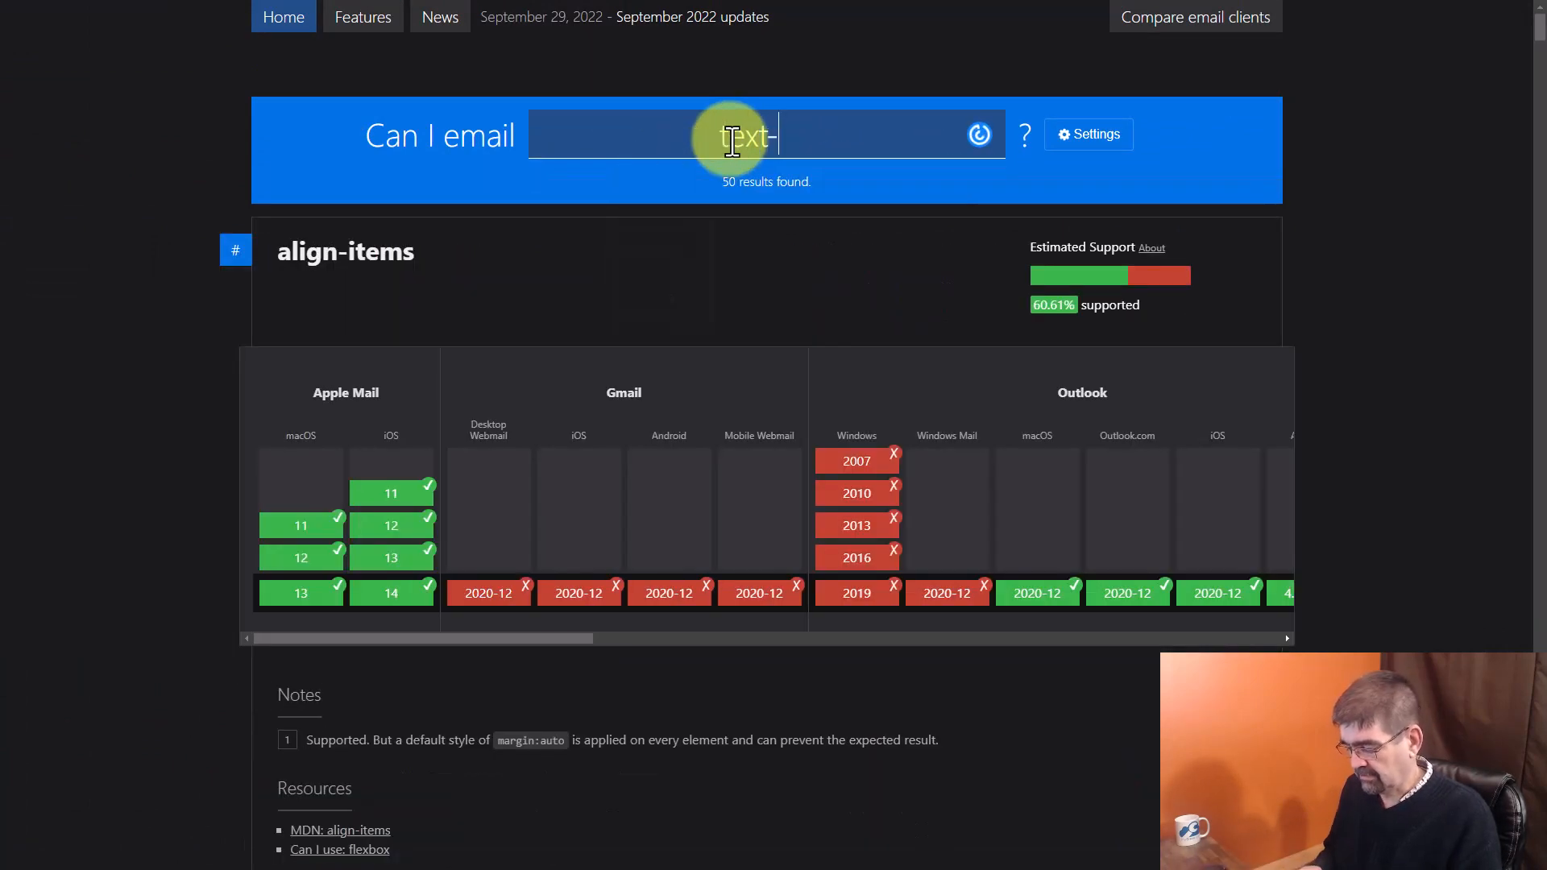
pyautogui.write('align')
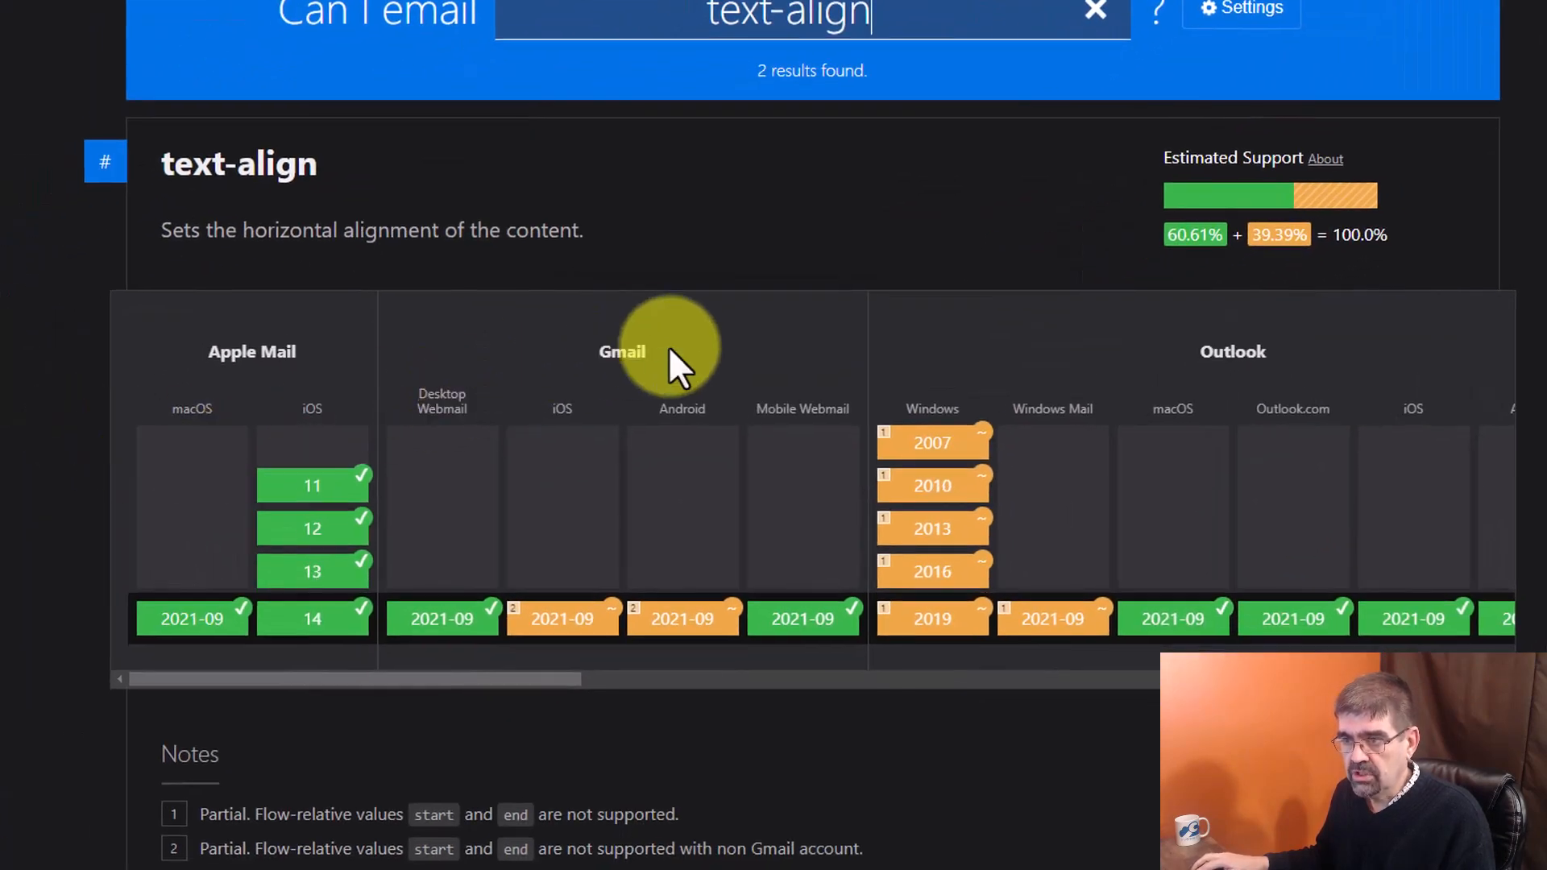
pyautogui.moveTo(560, 473)
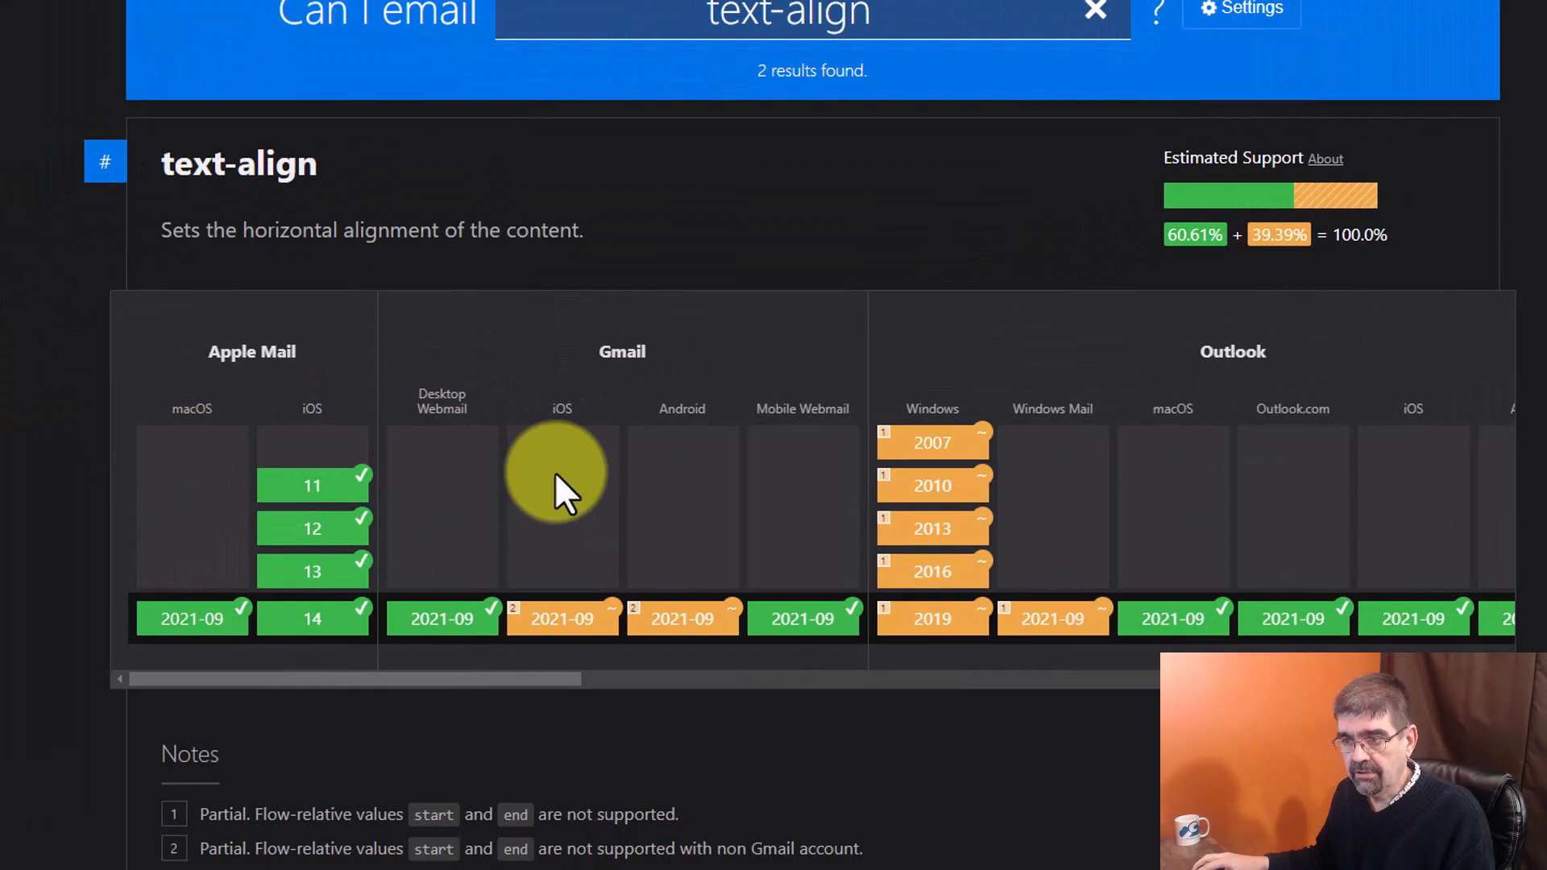
pyautogui.moveTo(538, 627)
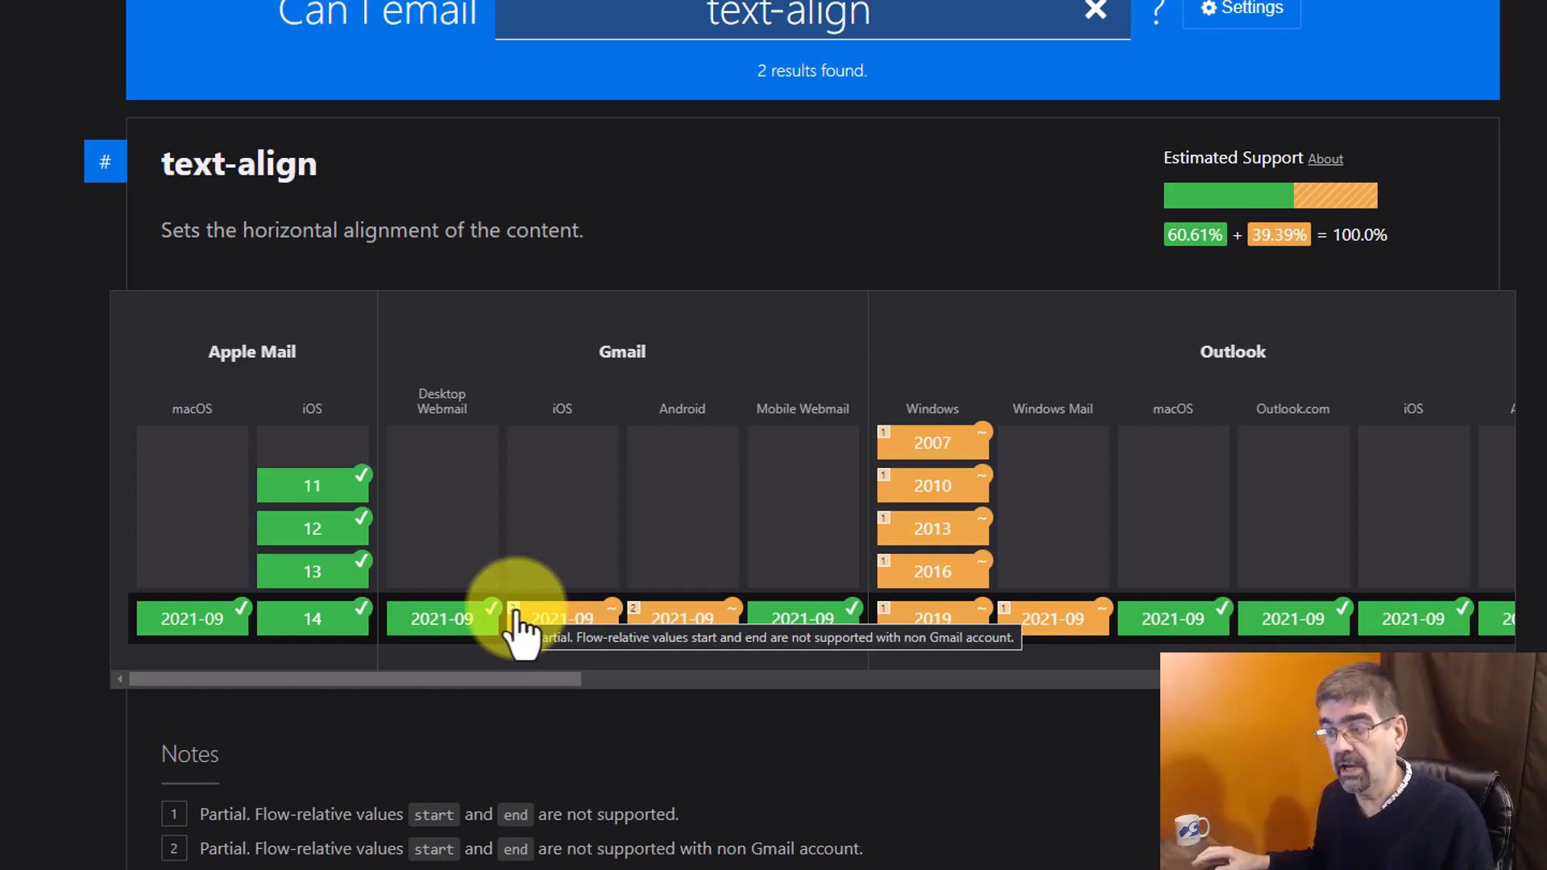
pyautogui.moveTo(593, 557)
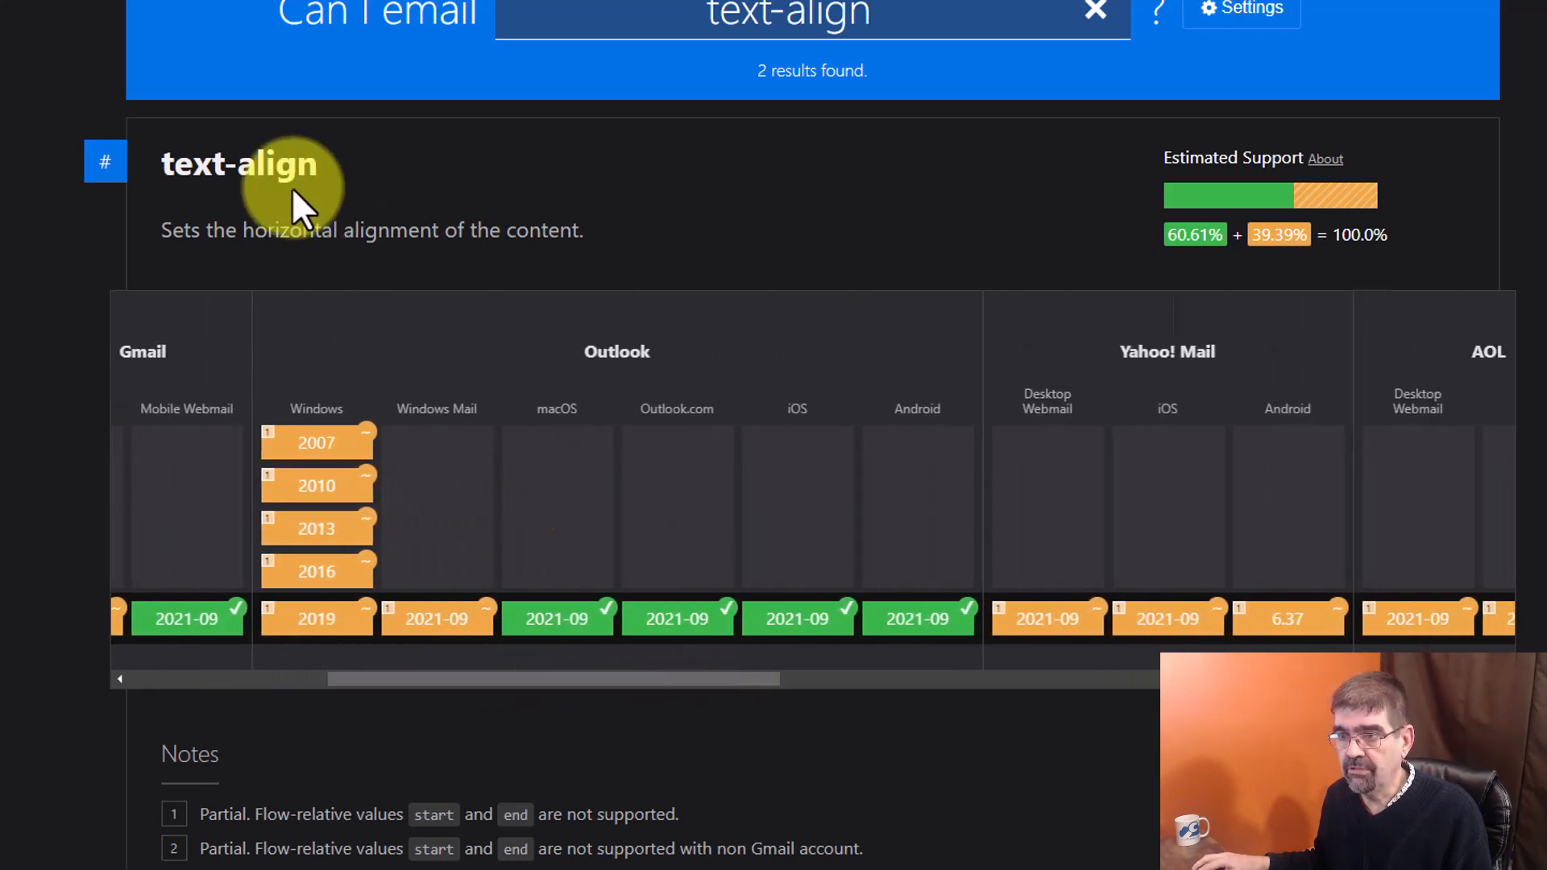
pyautogui.moveTo(540, 267)
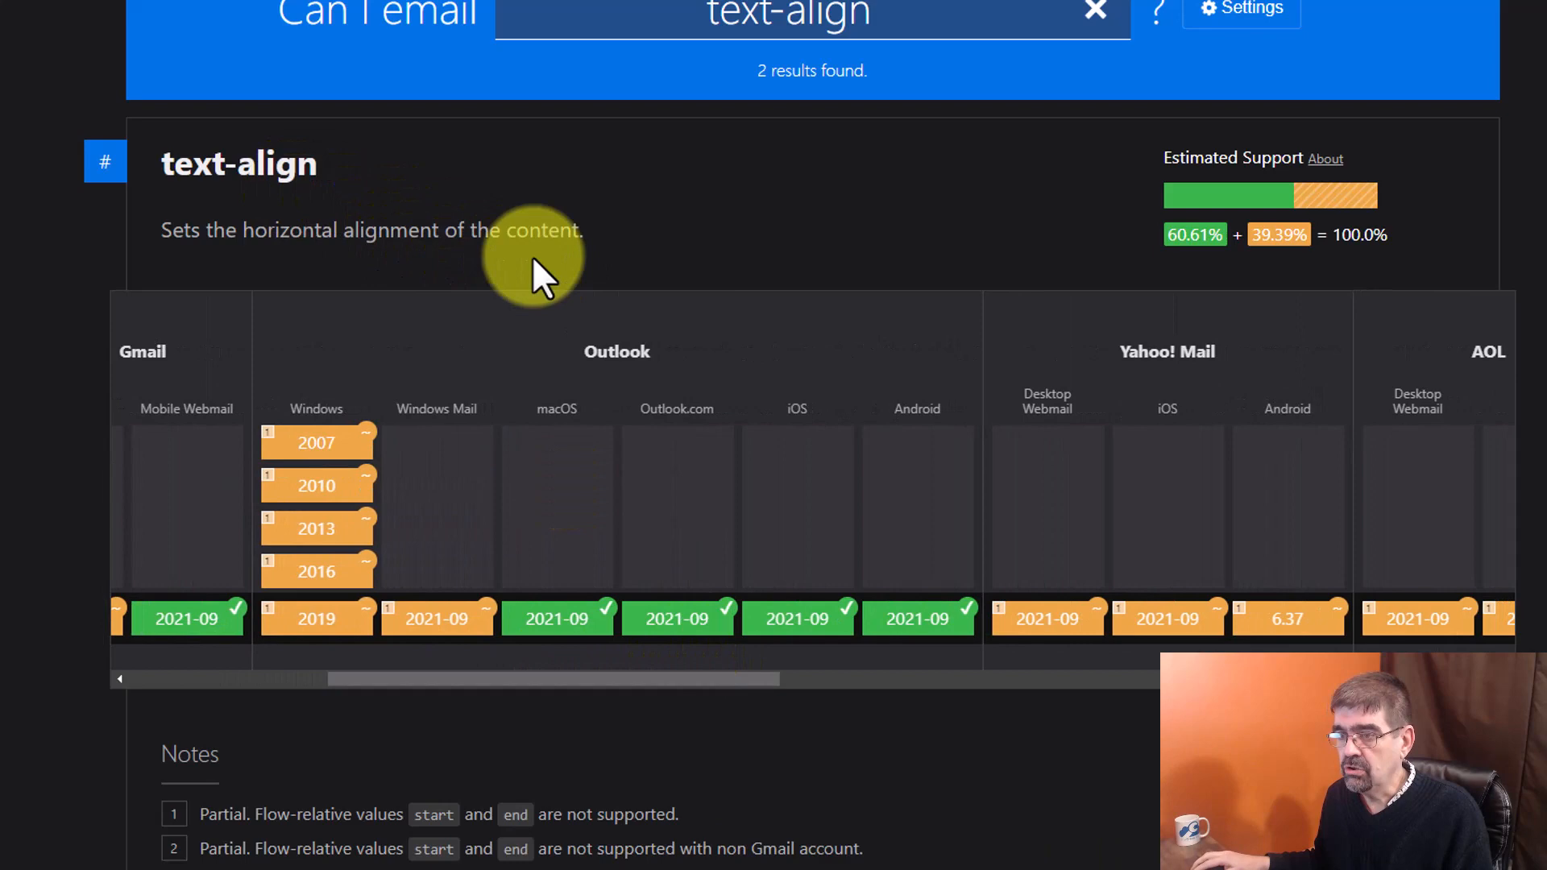
pyautogui.moveTo(267, 814)
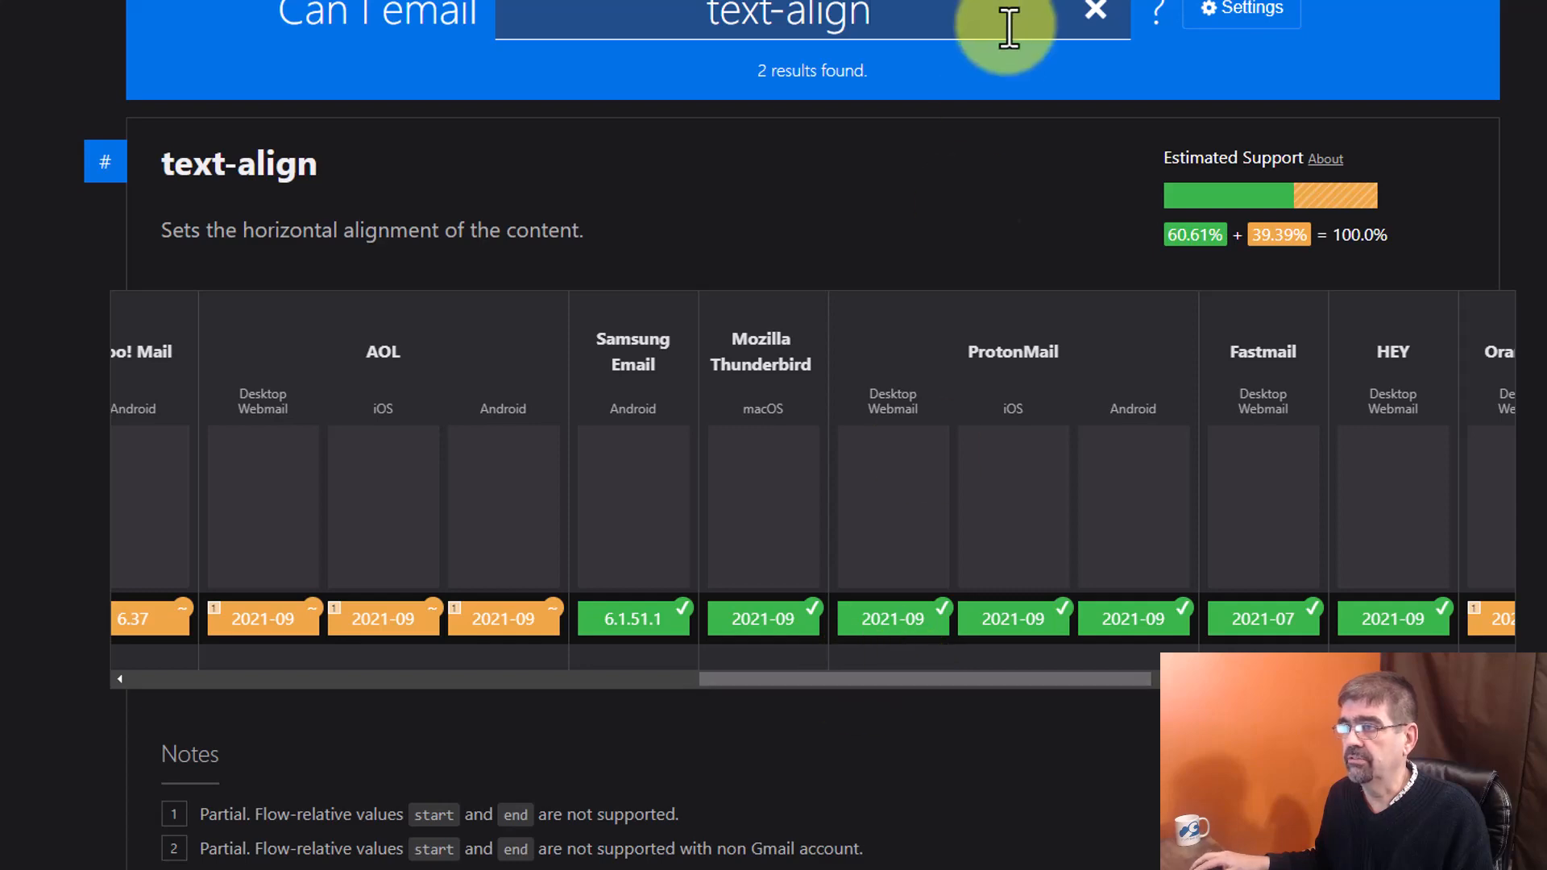
pyautogui.click(1094, 12)
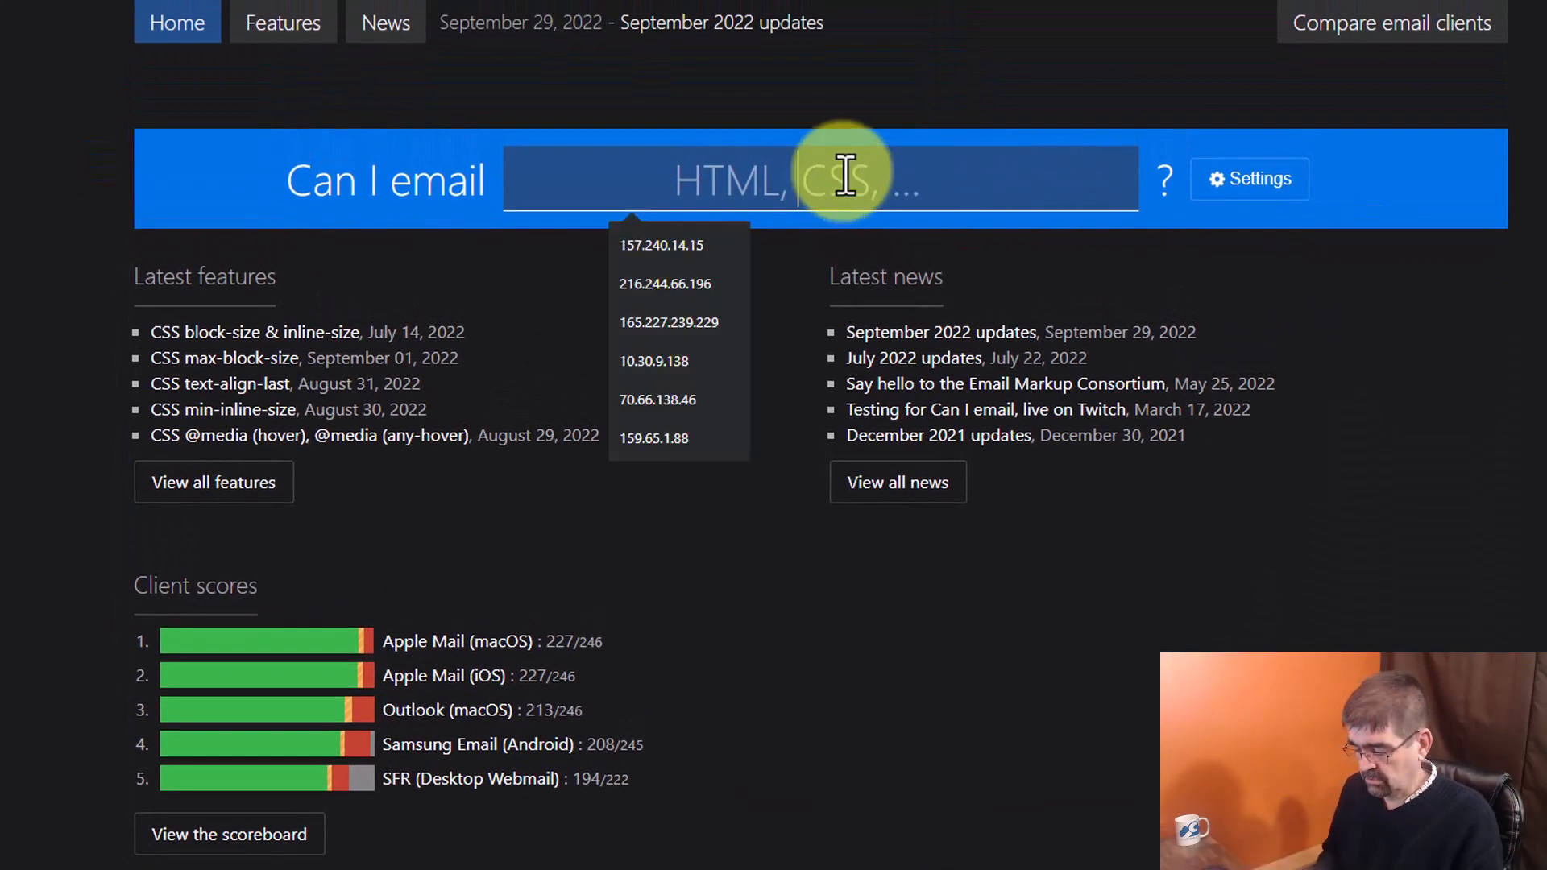
# Search 'img', view the loading attribute and AVIF results, then clear it.
pyautogui.write('img')
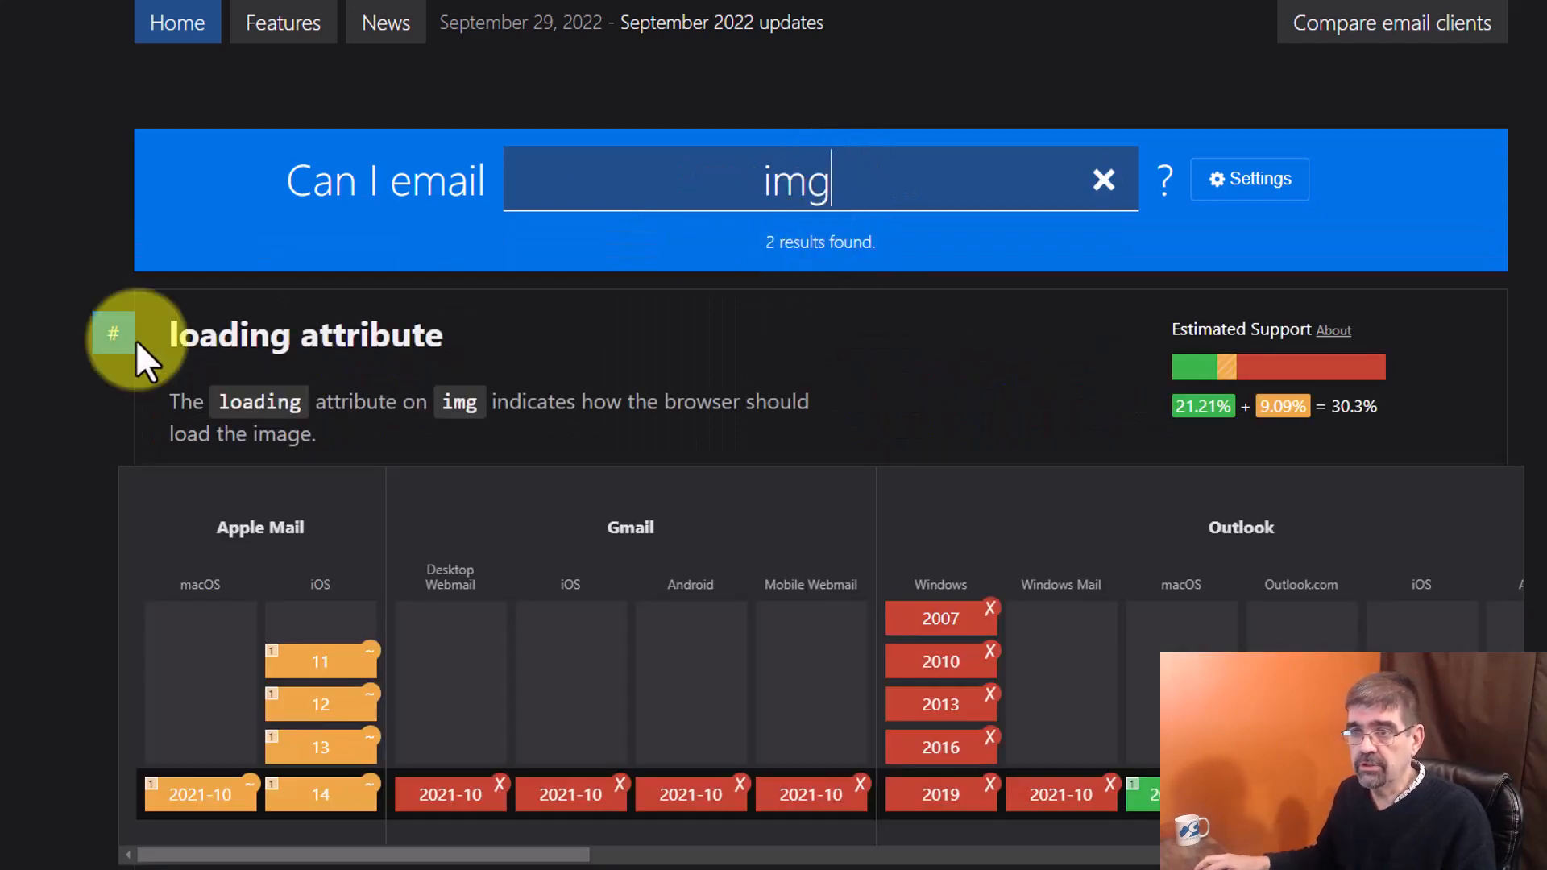
pyautogui.moveTo(385, 355)
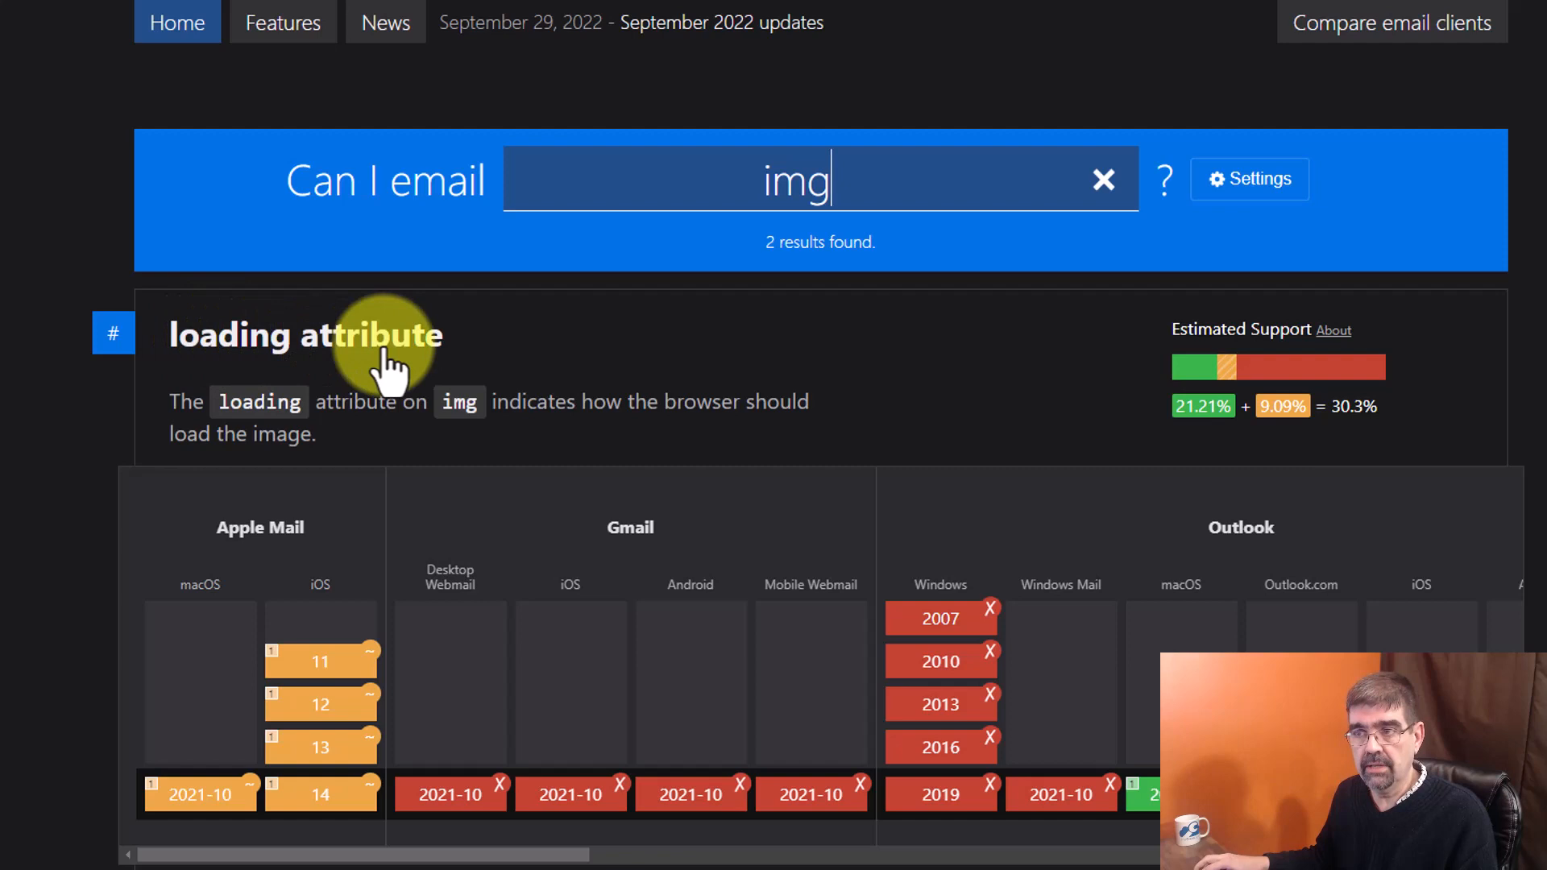
pyautogui.moveTo(1183, 375)
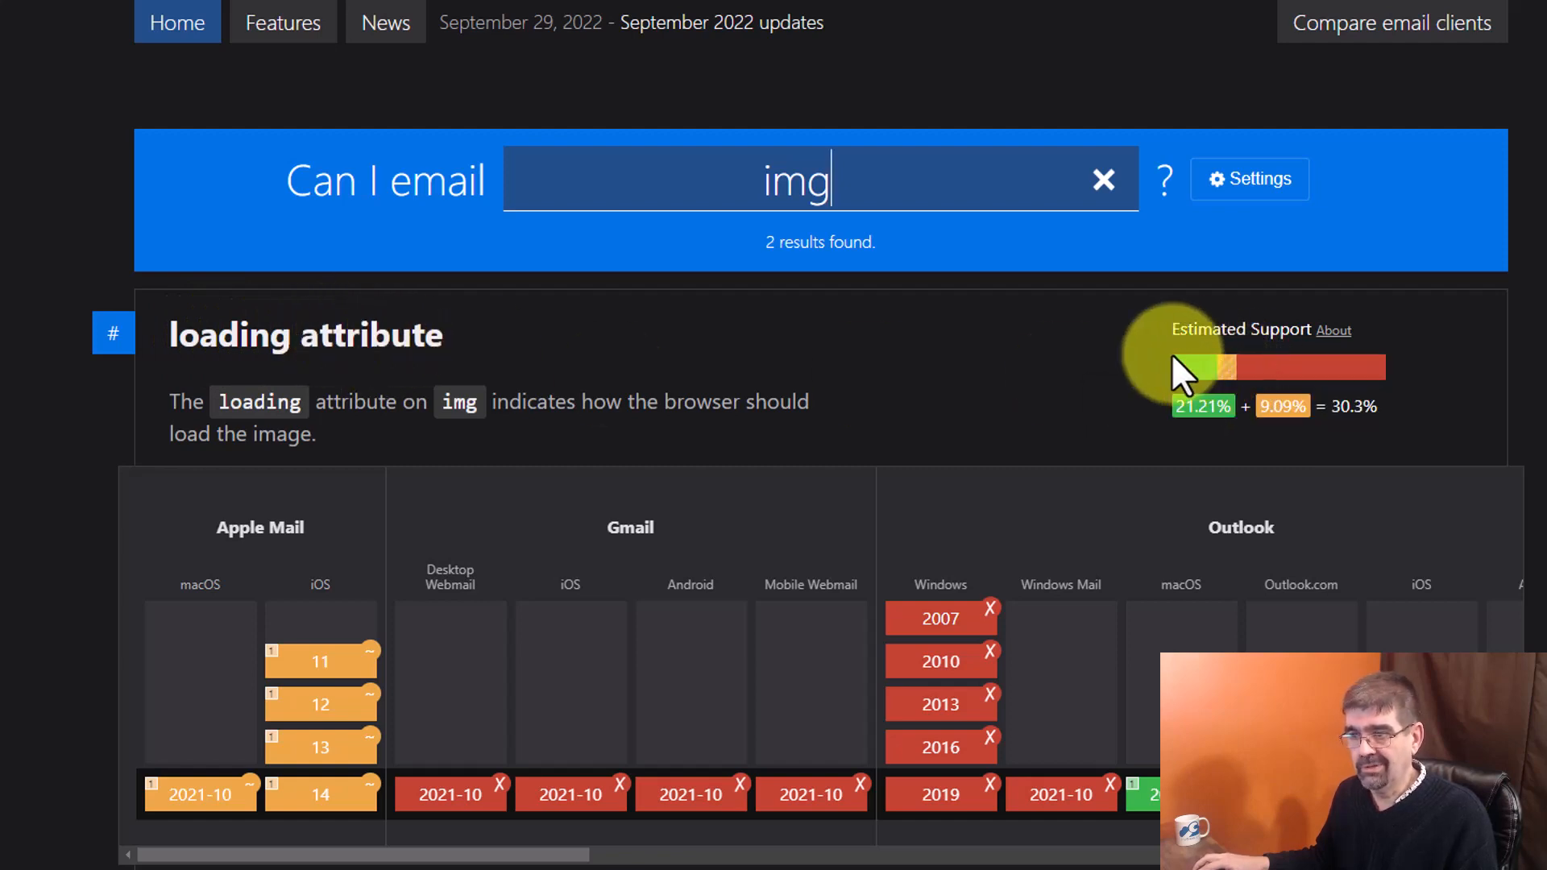
pyautogui.moveTo(811, 616)
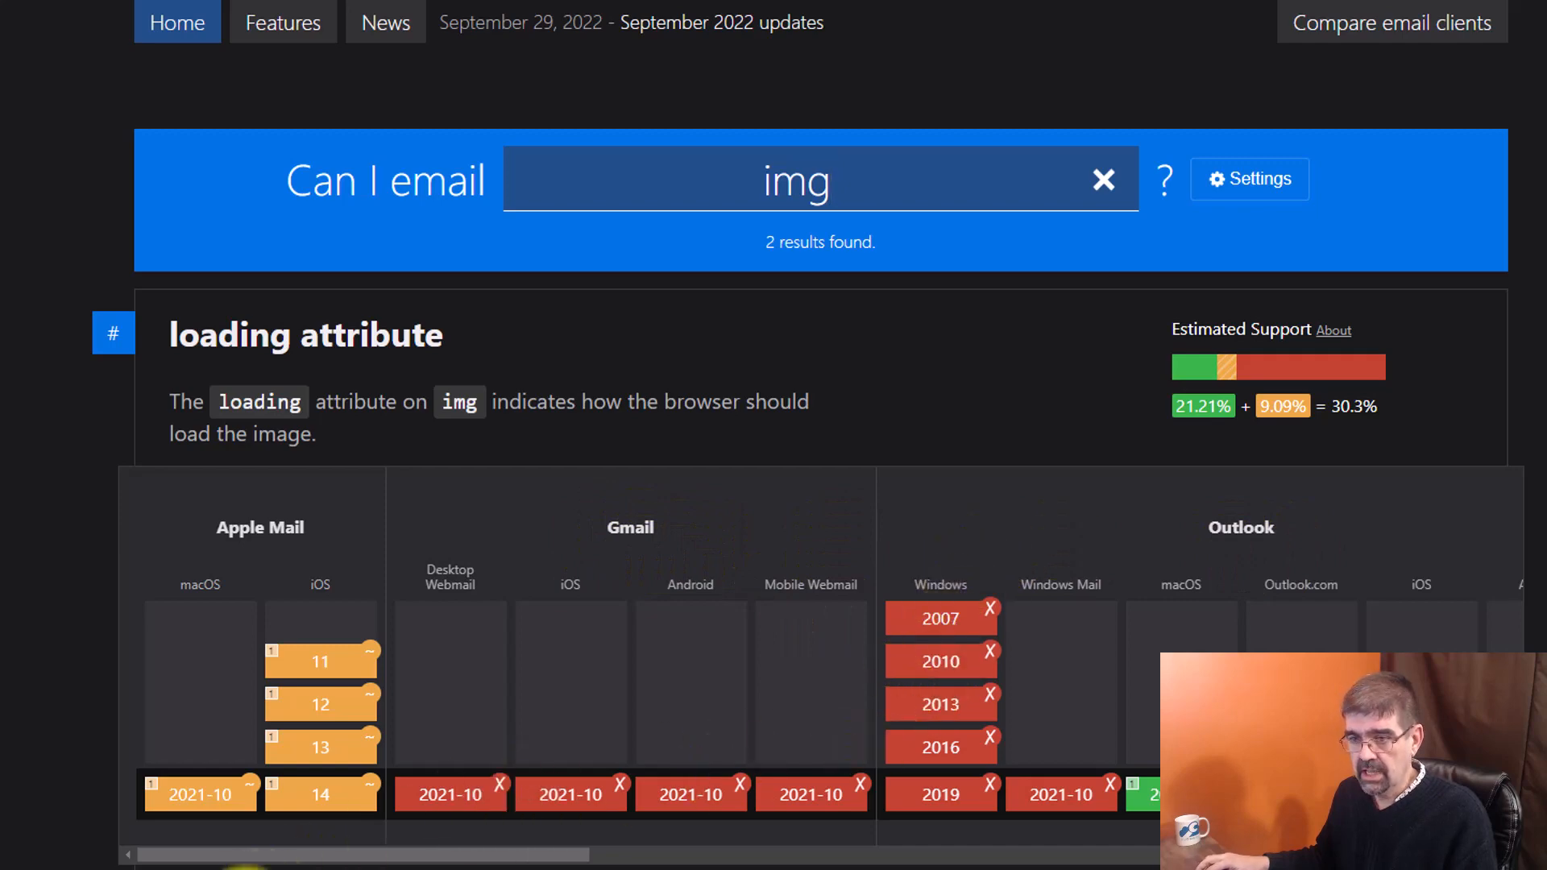
pyautogui.scroll(-3)
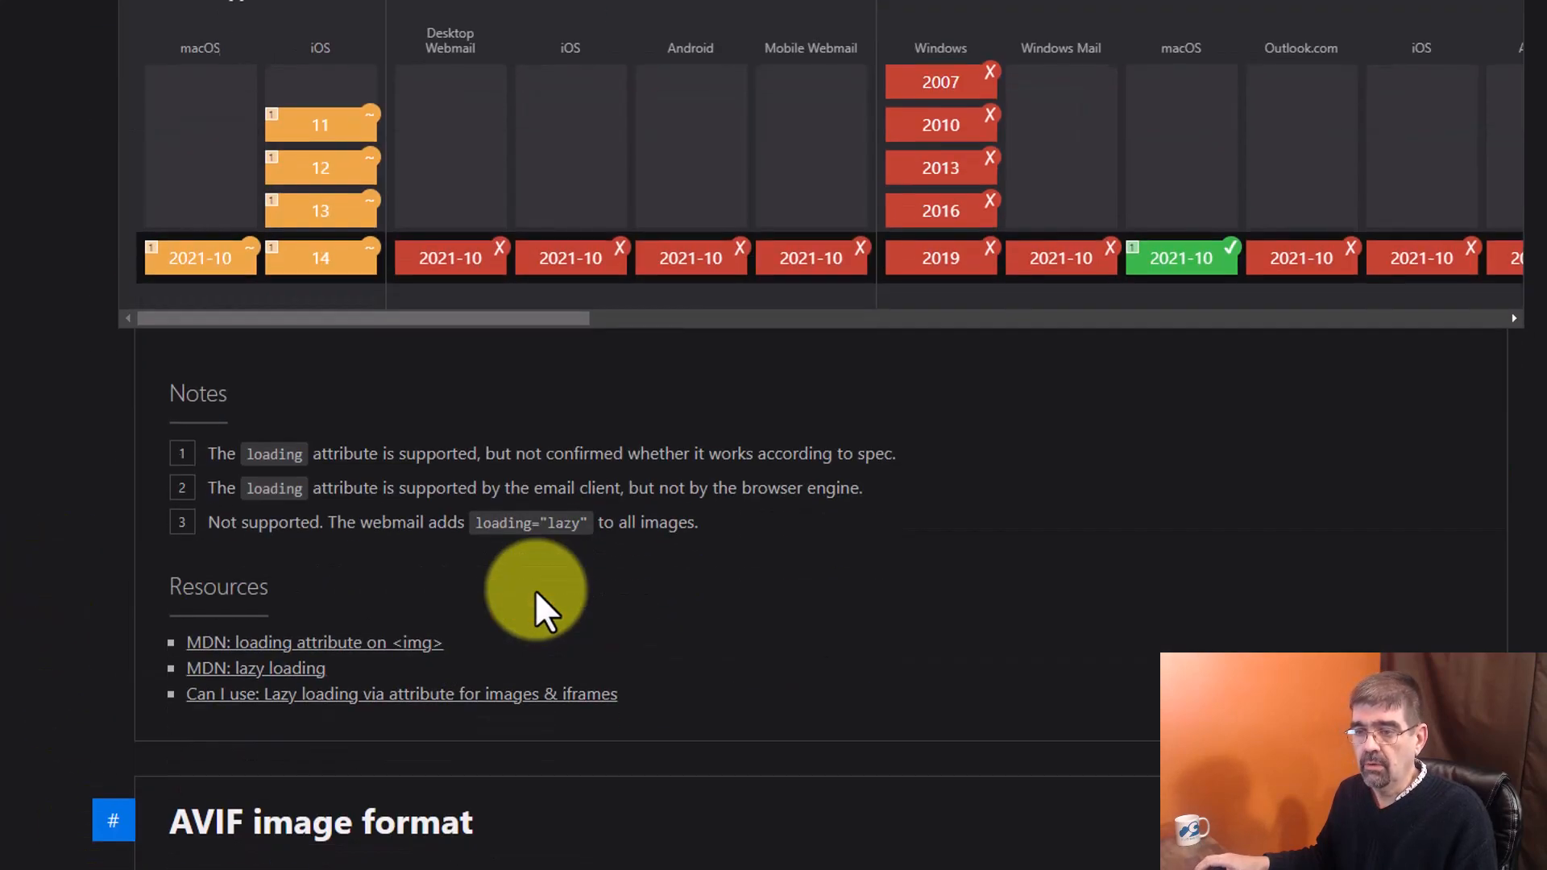
pyautogui.scroll(-3)
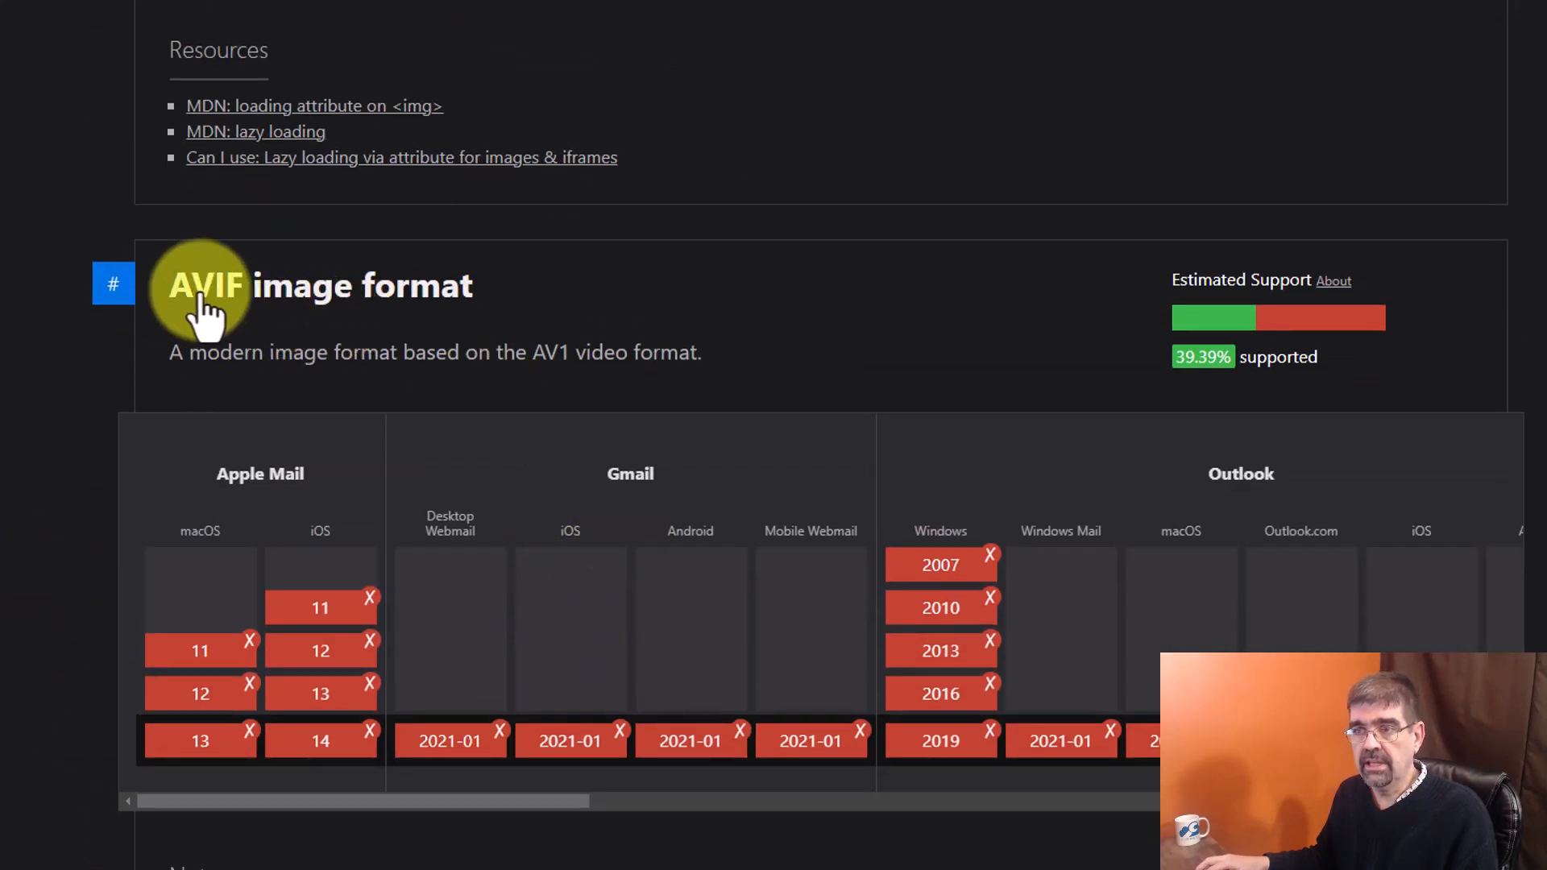
pyautogui.moveTo(316, 306)
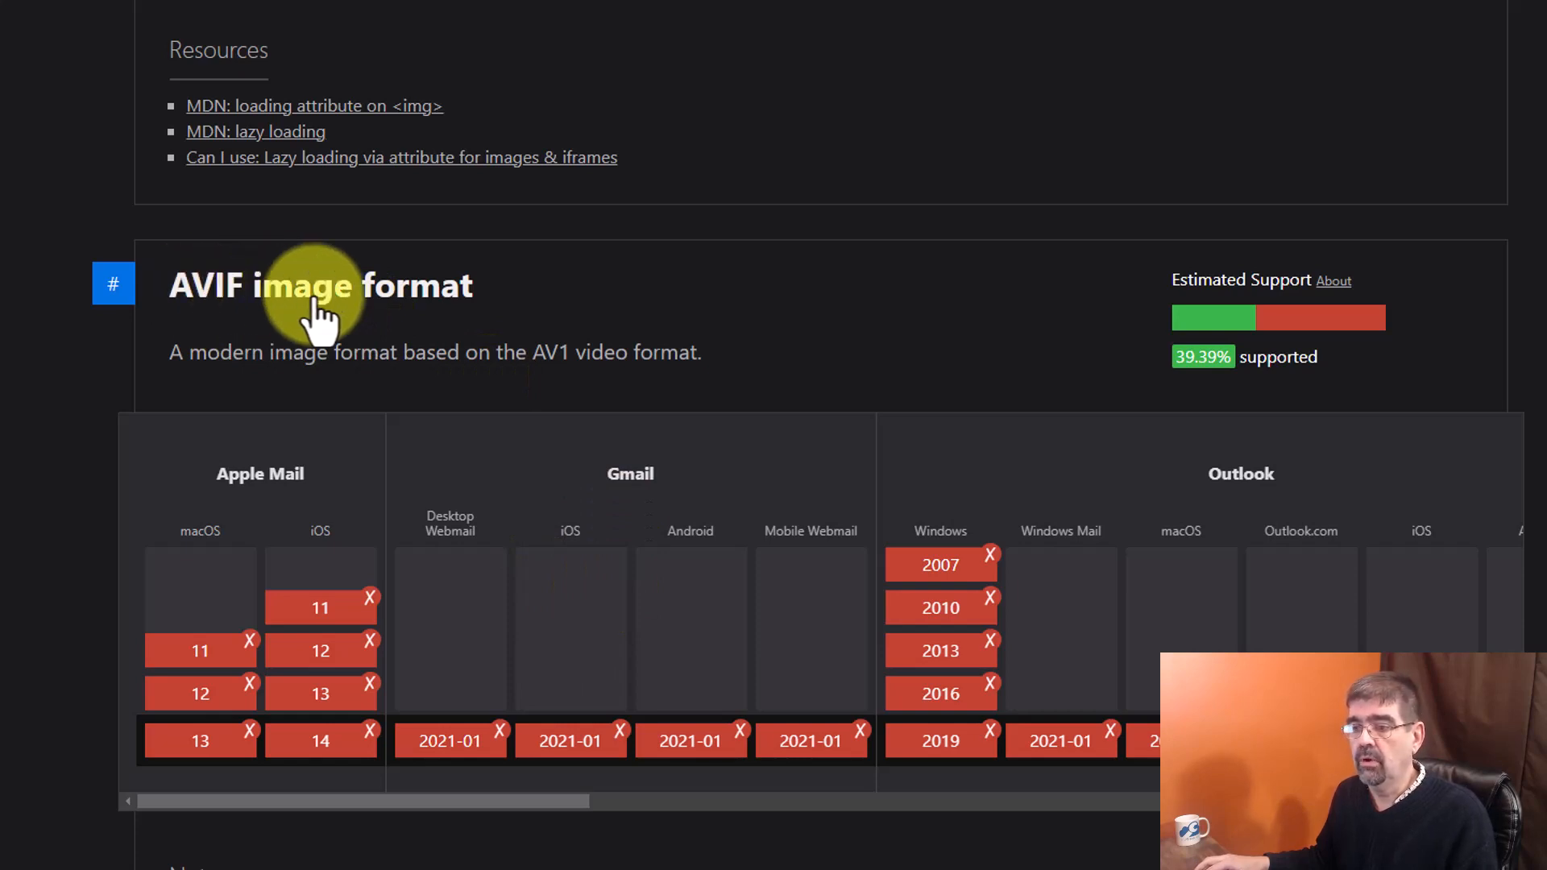
pyautogui.moveTo(1081, 385)
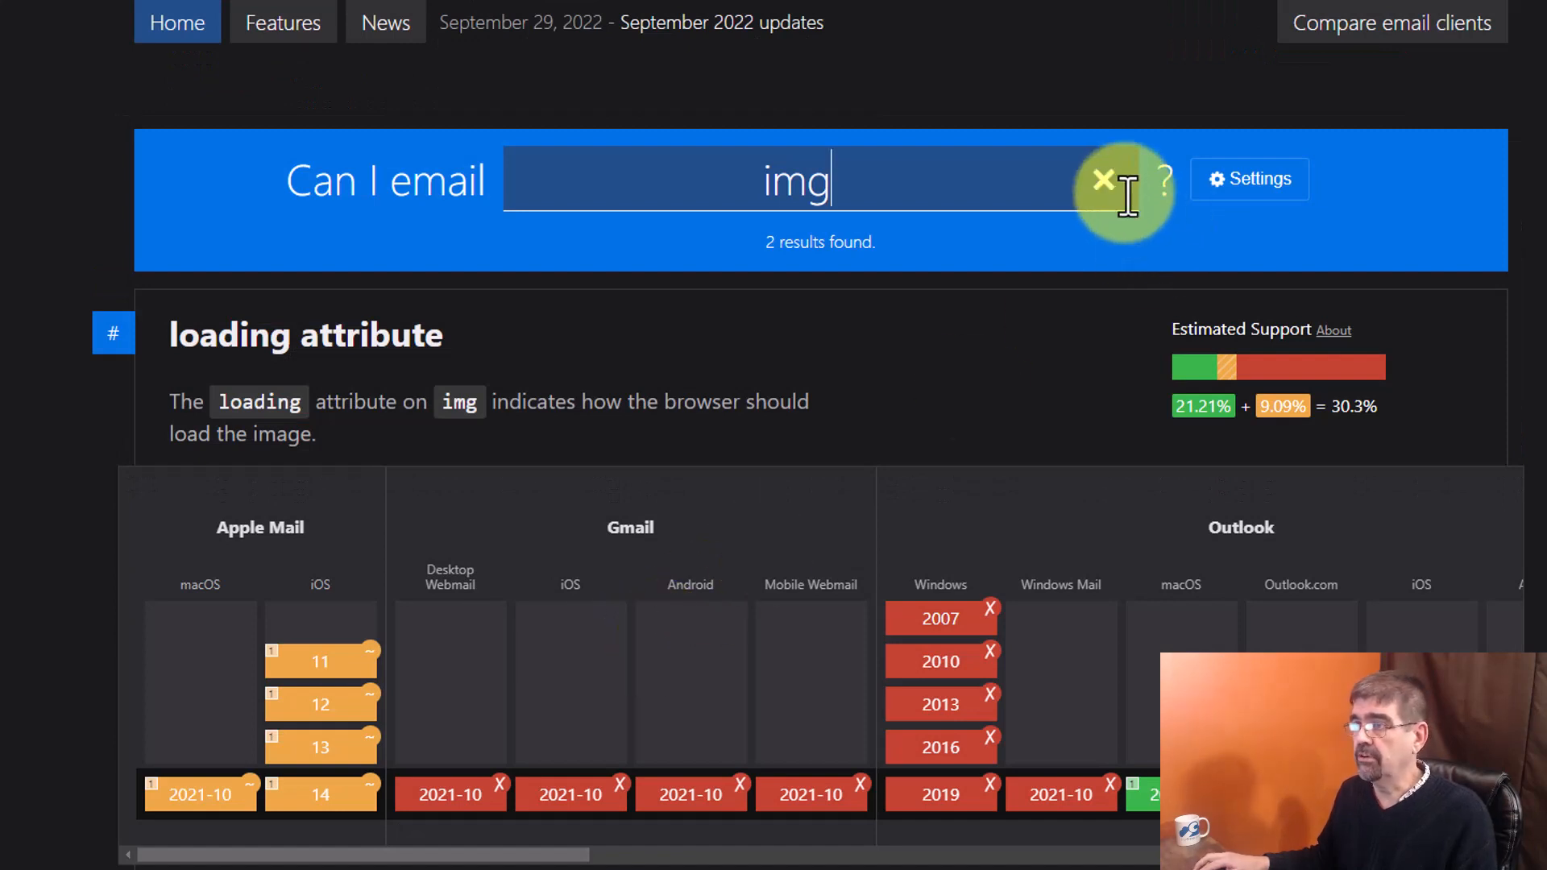
pyautogui.click(1103, 180)
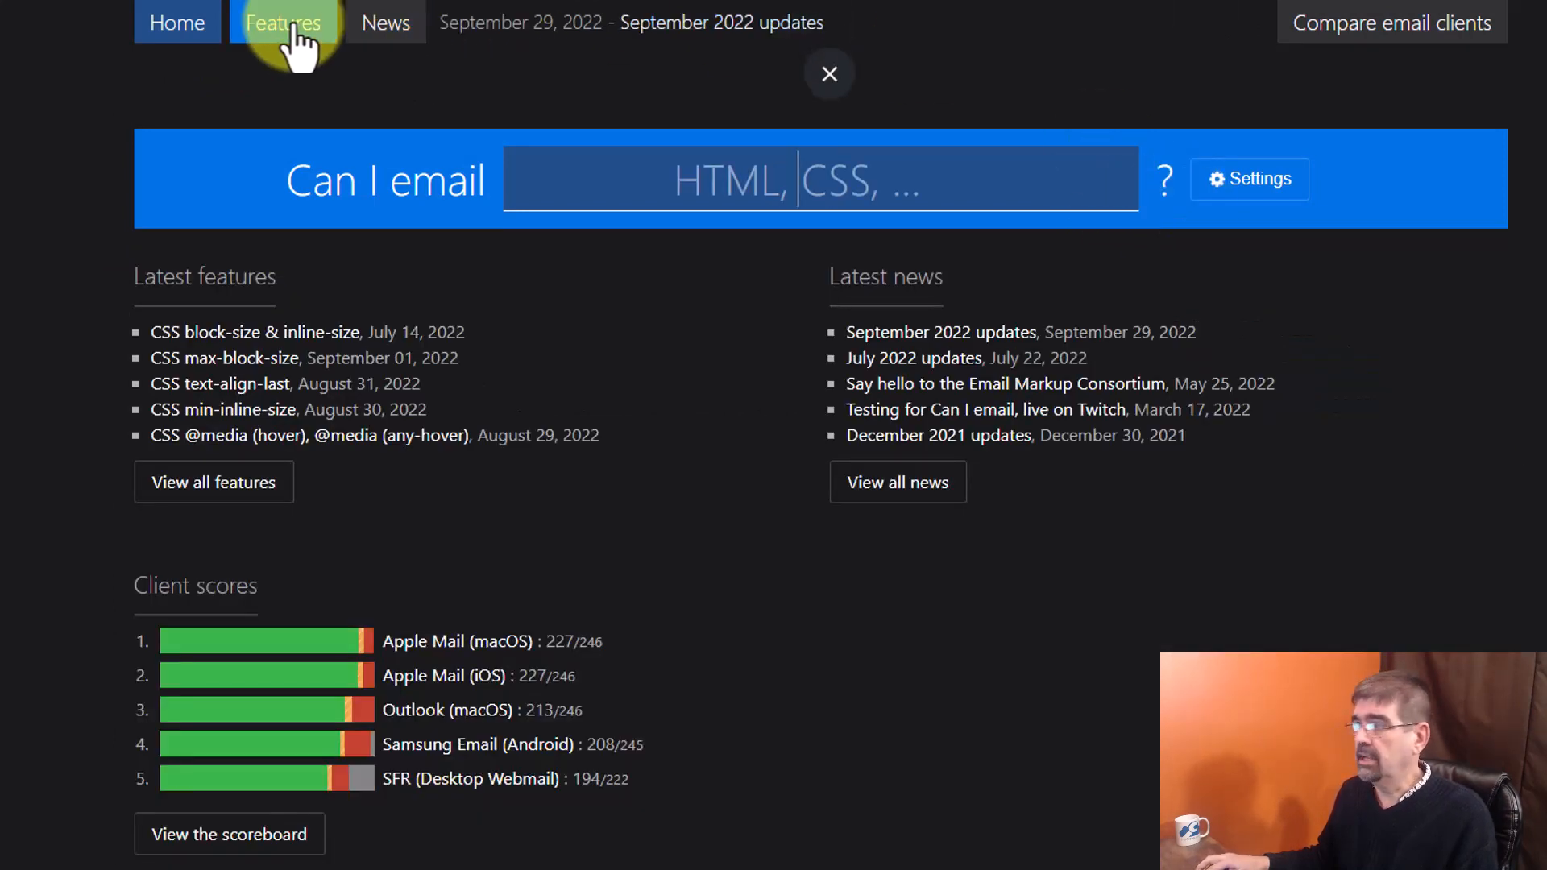
# Open the mailto: links support table from the Features list and scroll through it.
pyautogui.click(283, 22)
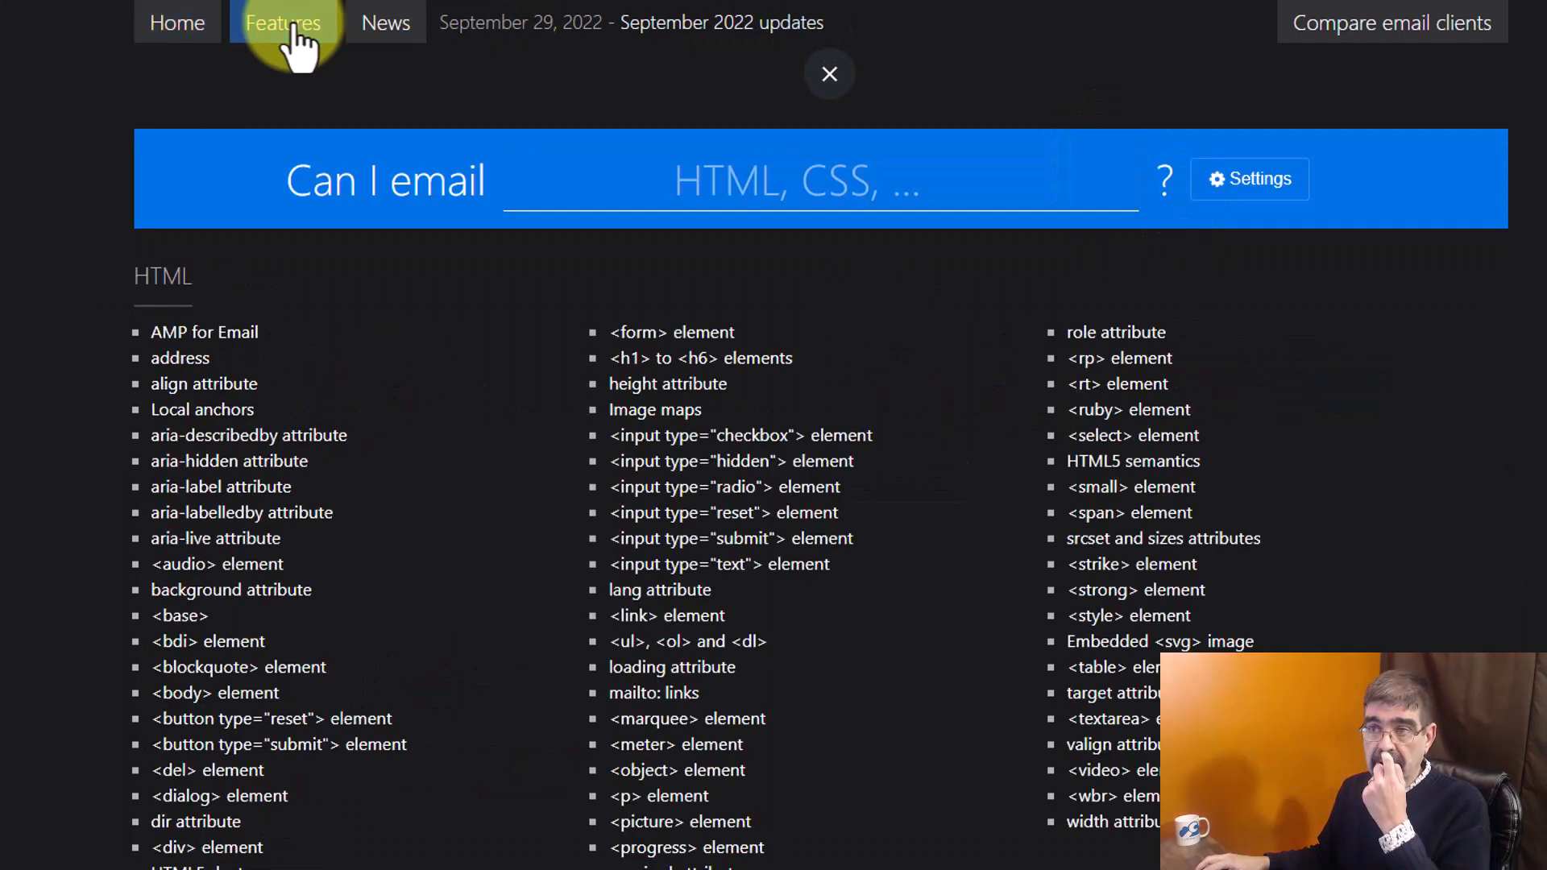
pyautogui.click(828, 74)
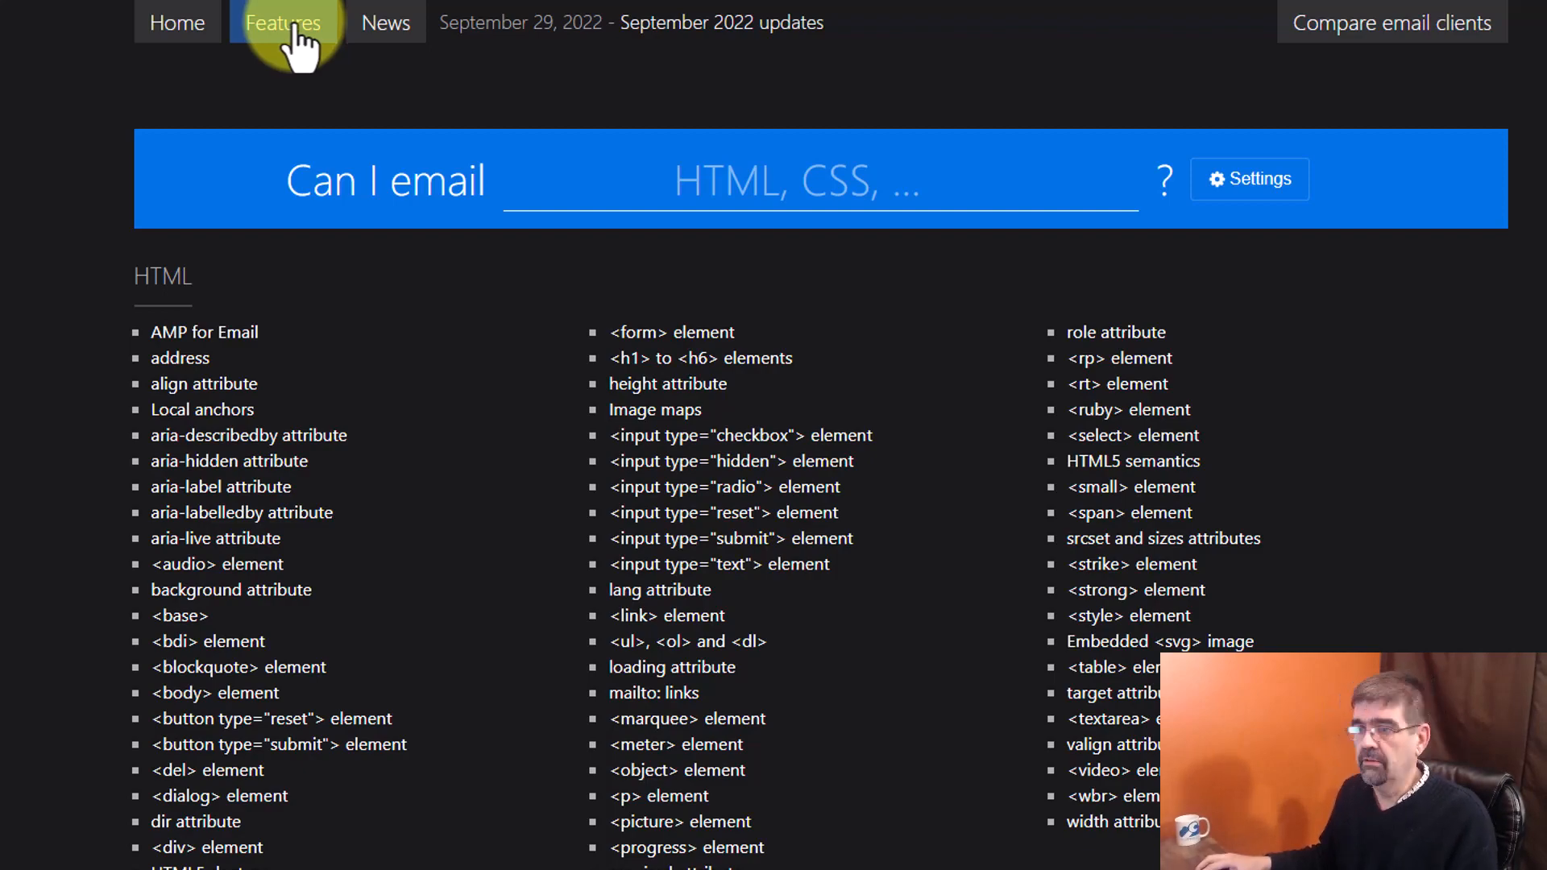
pyautogui.moveTo(160, 276)
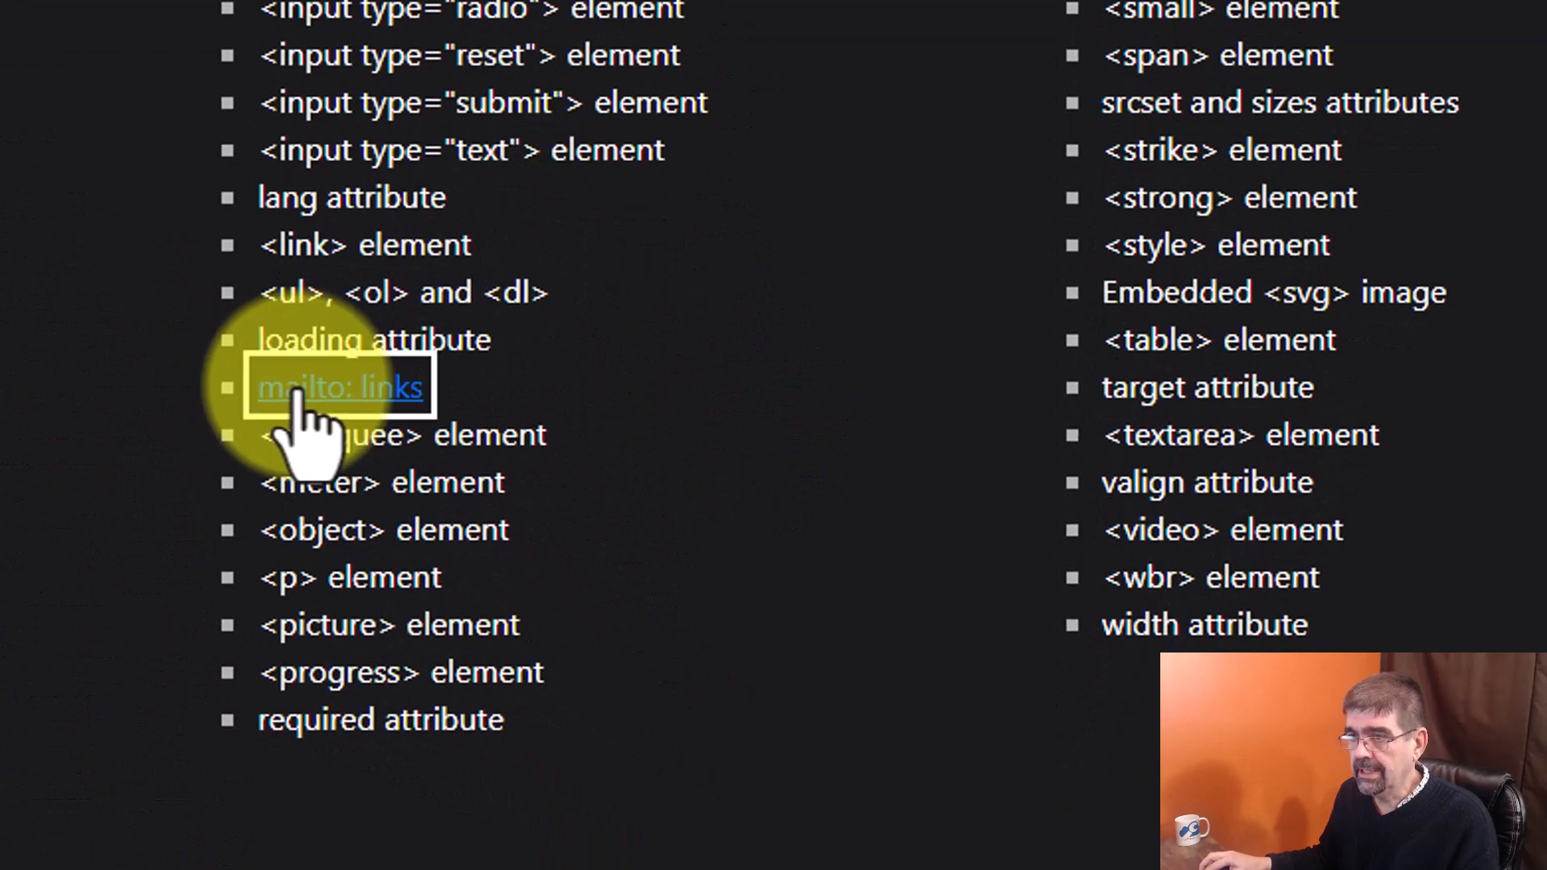
pyautogui.click(342, 386)
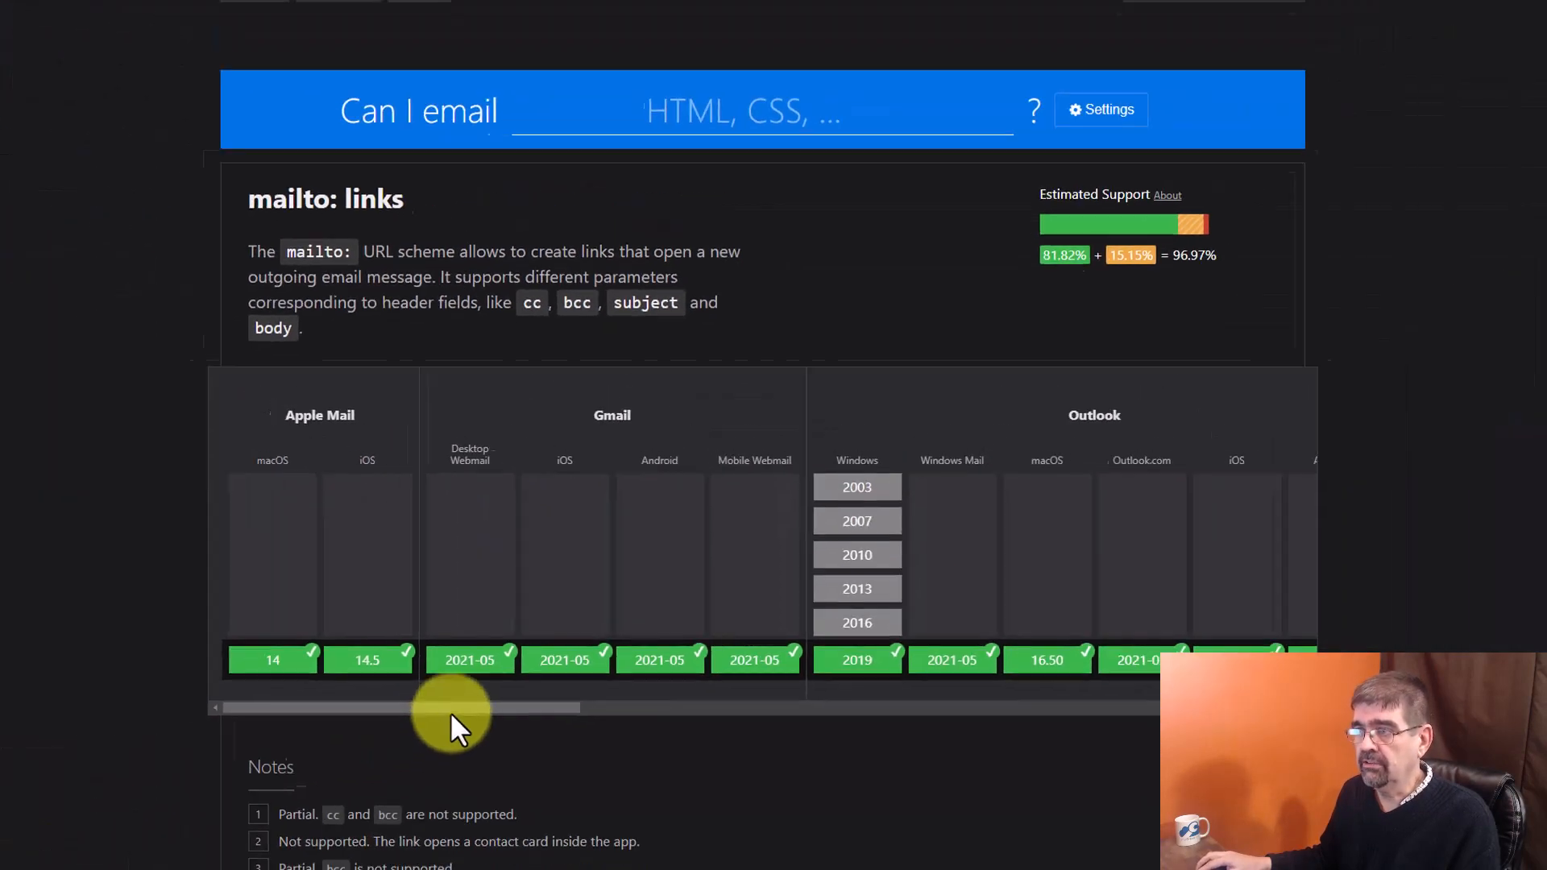
pyautogui.scroll(3)
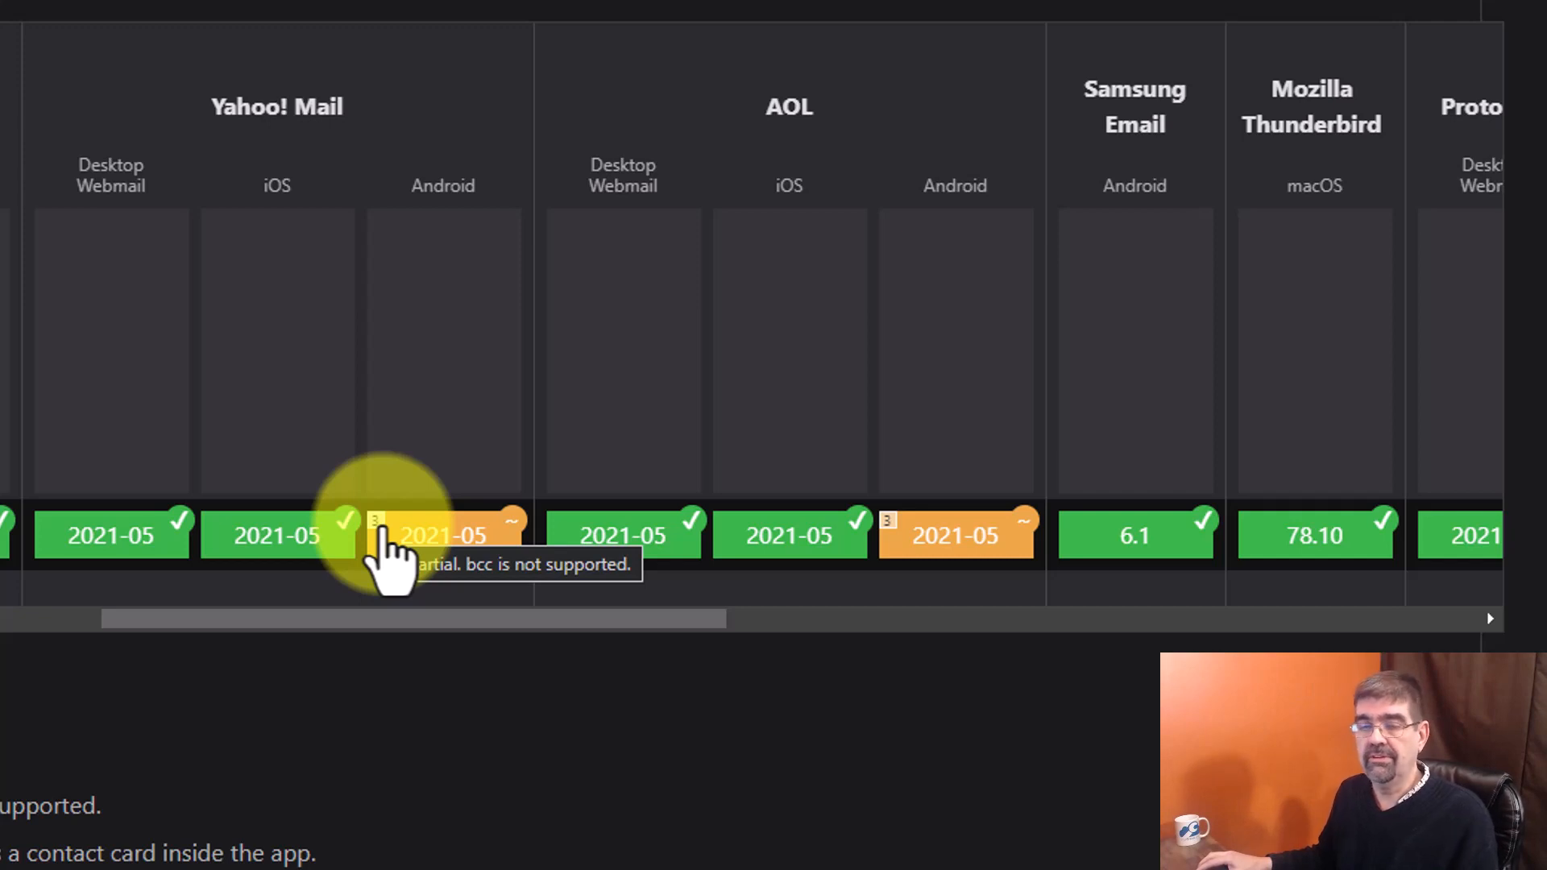
pyautogui.moveTo(404, 553)
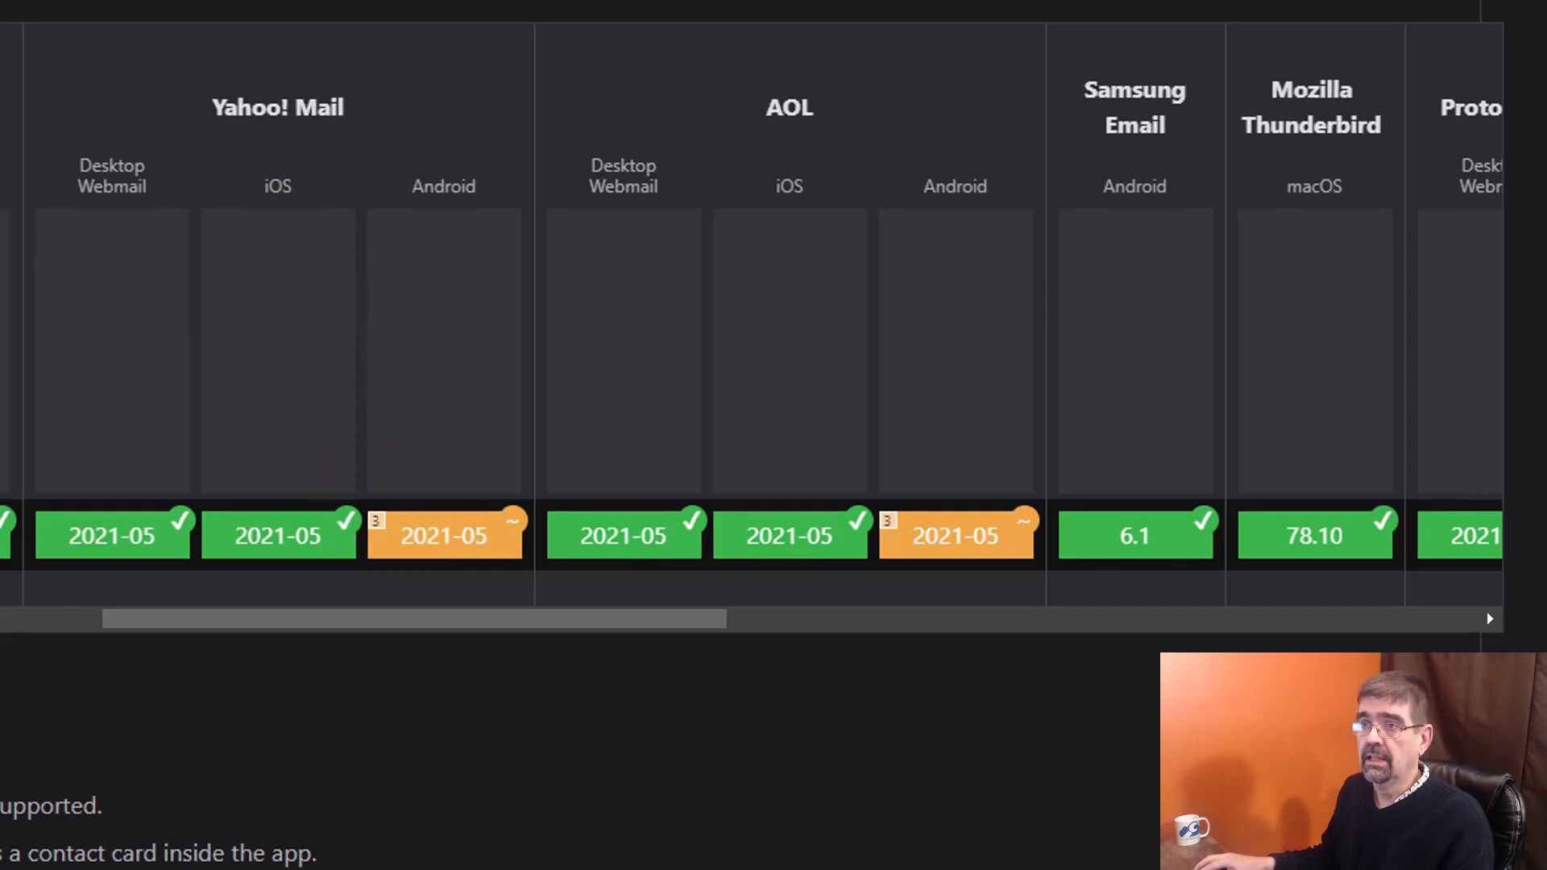
pyautogui.scroll(3)
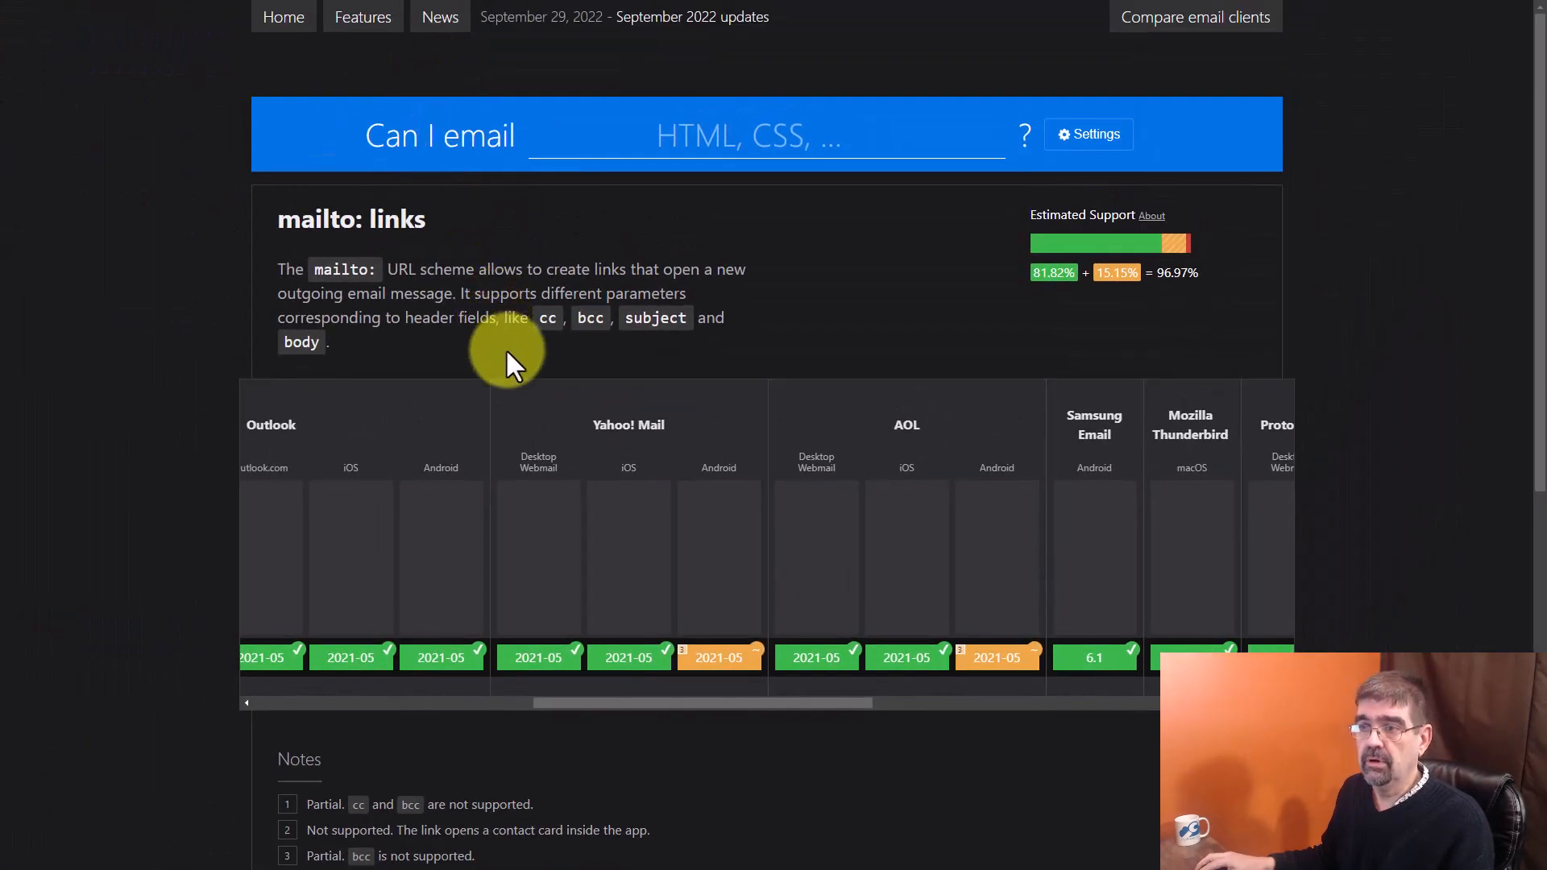
# View the accent-color table (12.9% support) from Features, then return to the feature list.
pyautogui.click(362, 17)
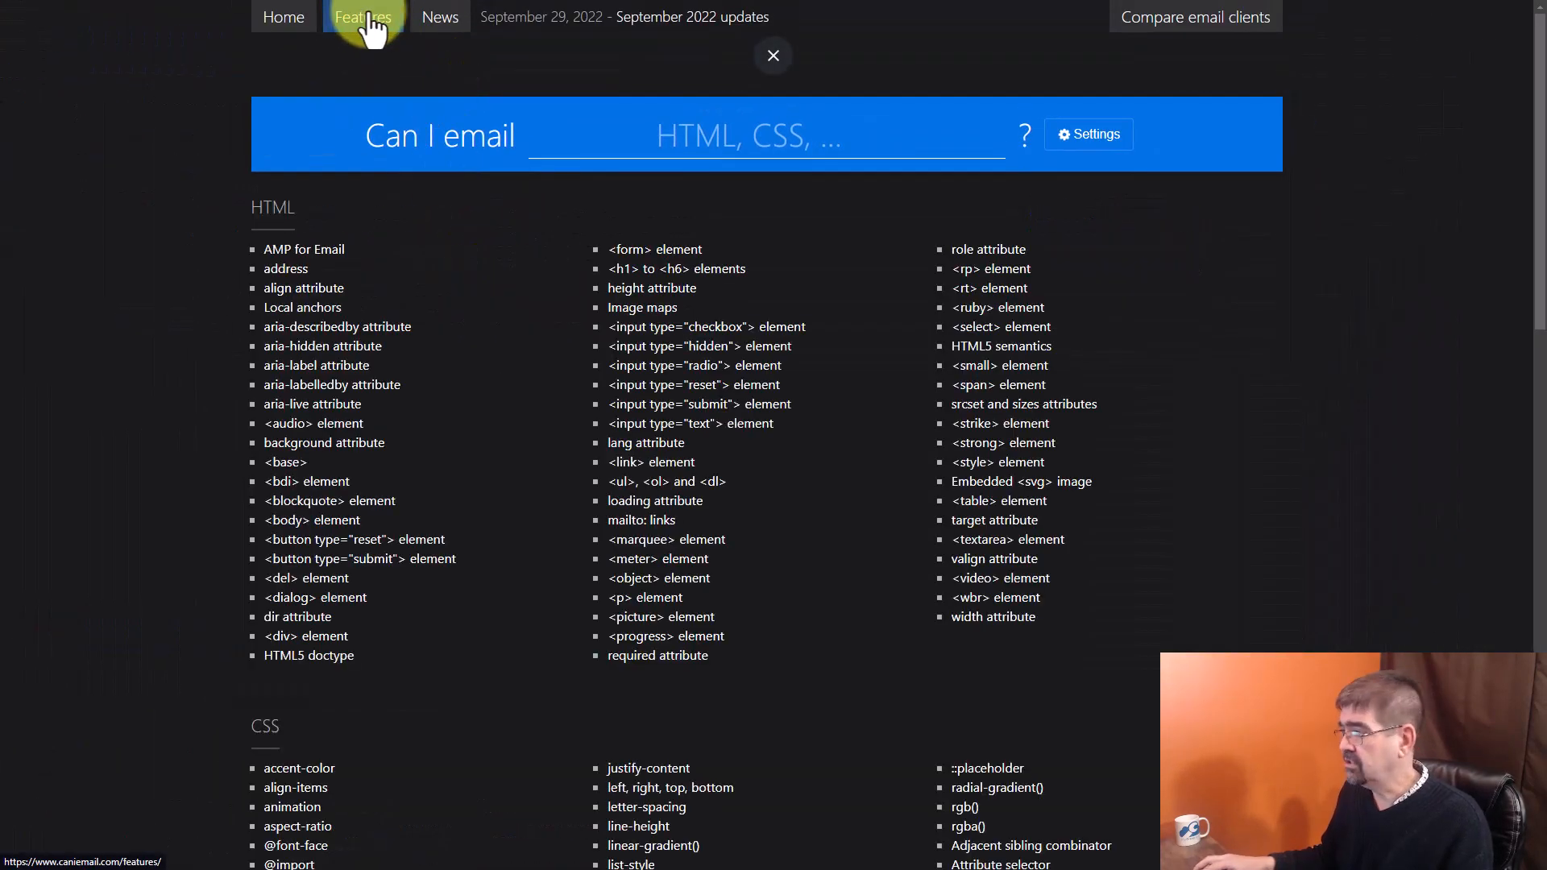
pyautogui.scroll(-3)
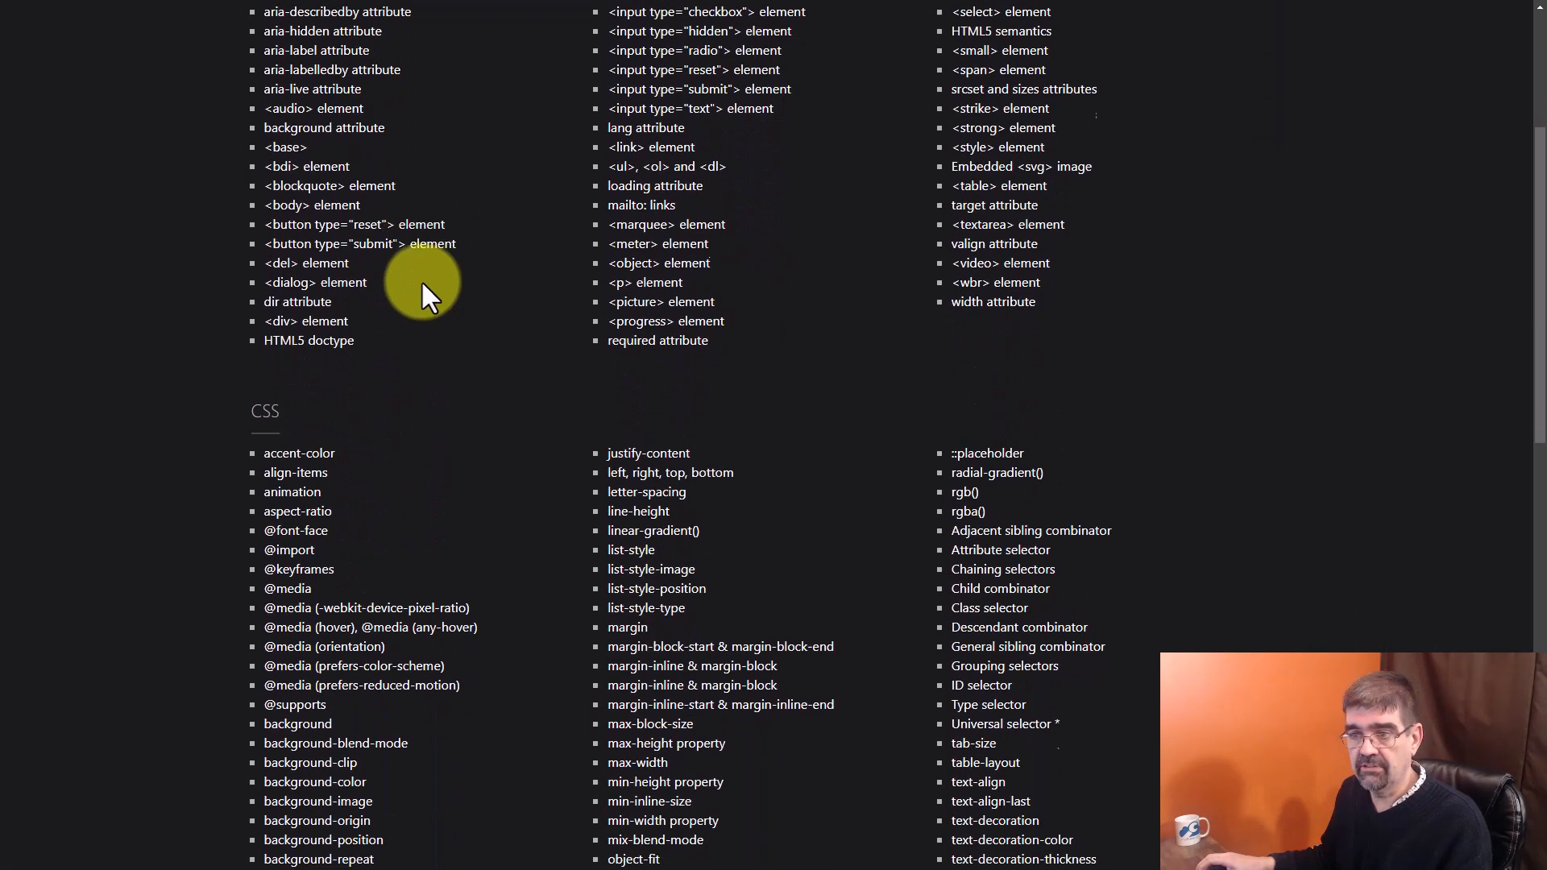
pyautogui.click(299, 453)
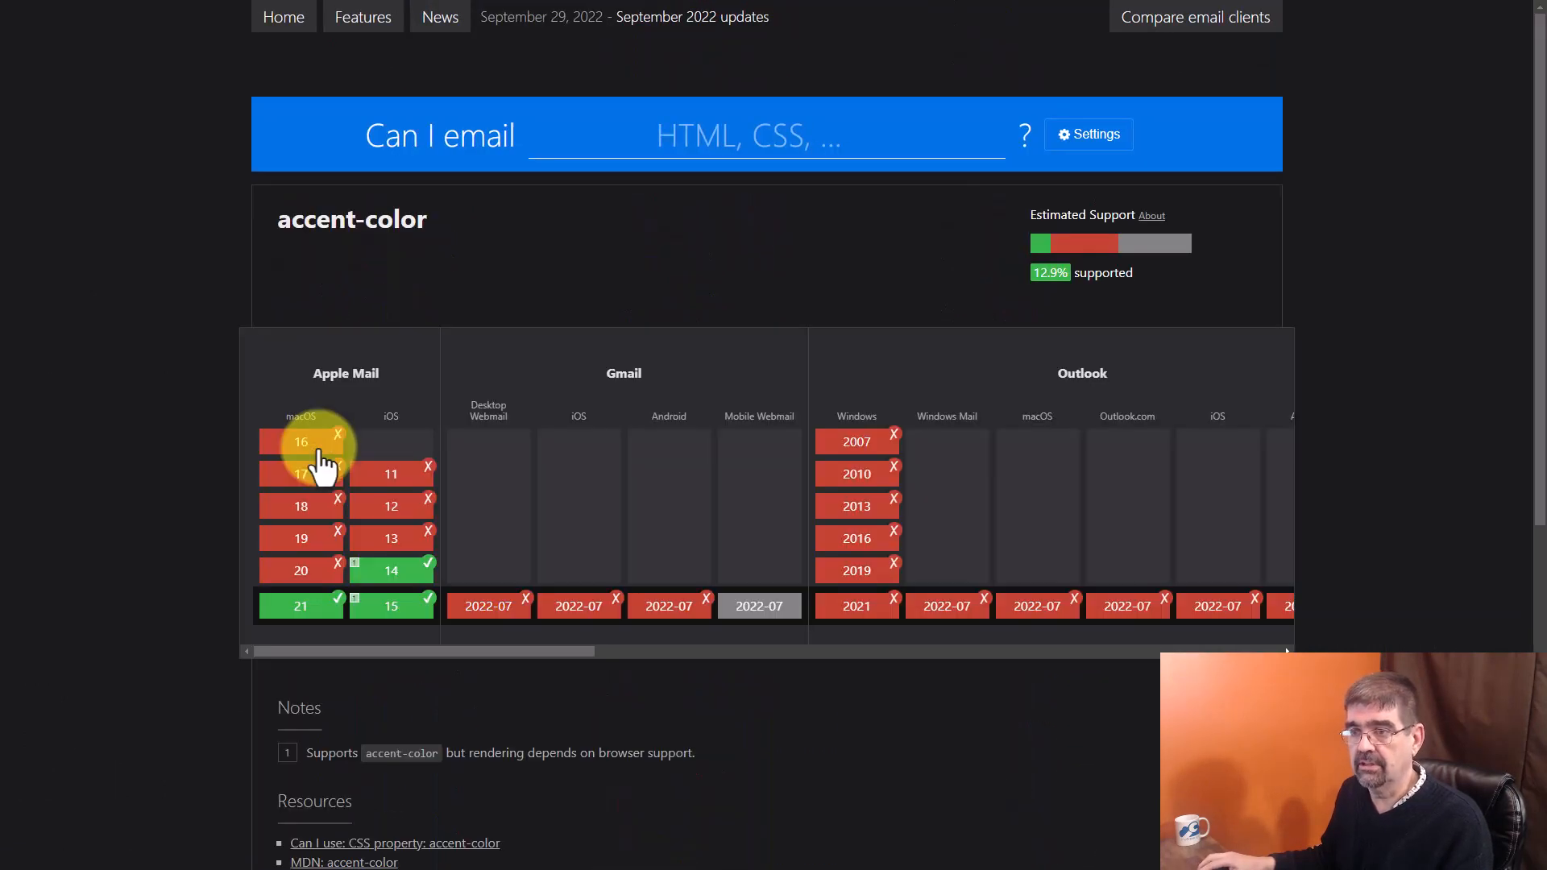
pyautogui.moveTo(1044, 299)
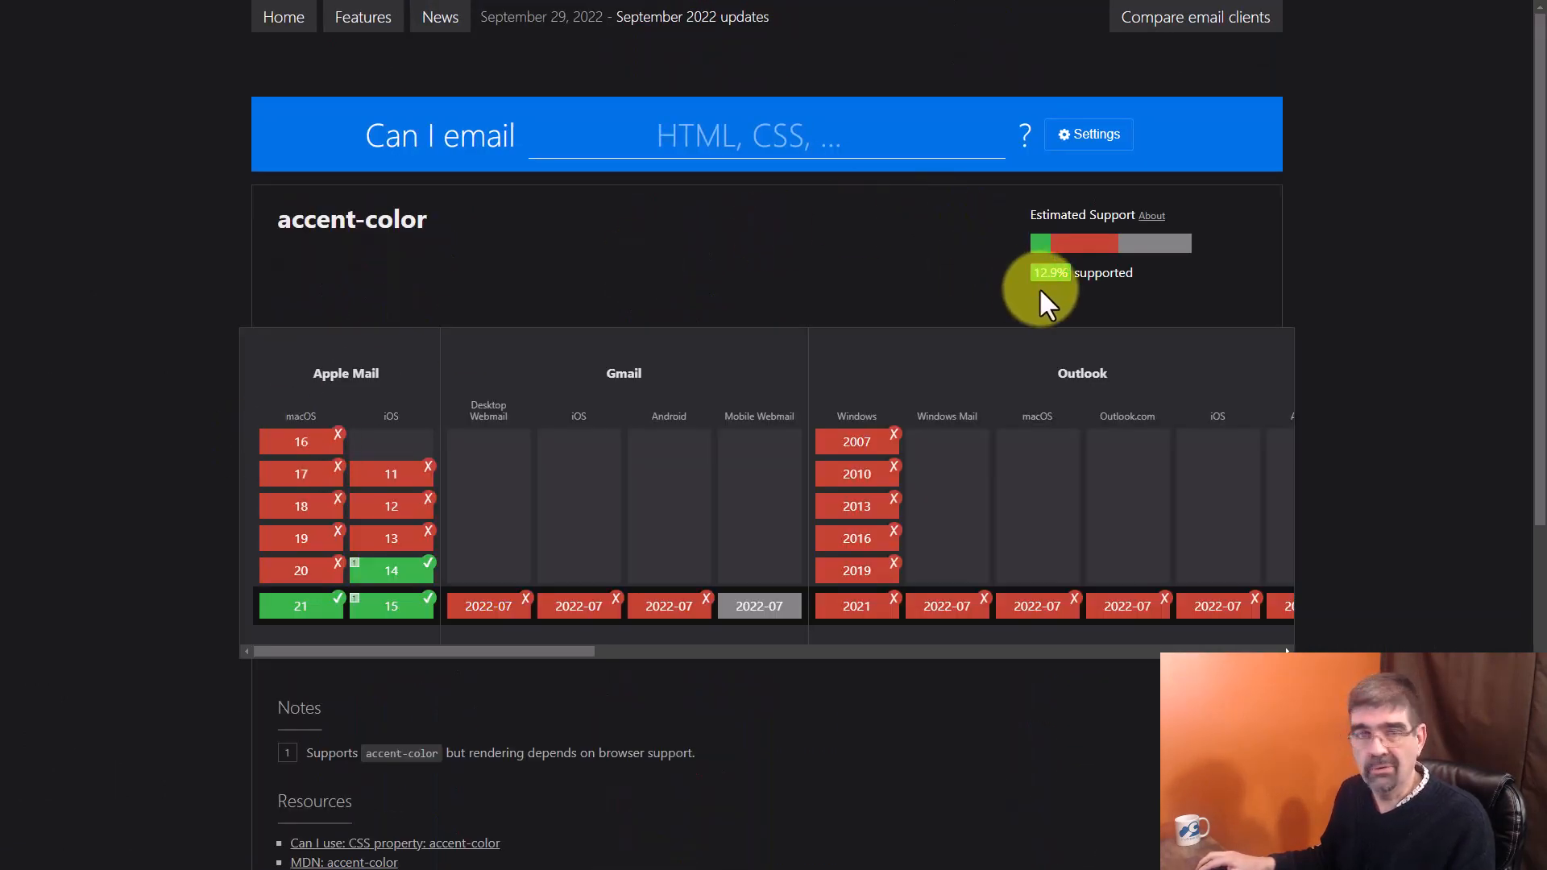
pyautogui.moveTo(550, 642)
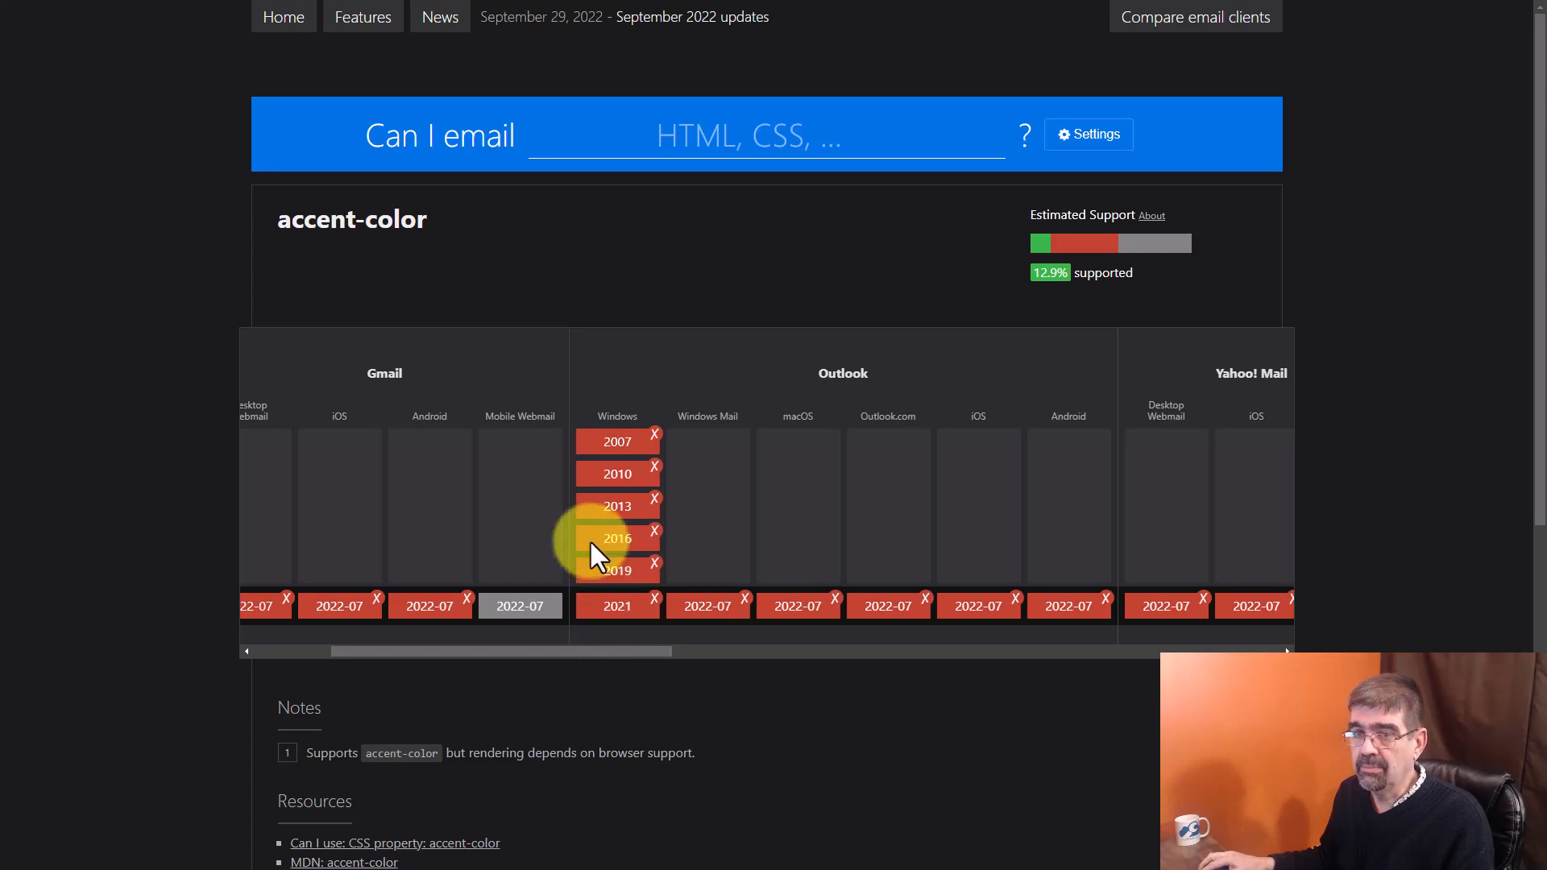
pyautogui.moveTo(582, 533)
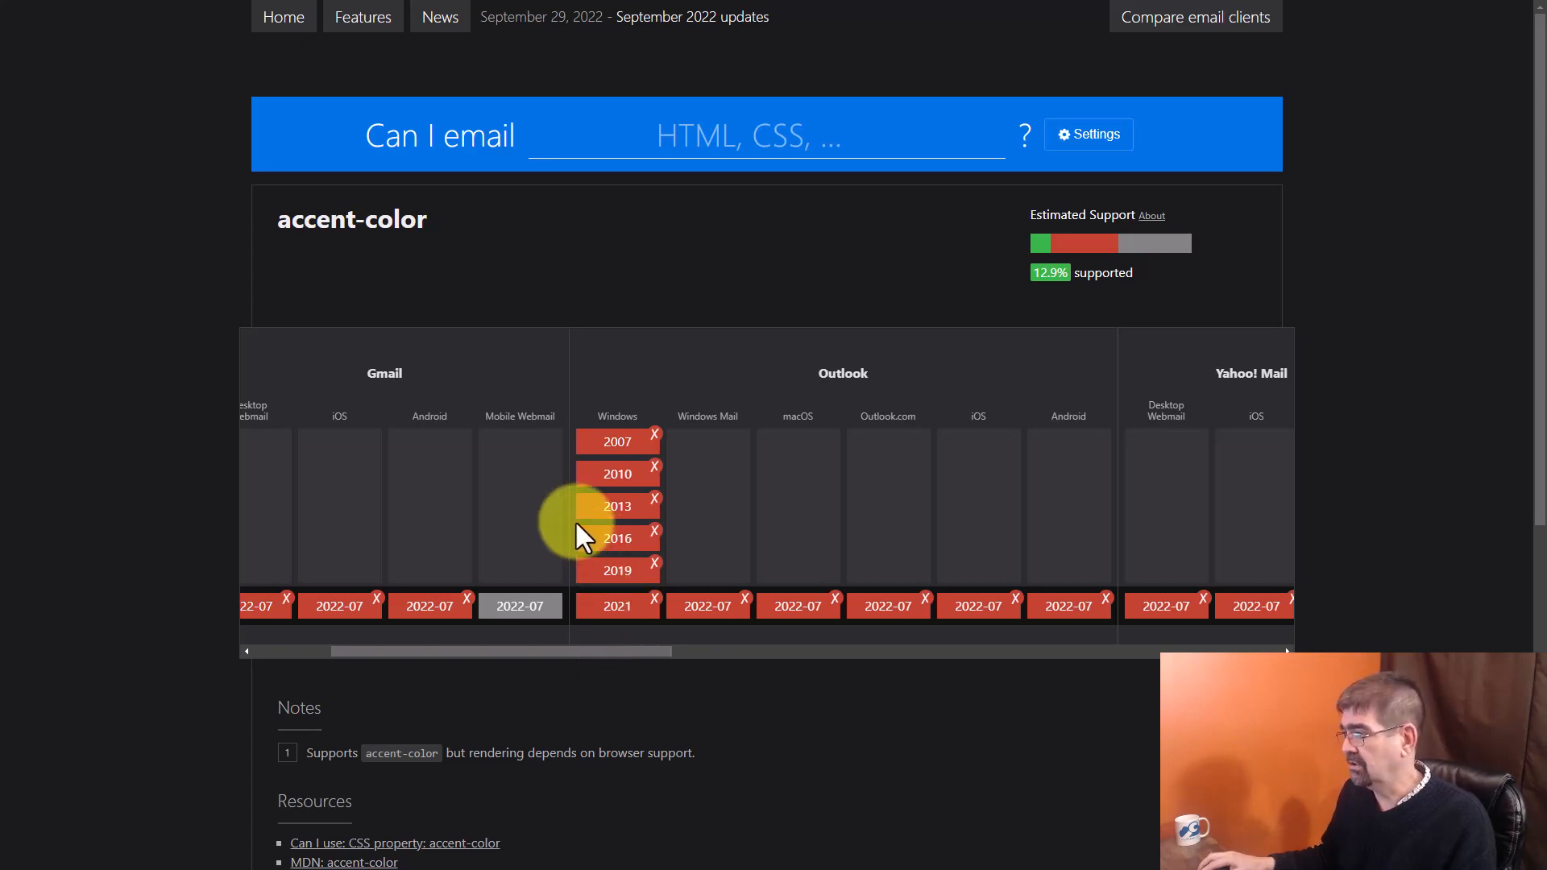
pyautogui.click(362, 17)
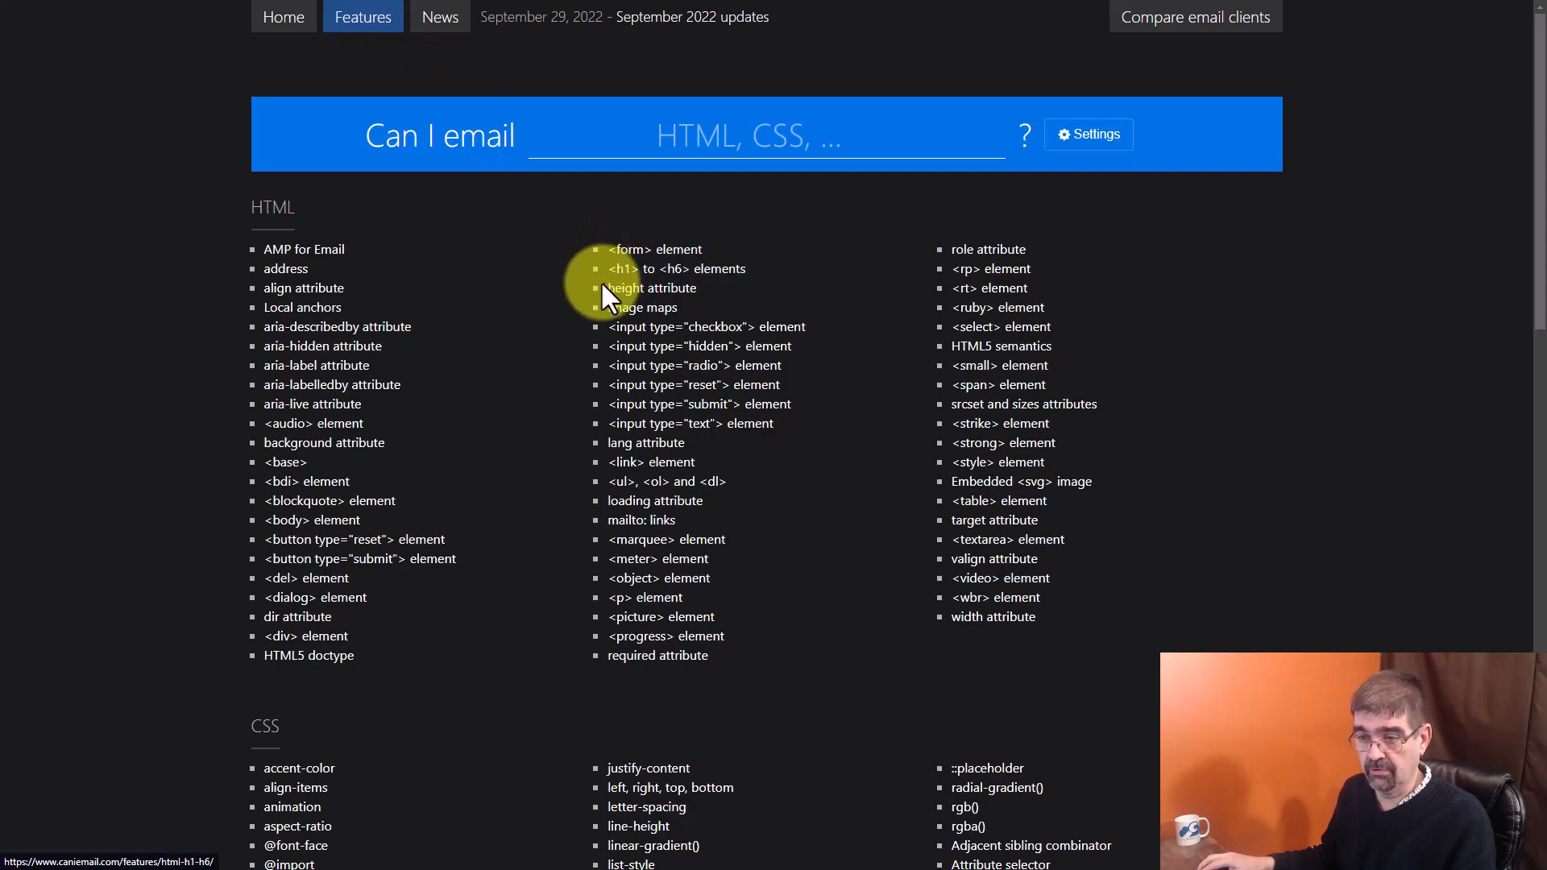
# Scroll the feature list down to the Image formats section showing webP.
pyautogui.scroll(-3)
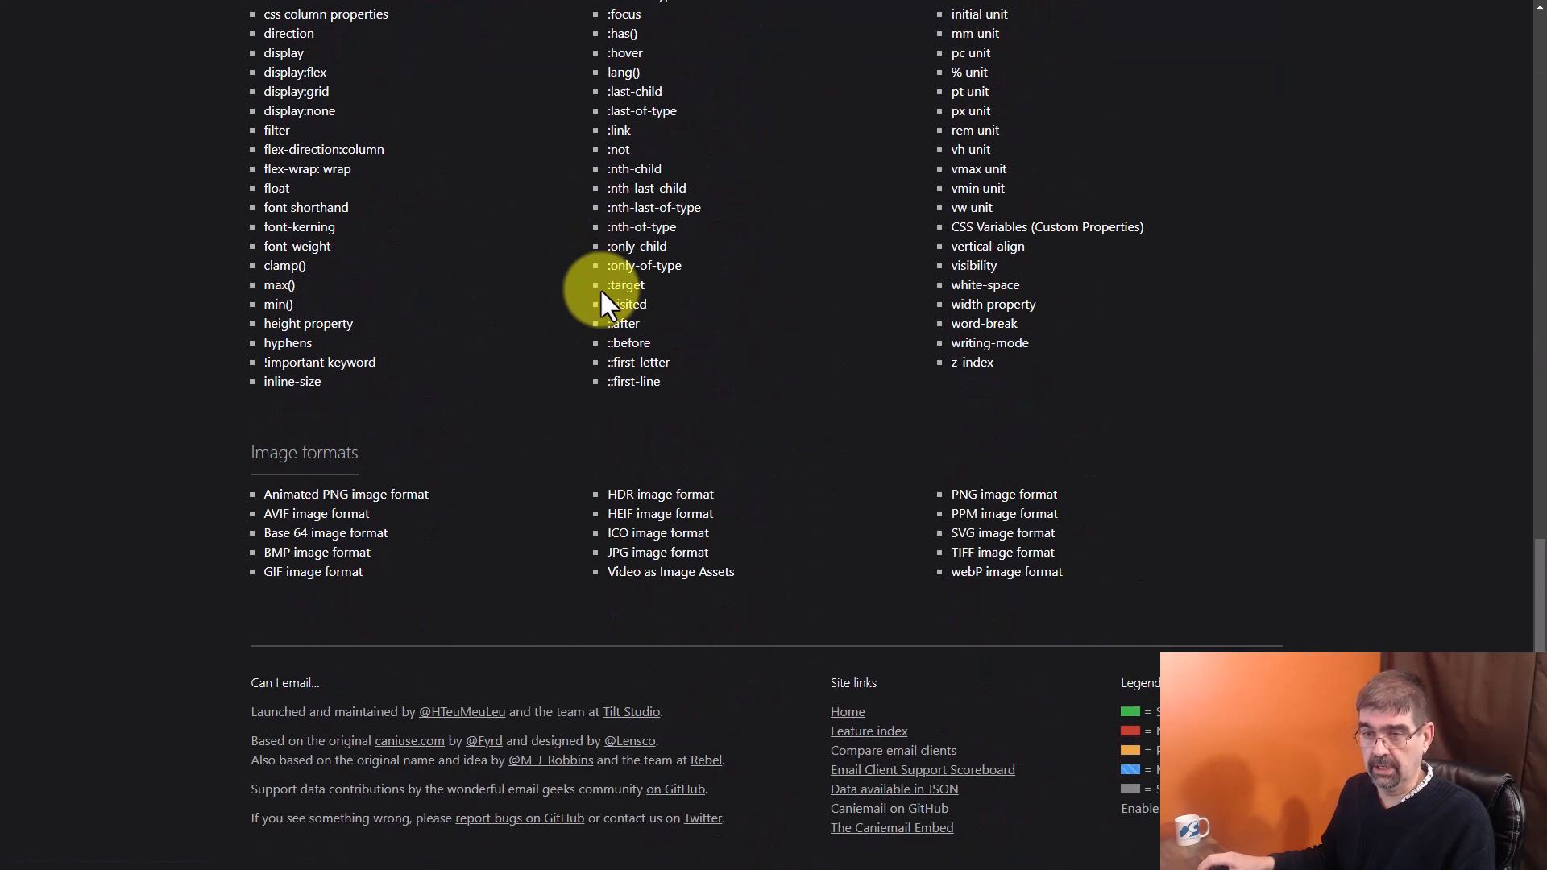
pyautogui.scroll(-3)
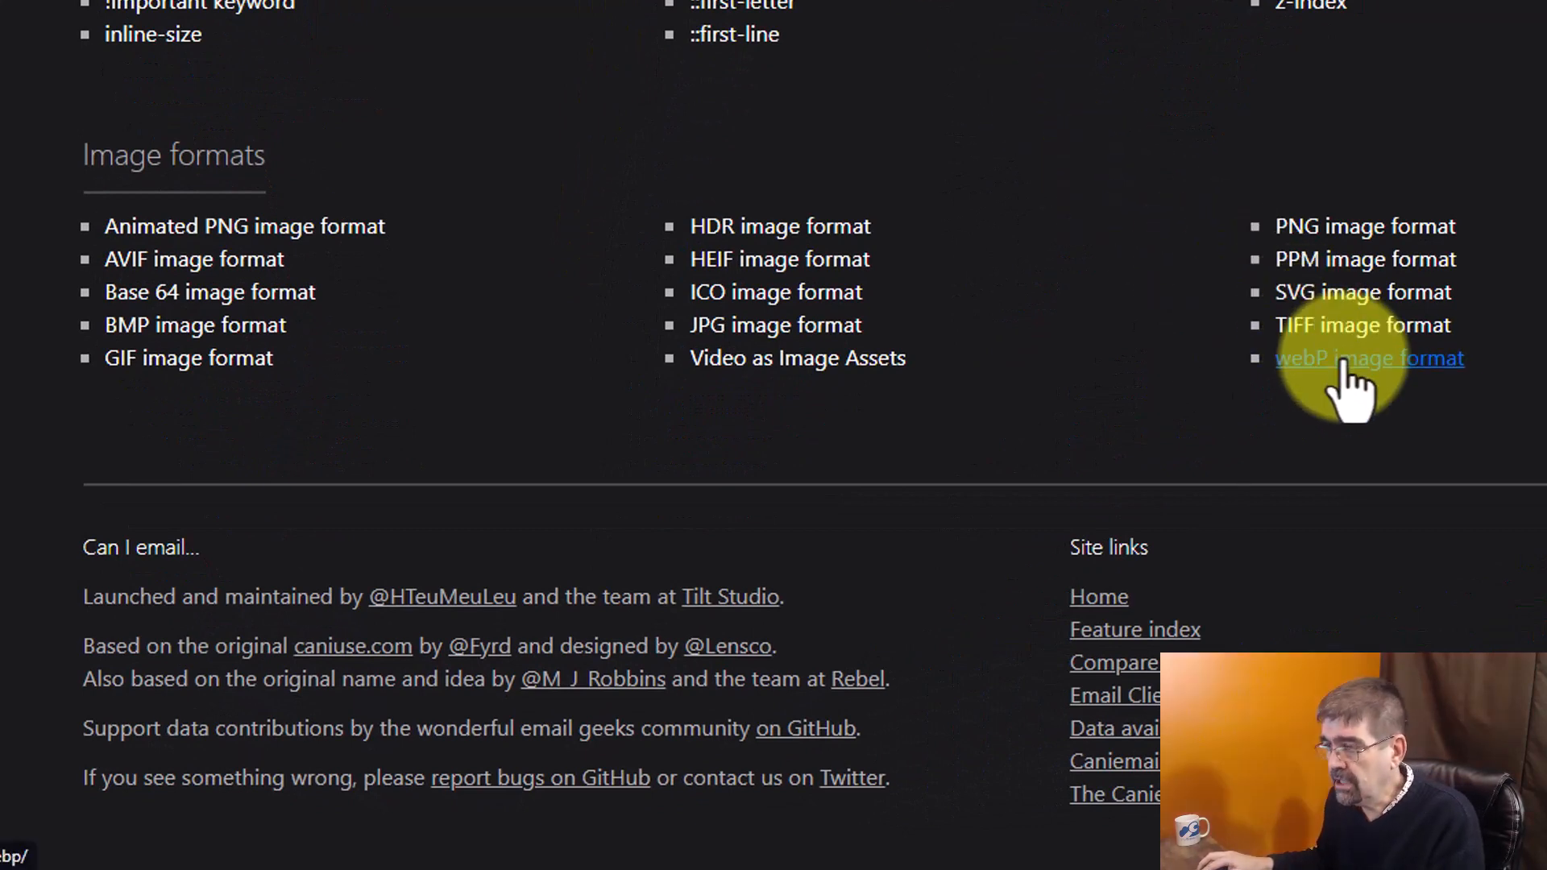
# Open the webP image format support table.
pyautogui.click(1370, 358)
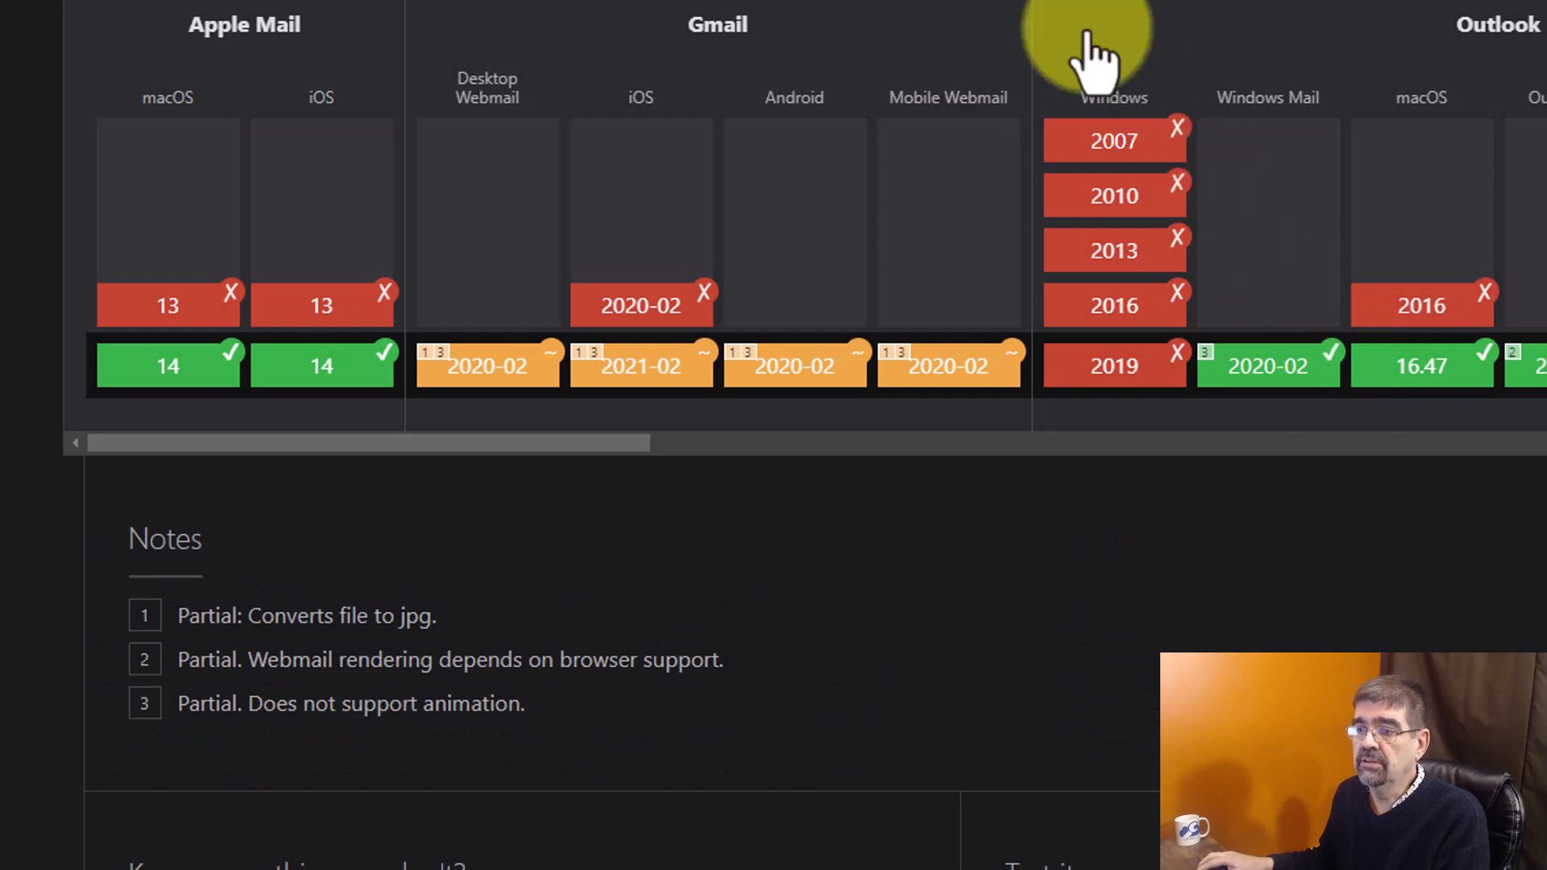
pyautogui.moveTo(487, 365)
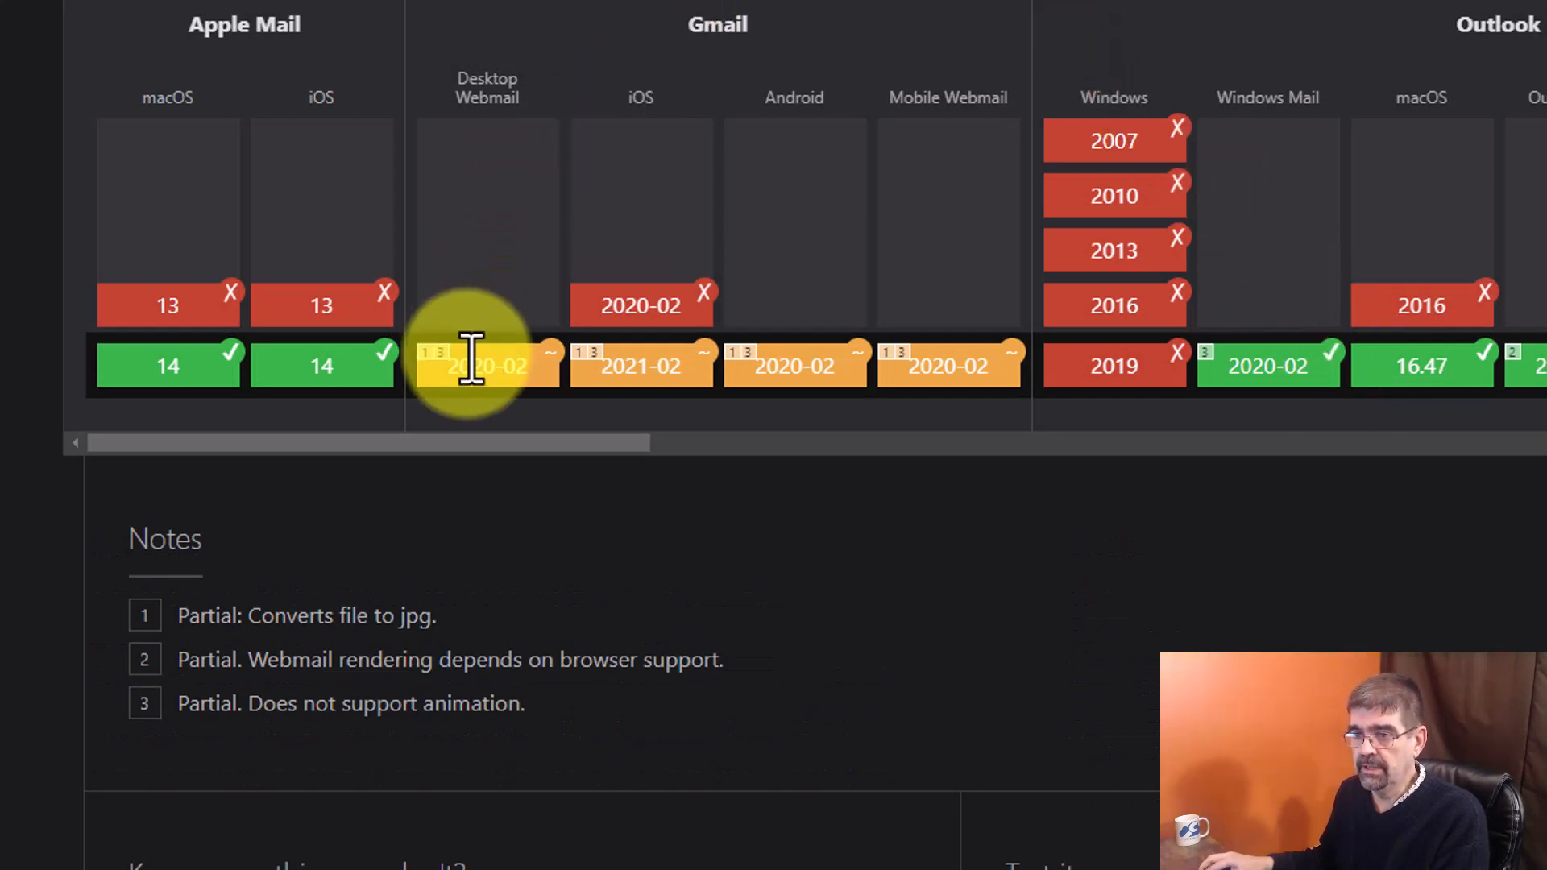
pyautogui.moveTo(464, 386)
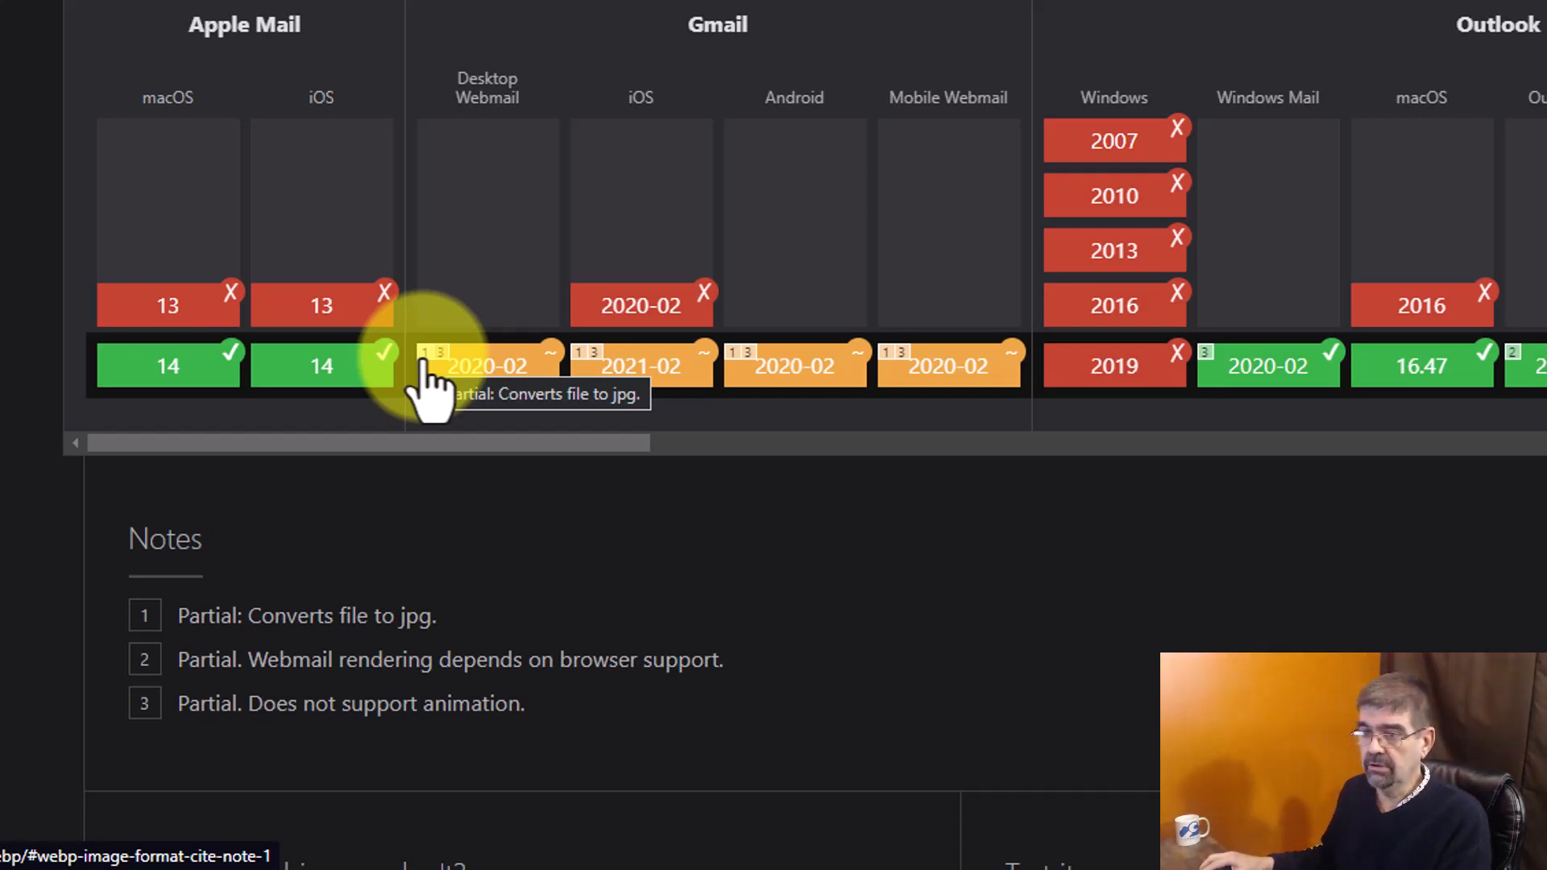
pyautogui.moveTo(424, 465)
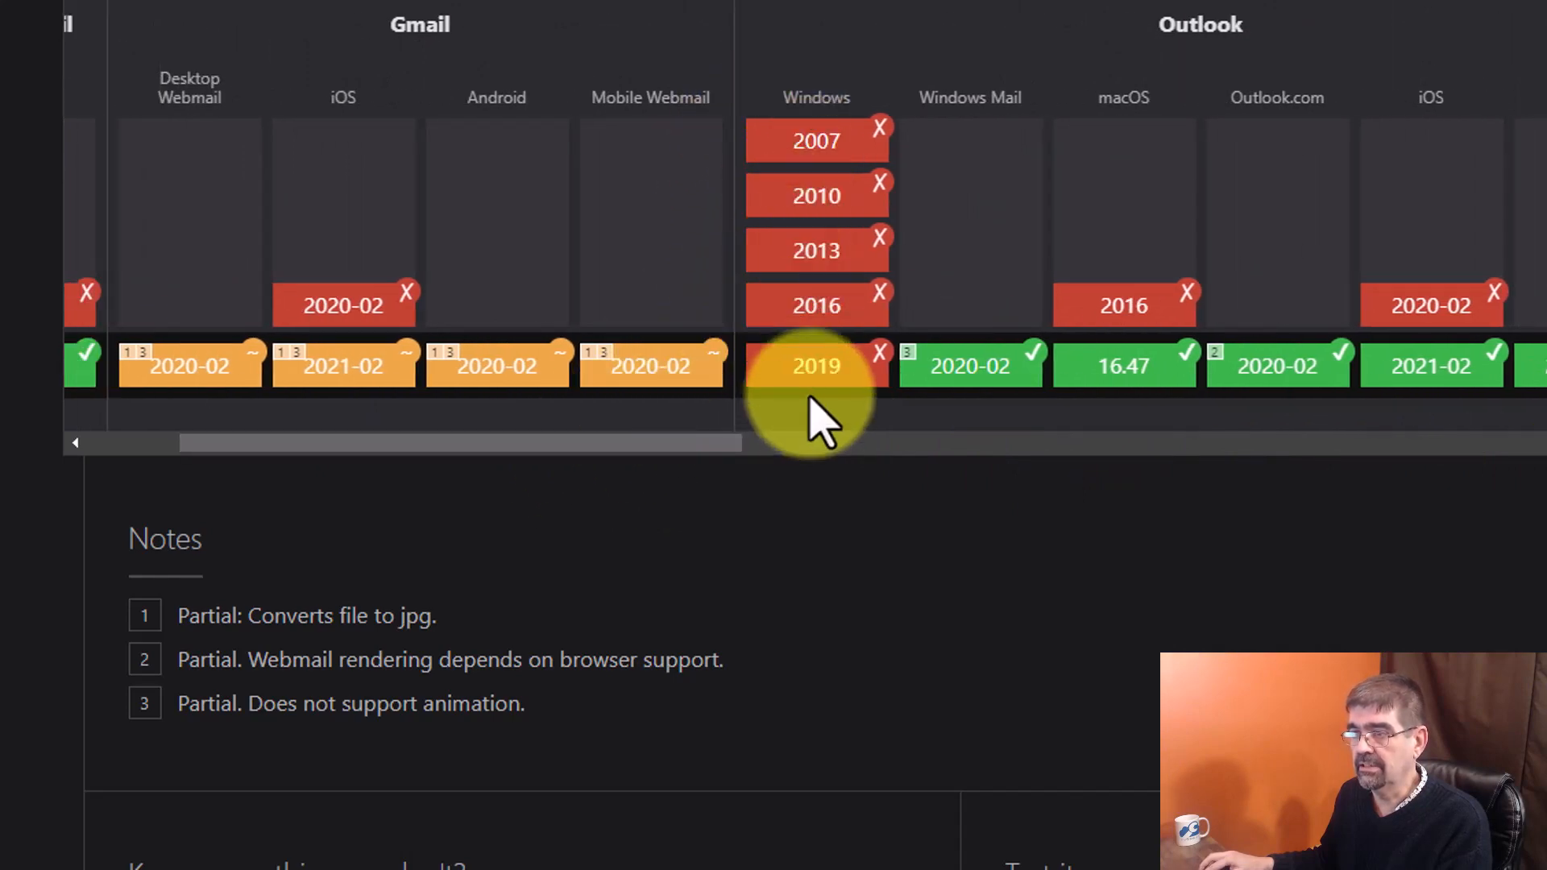
pyautogui.moveTo(784, 449)
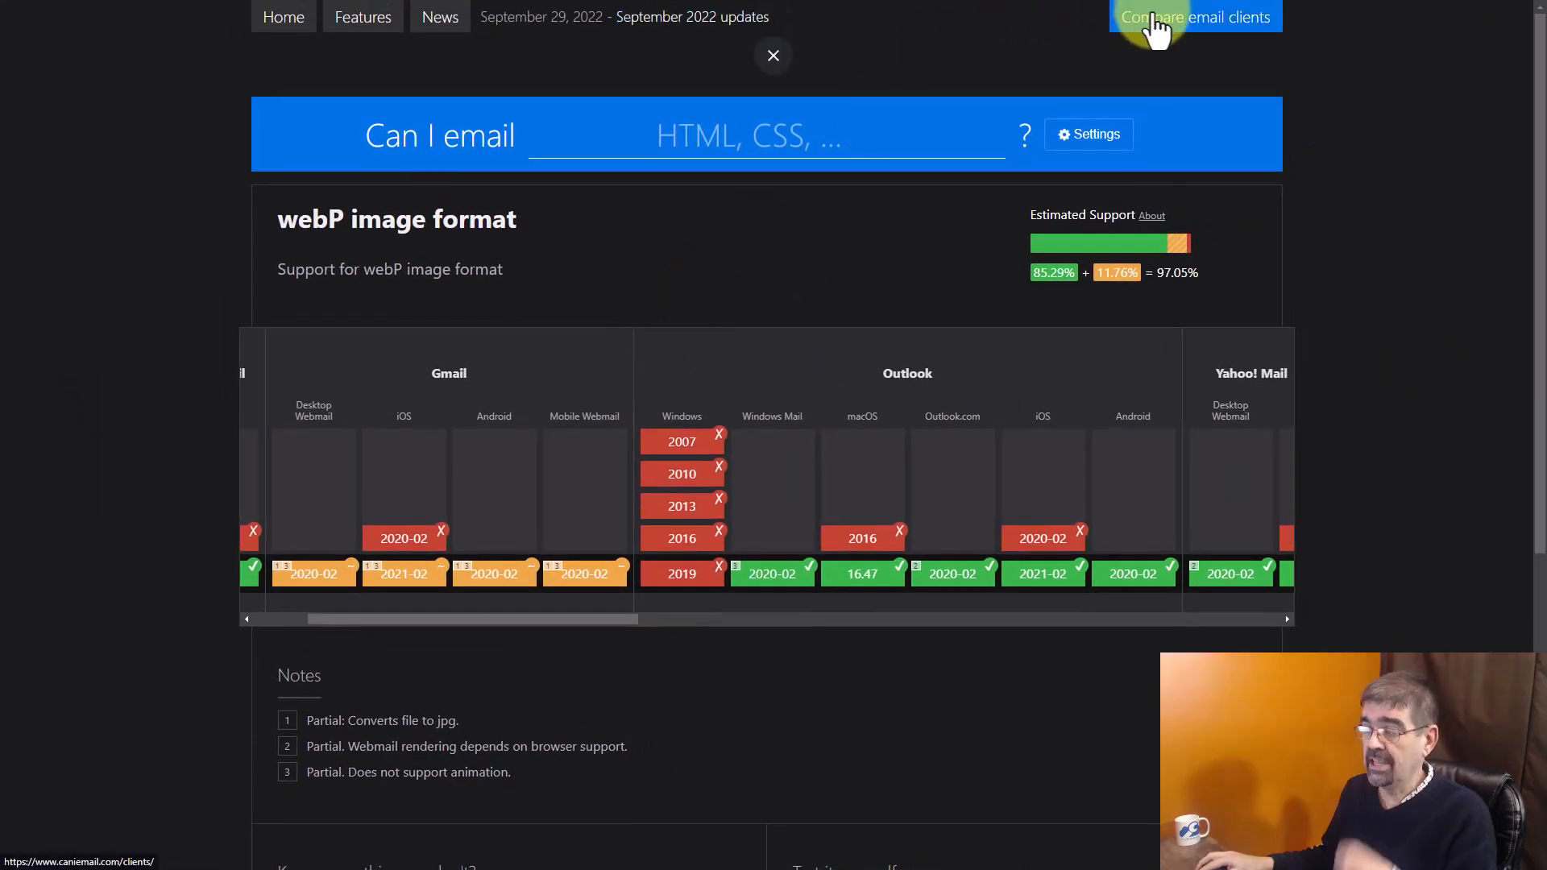
# Compare Apple Mail and Gmail versions and scroll through the Mixed support table.
pyautogui.click(1195, 16)
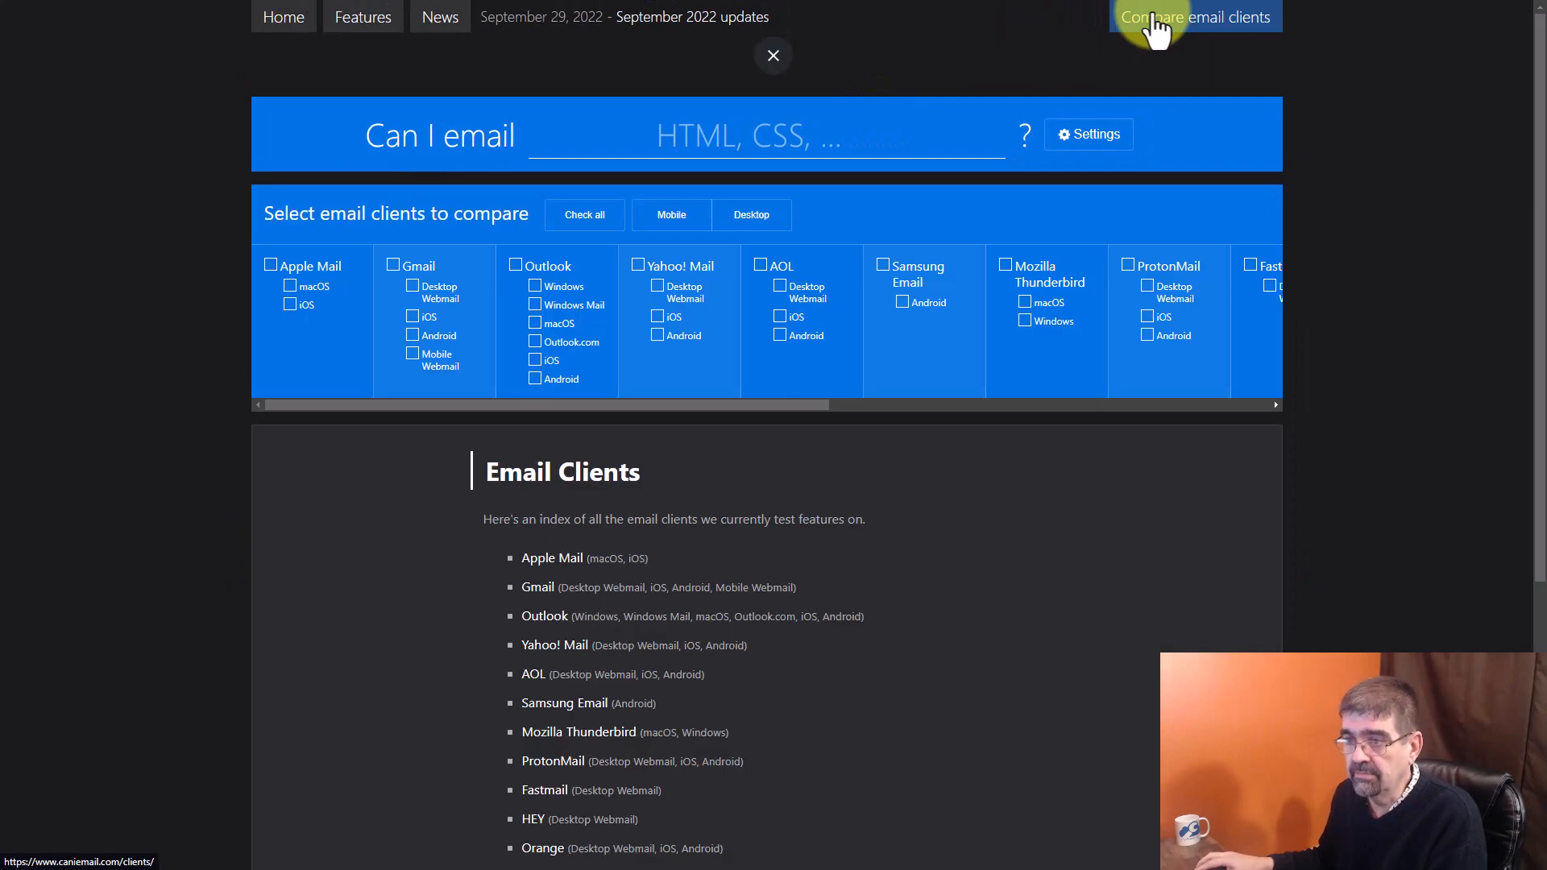
pyautogui.click(773, 56)
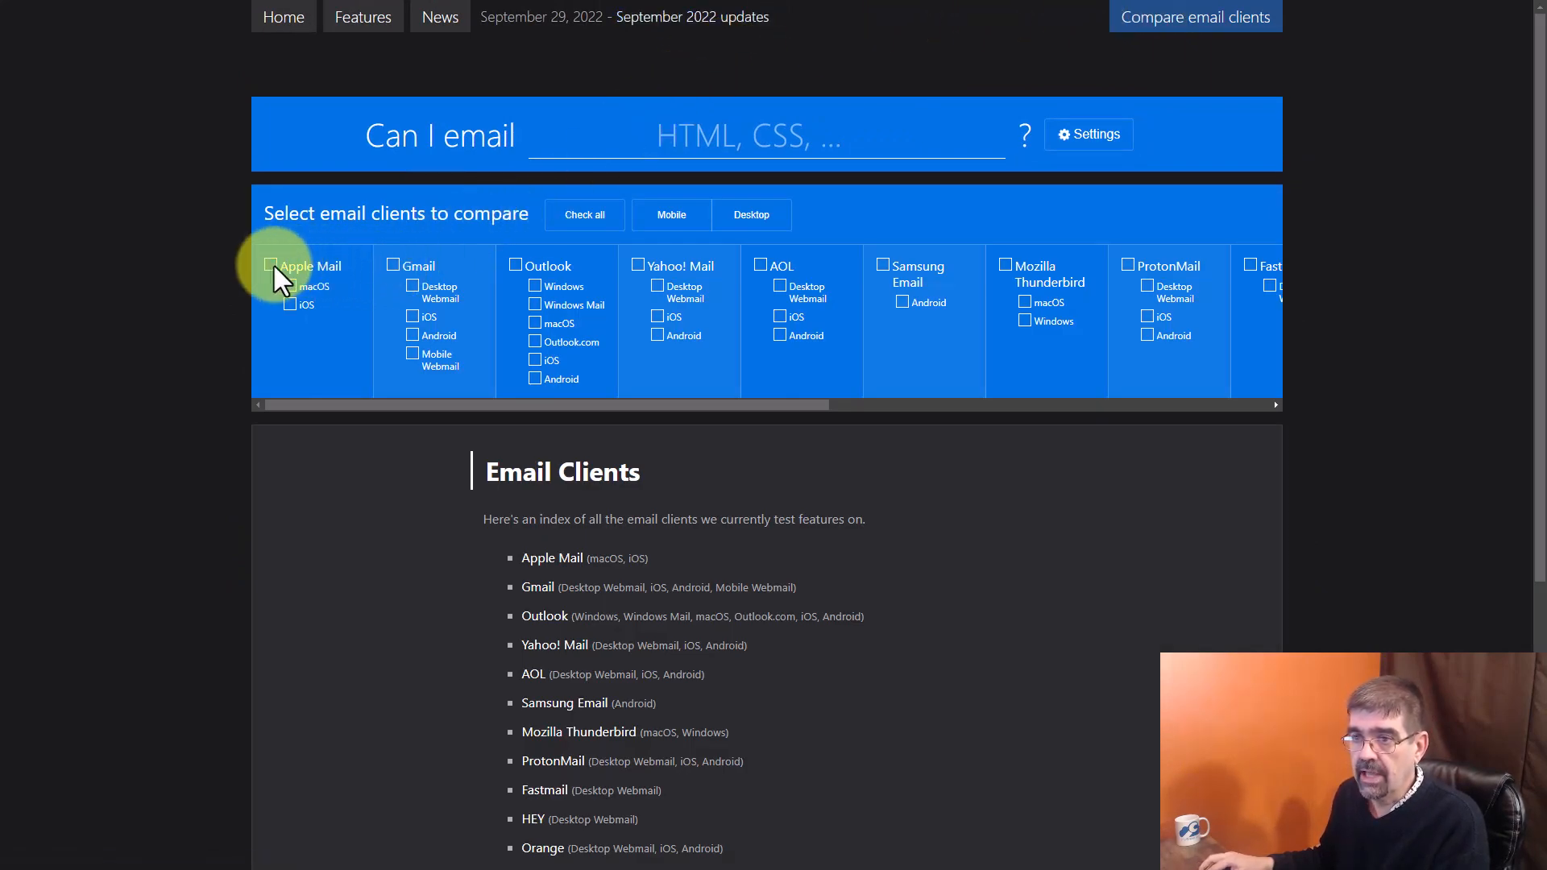
pyautogui.click(271, 266)
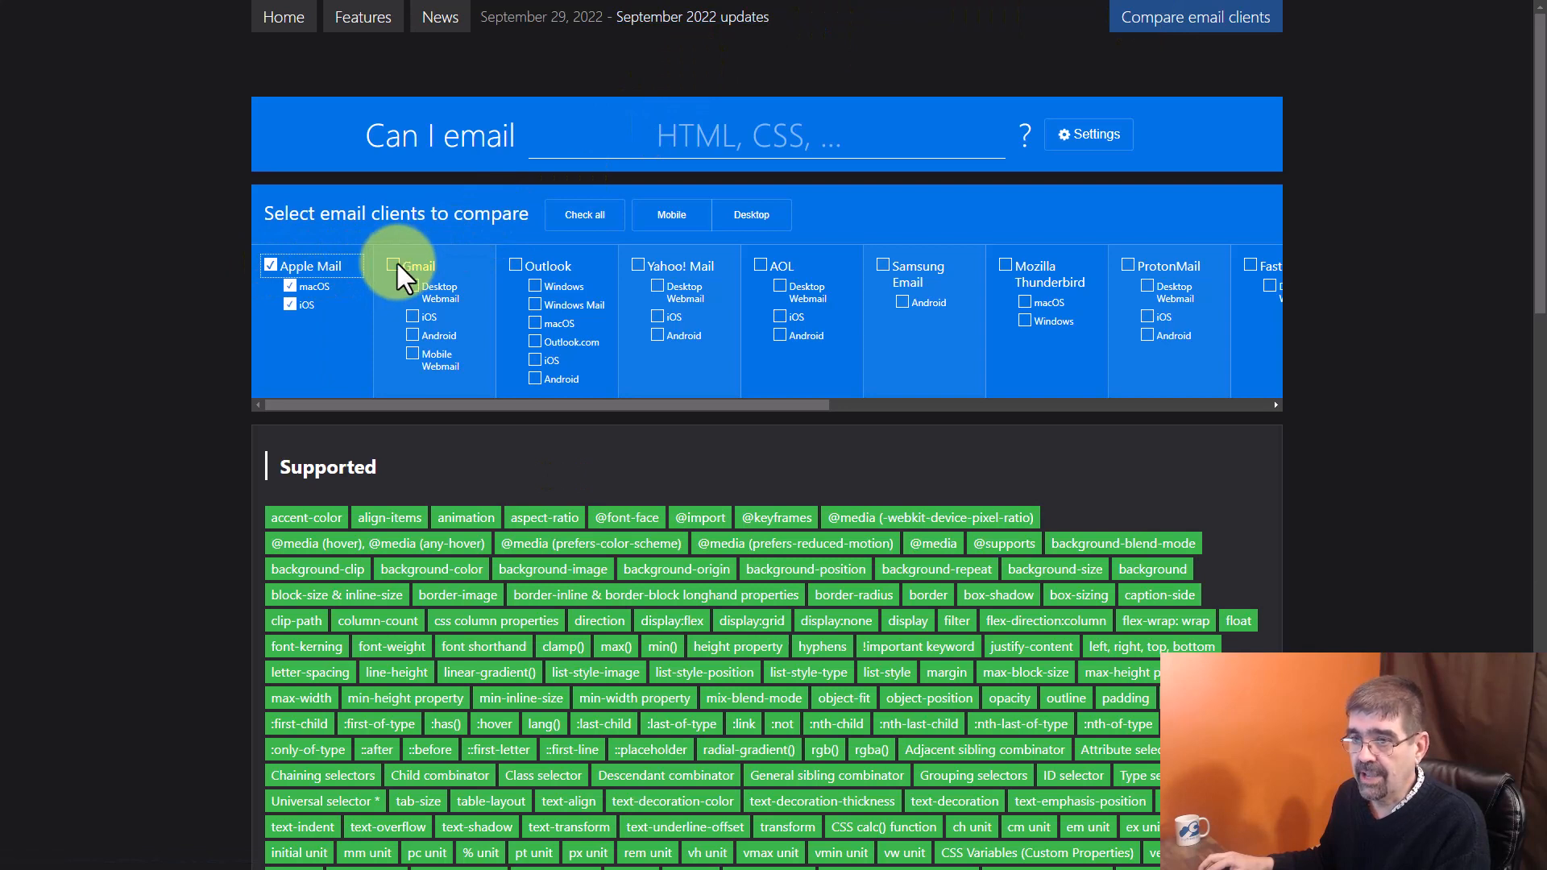
pyautogui.click(392, 265)
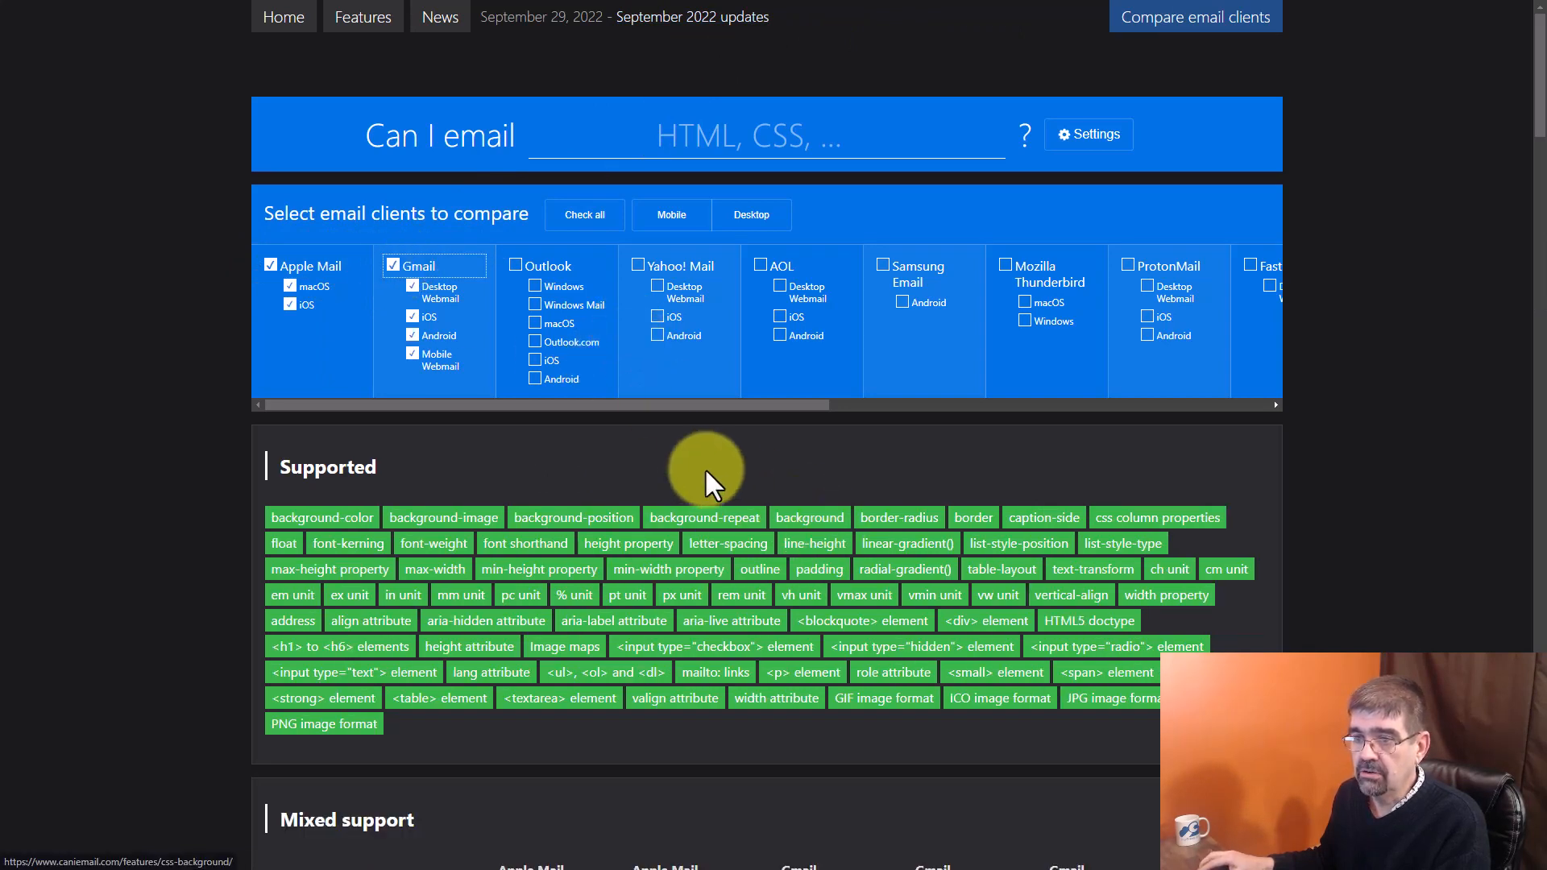
pyautogui.scroll(-3)
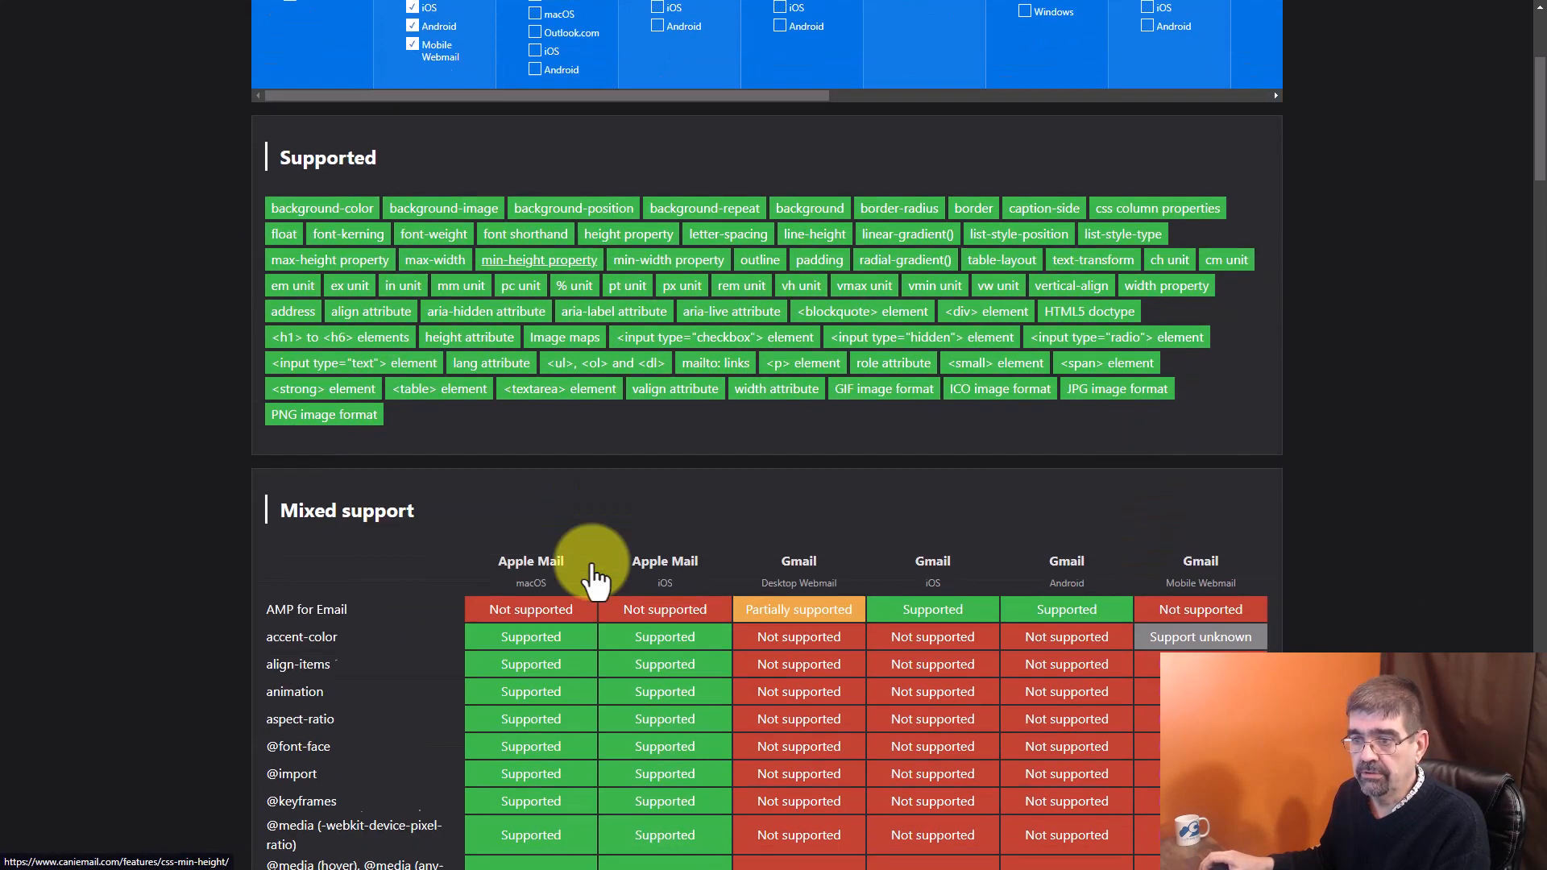
pyautogui.scroll(-3)
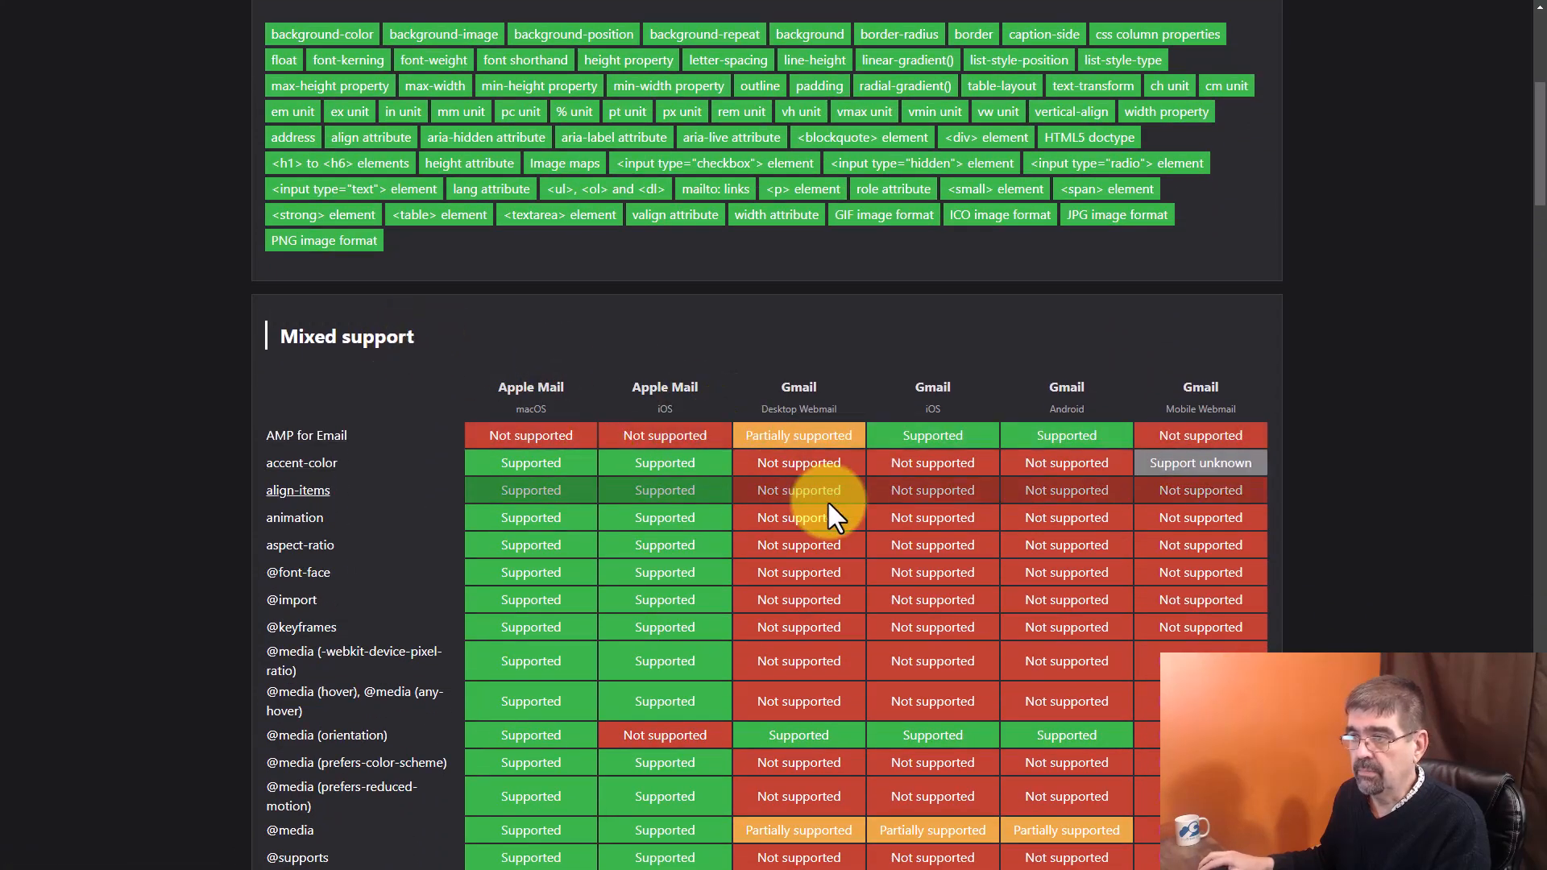
pyautogui.scroll(-3)
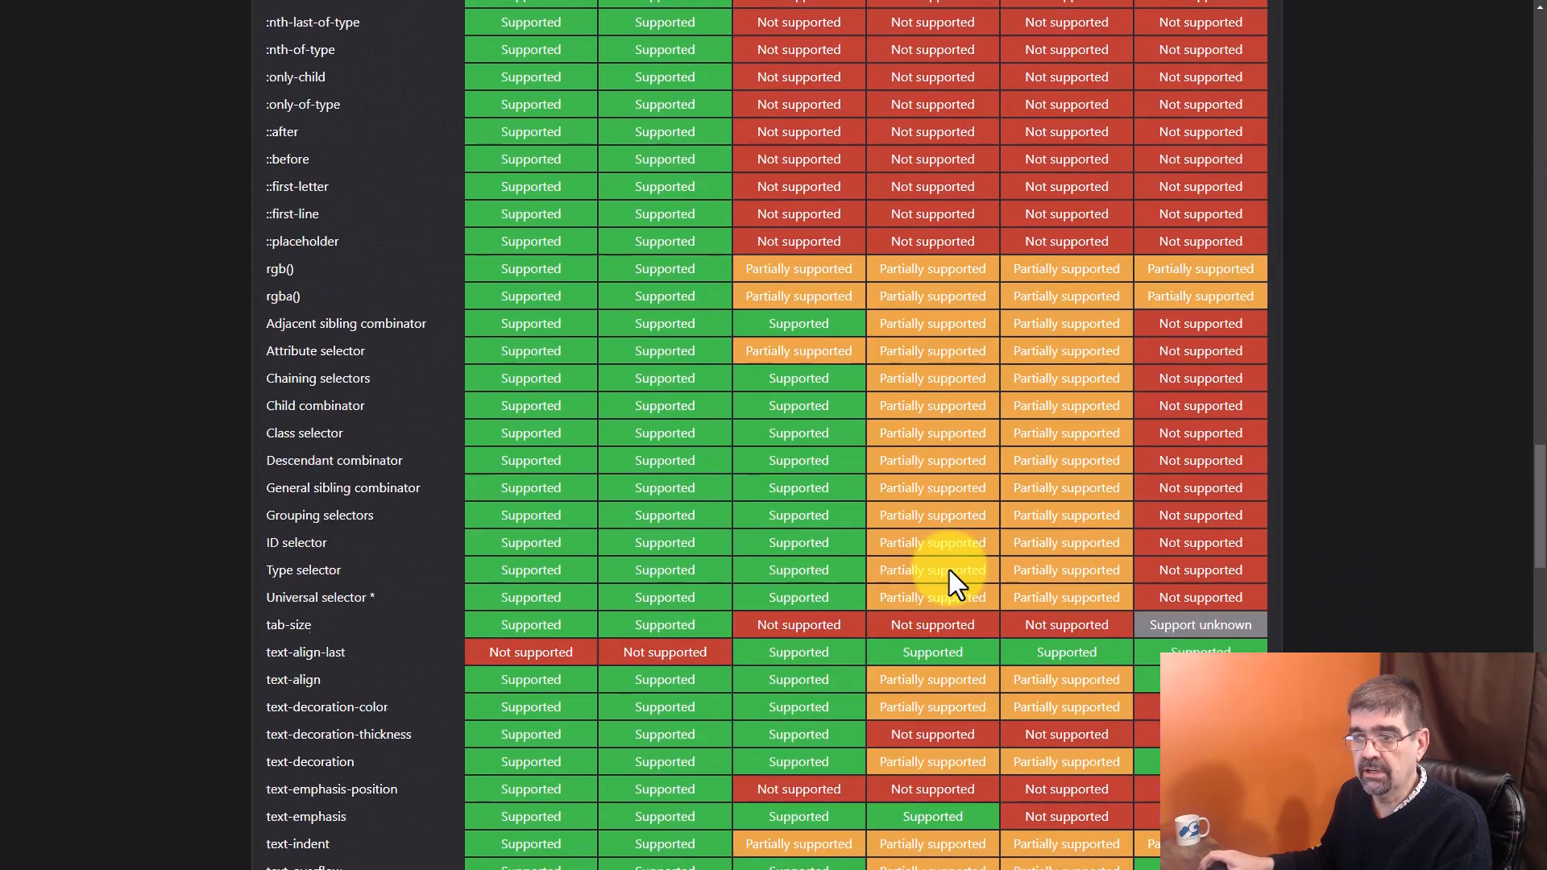
pyautogui.scroll(-3)
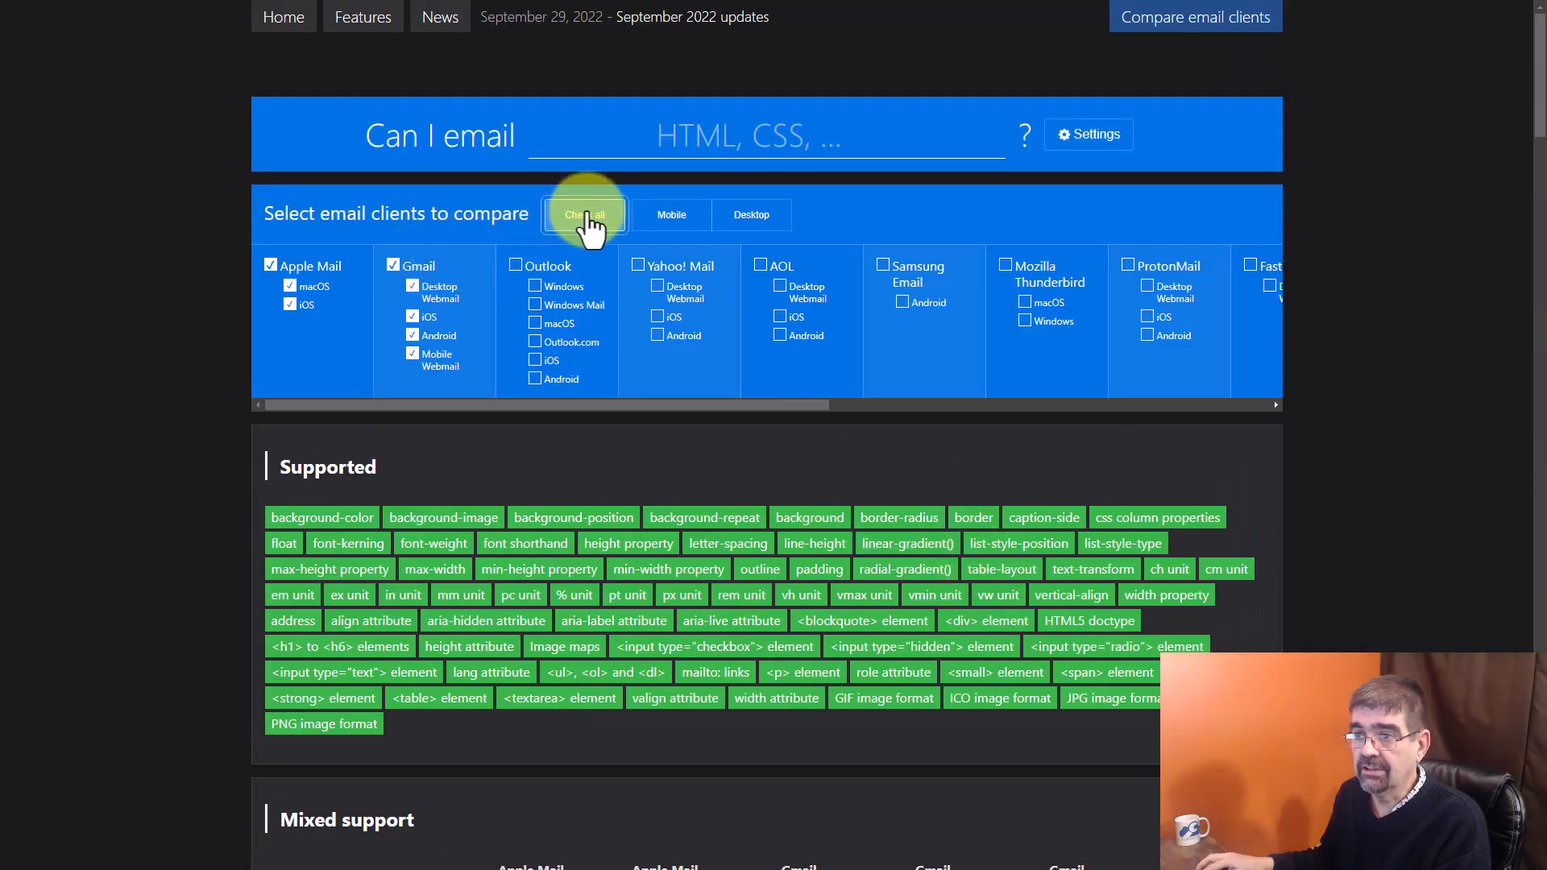
# Check all email clients and scroll through the shrunken common-support results.
pyautogui.click(584, 214)
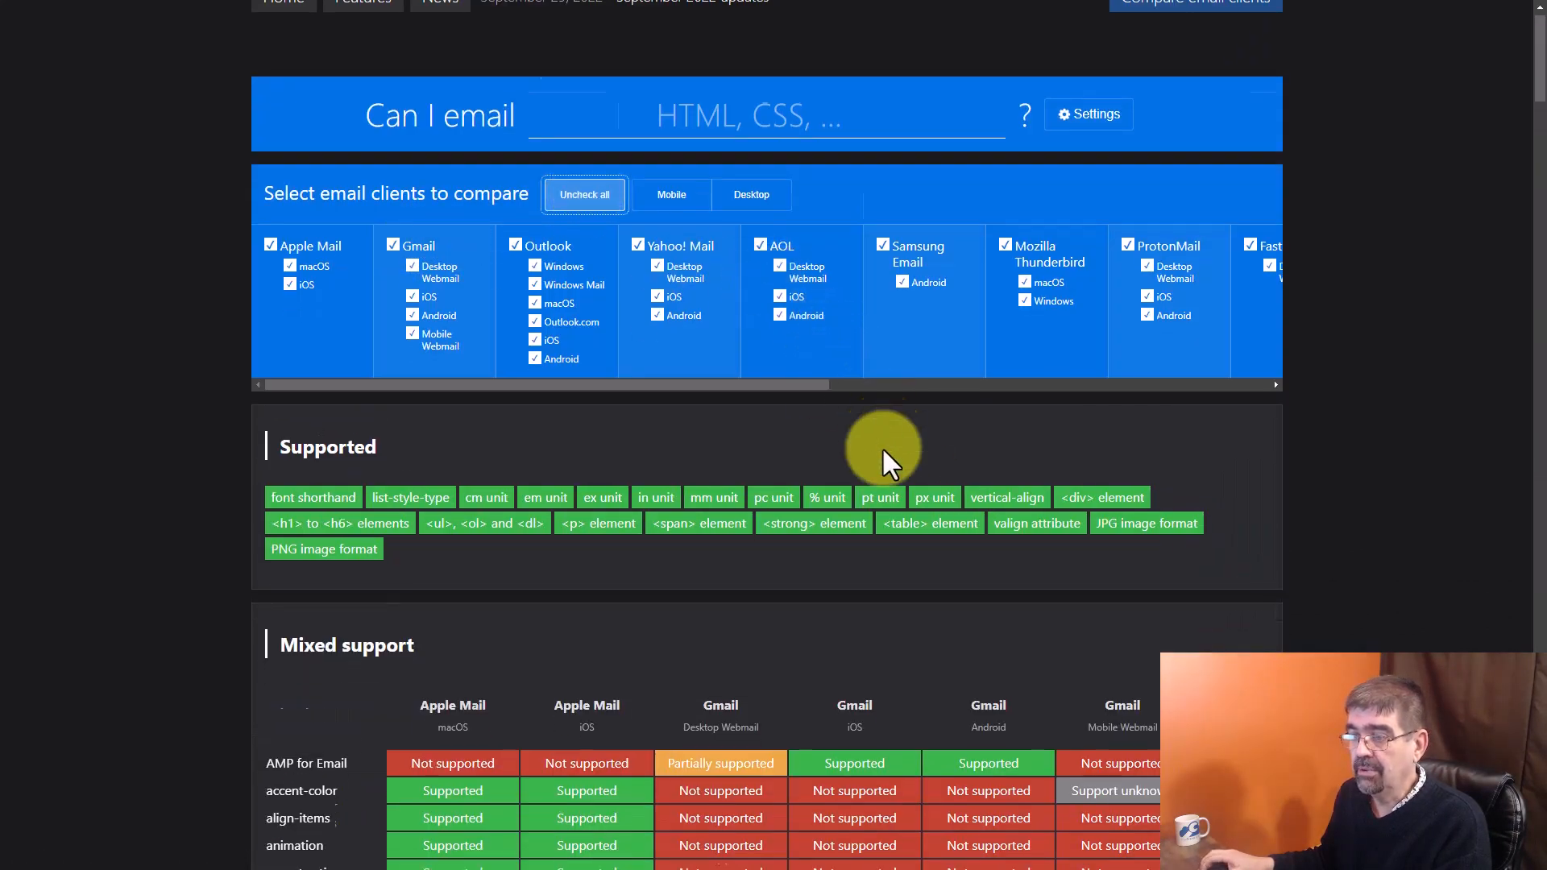
pyautogui.scroll(-3)
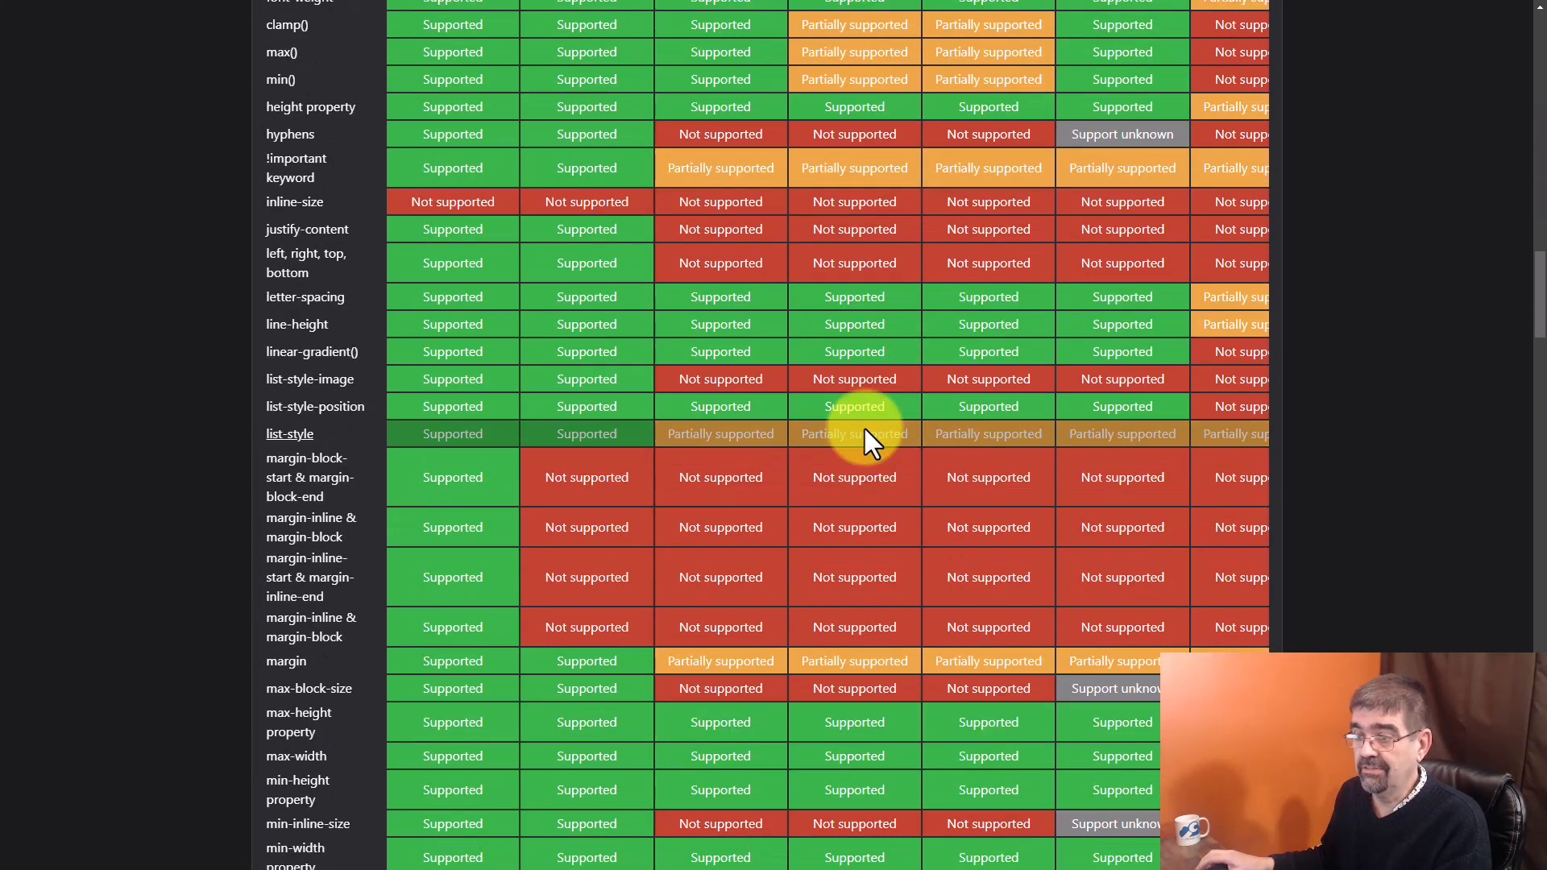
pyautogui.scroll(-3)
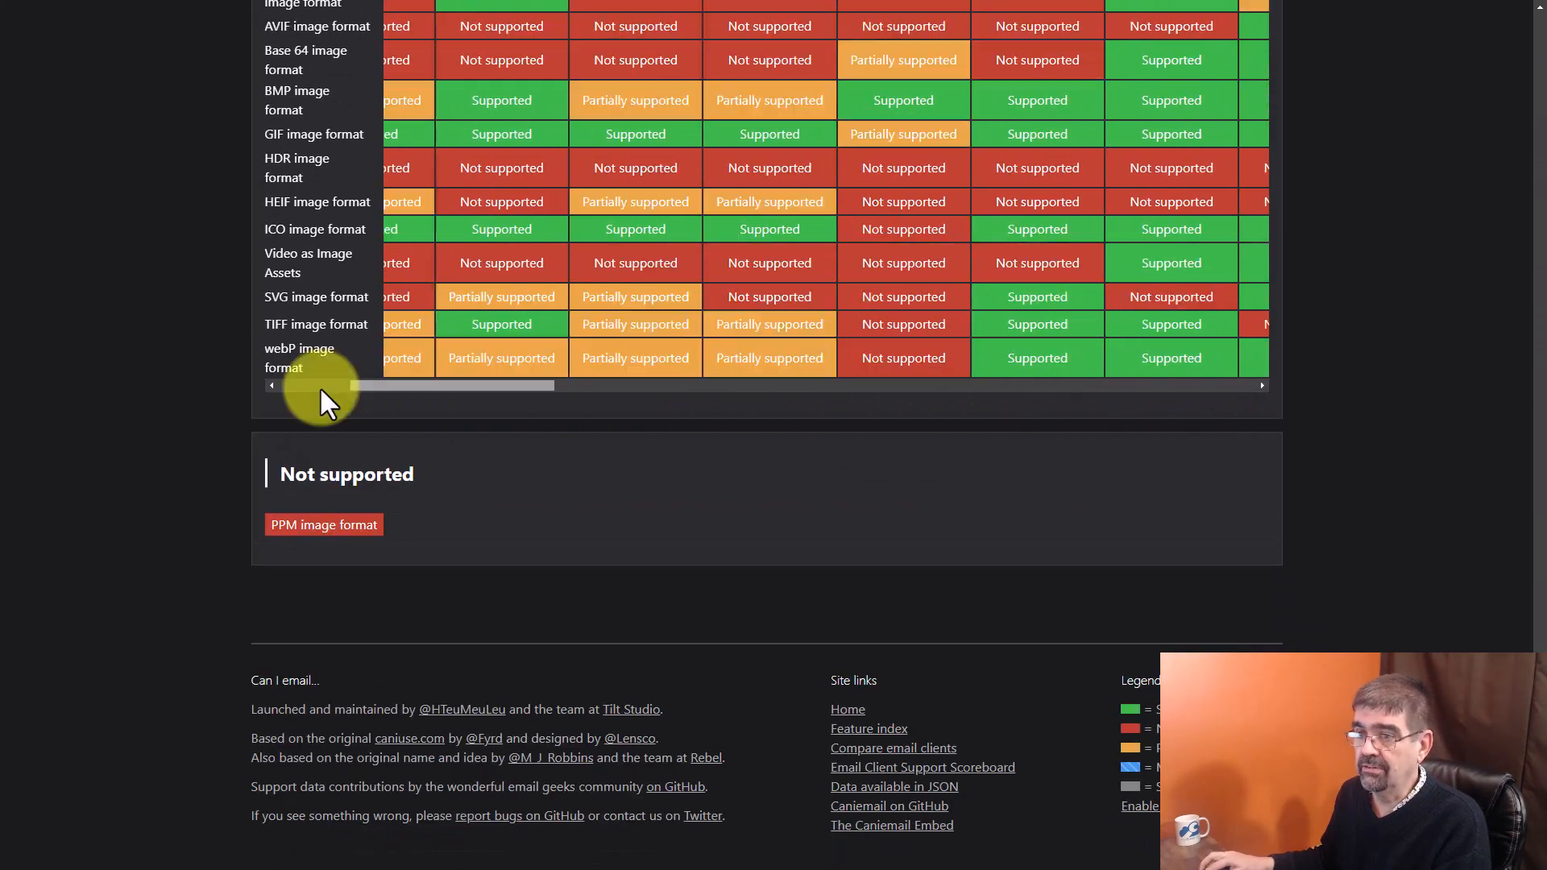
pyautogui.scroll(3)
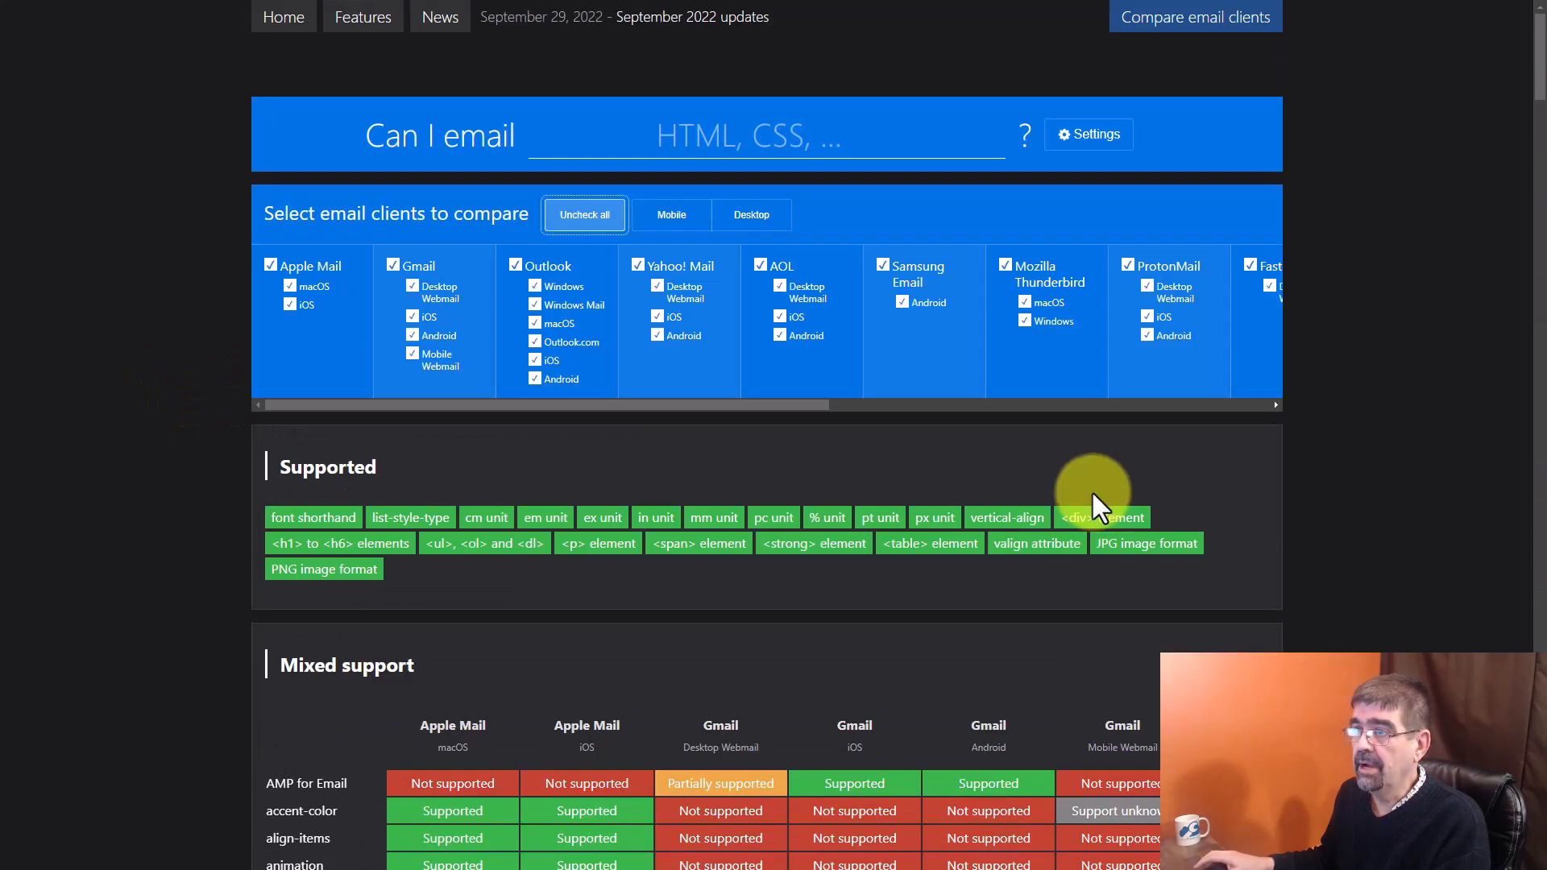
# Uncheck all clients and scroll down to the Email Clients index.
pyautogui.click(584, 214)
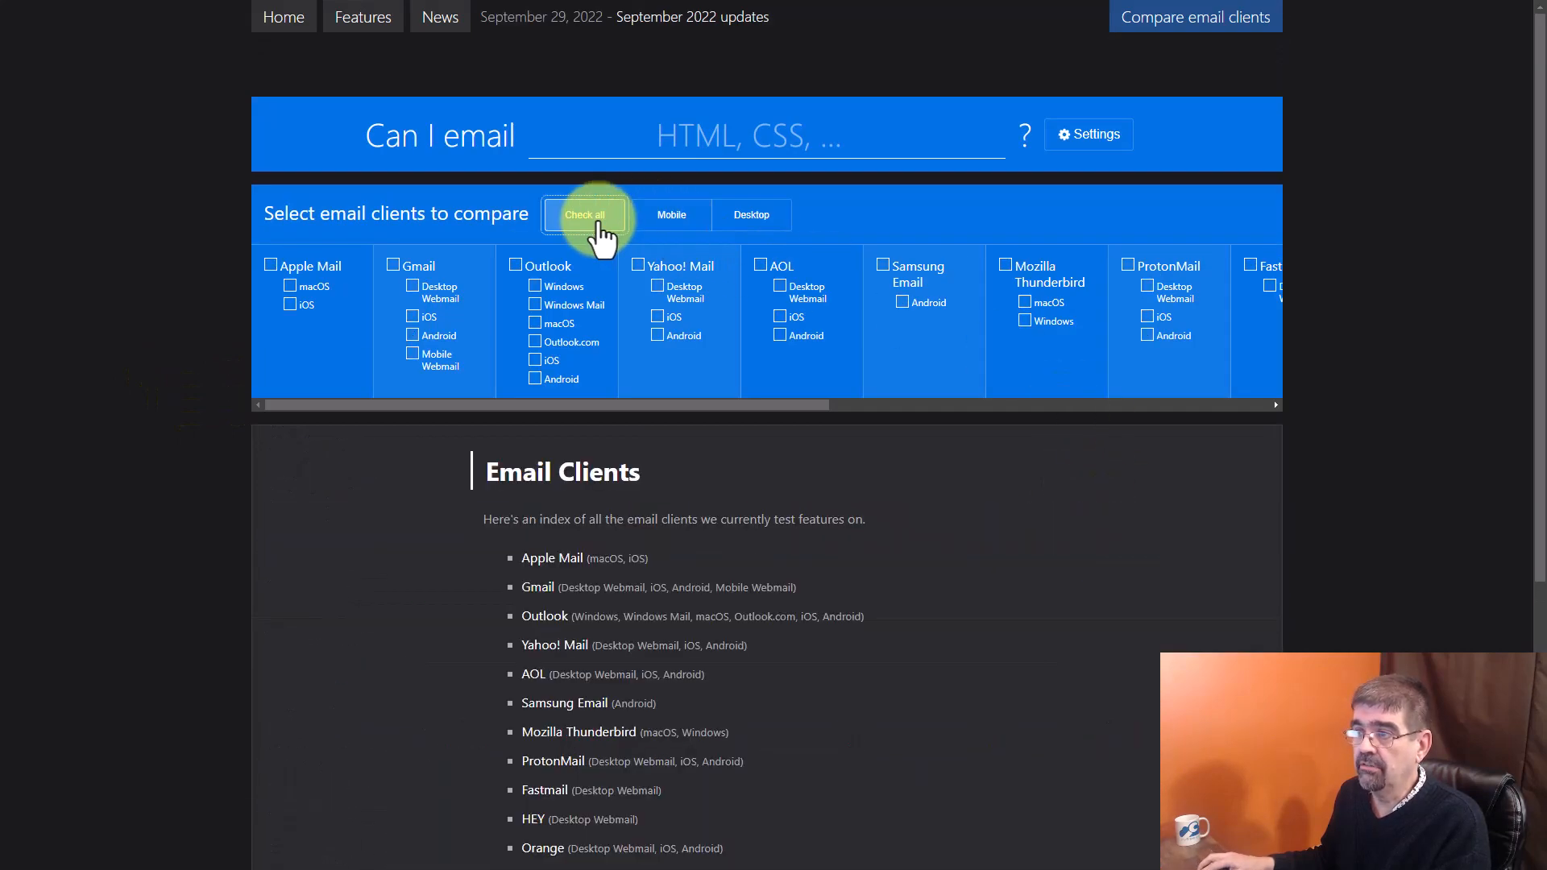
pyautogui.scroll(-3)
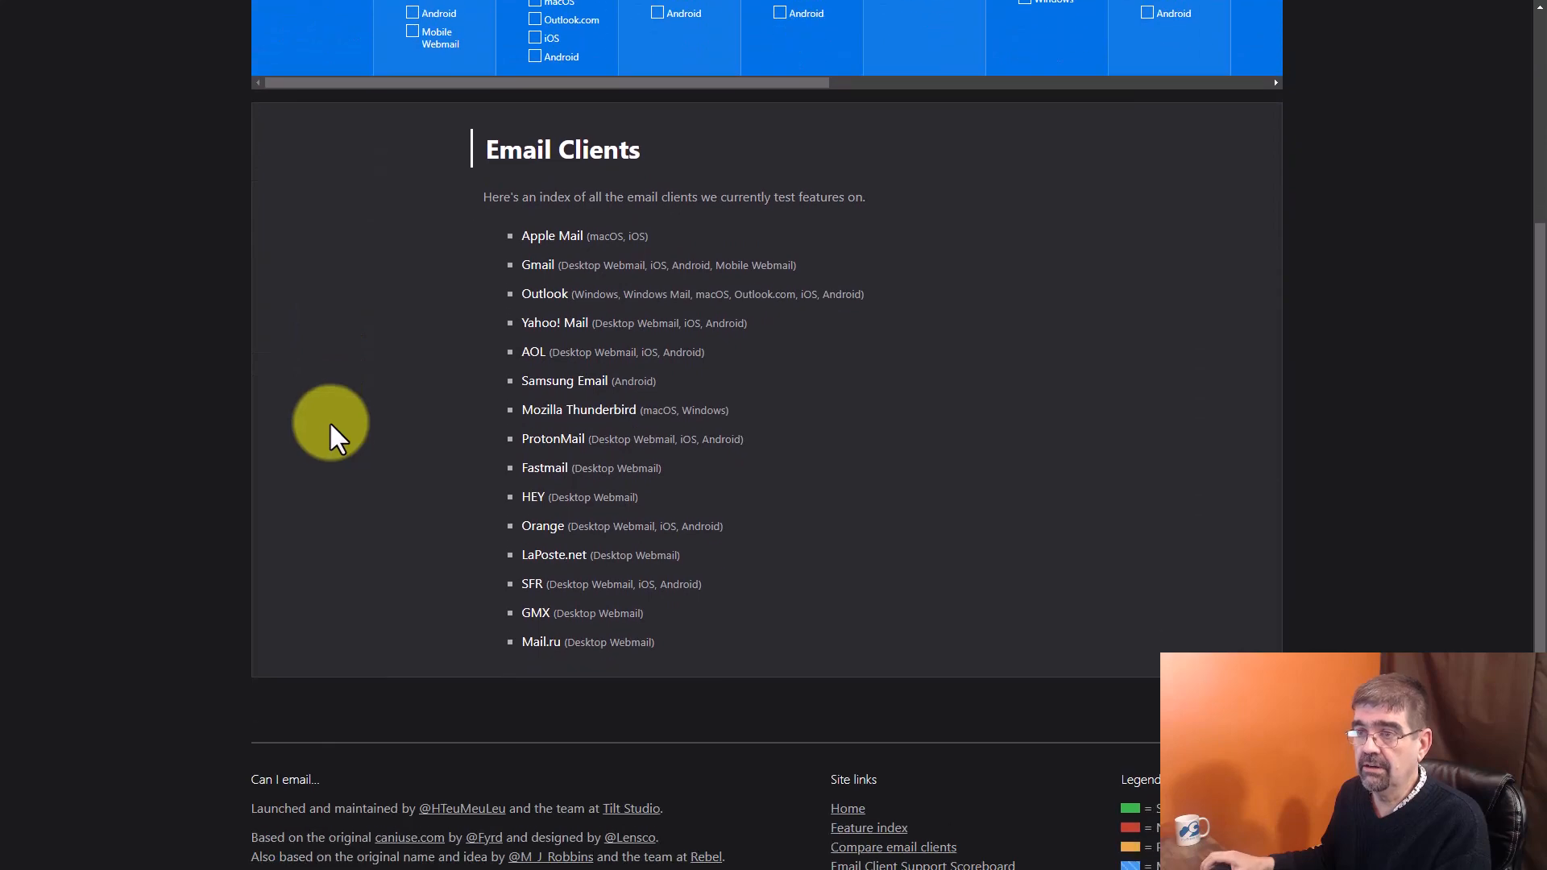
pyautogui.moveTo(311, 227)
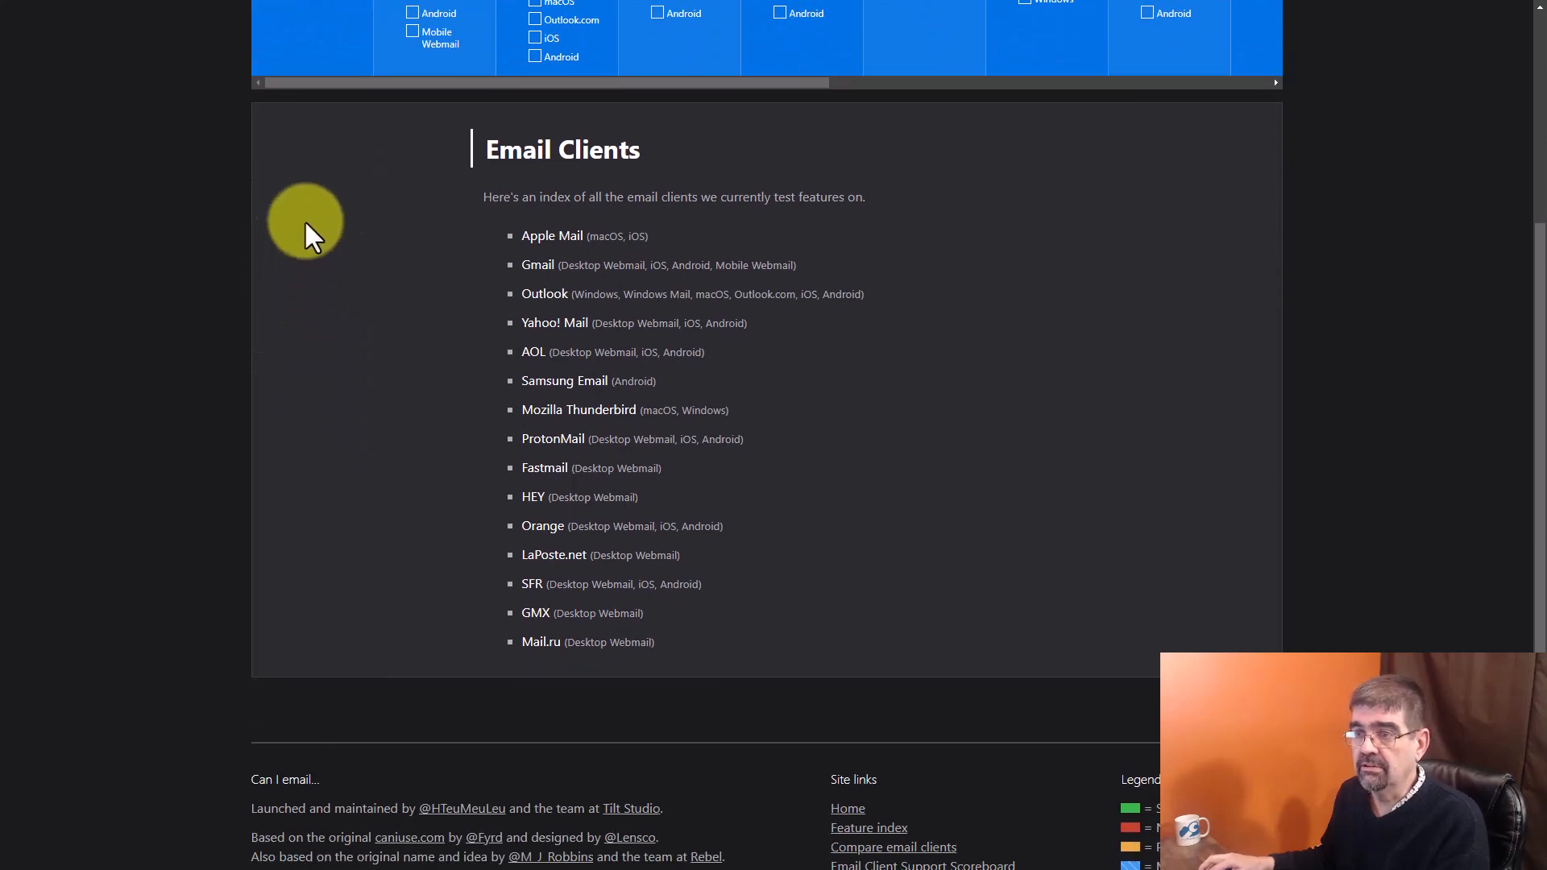
pyautogui.moveTo(551, 236)
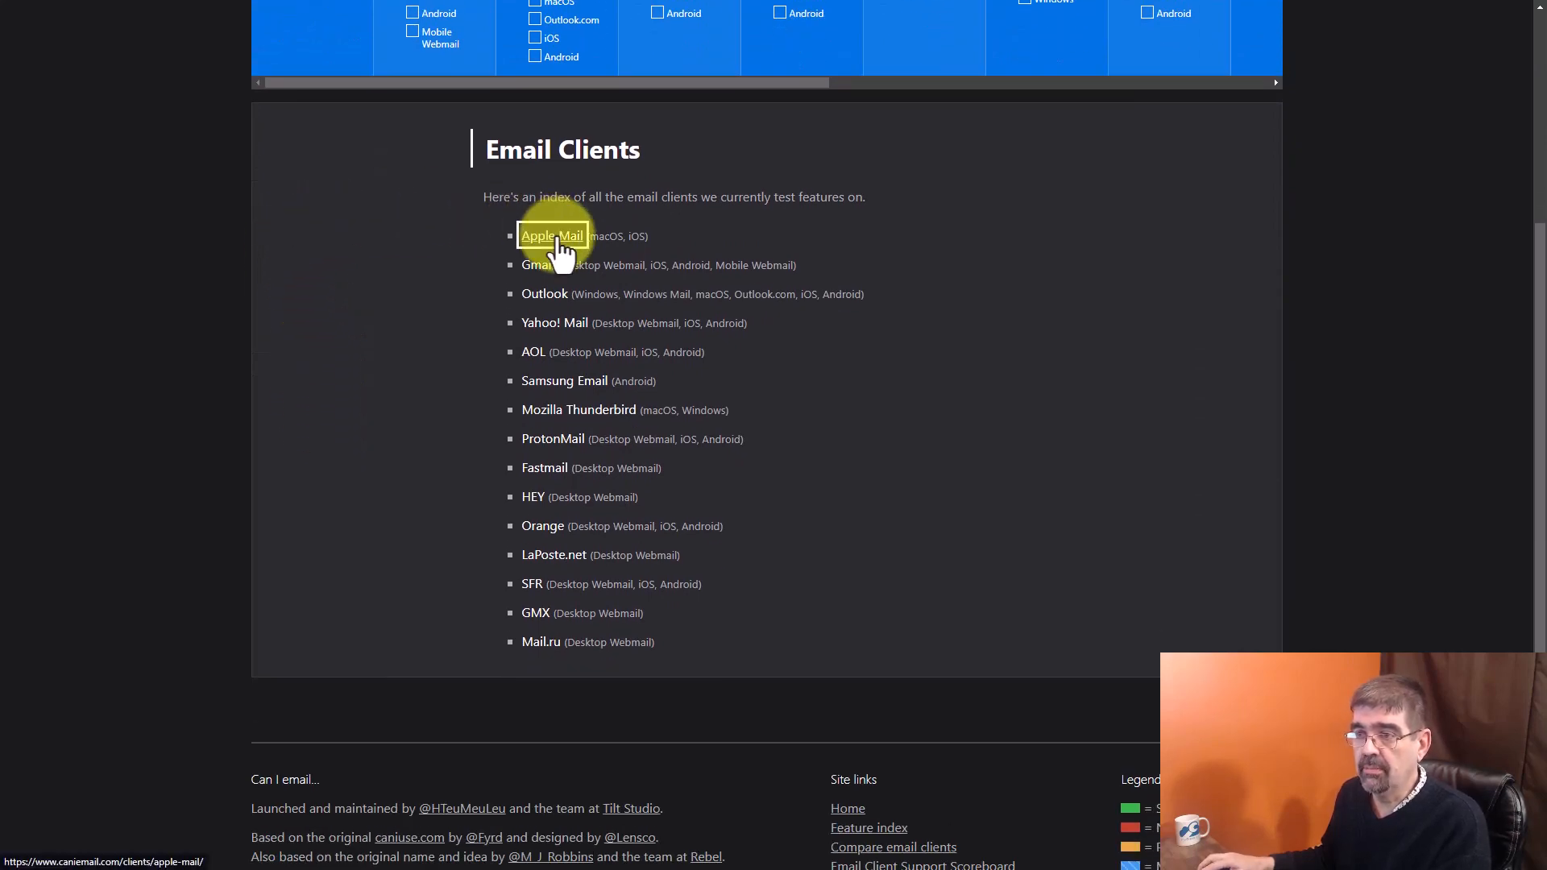
pyautogui.click(551, 236)
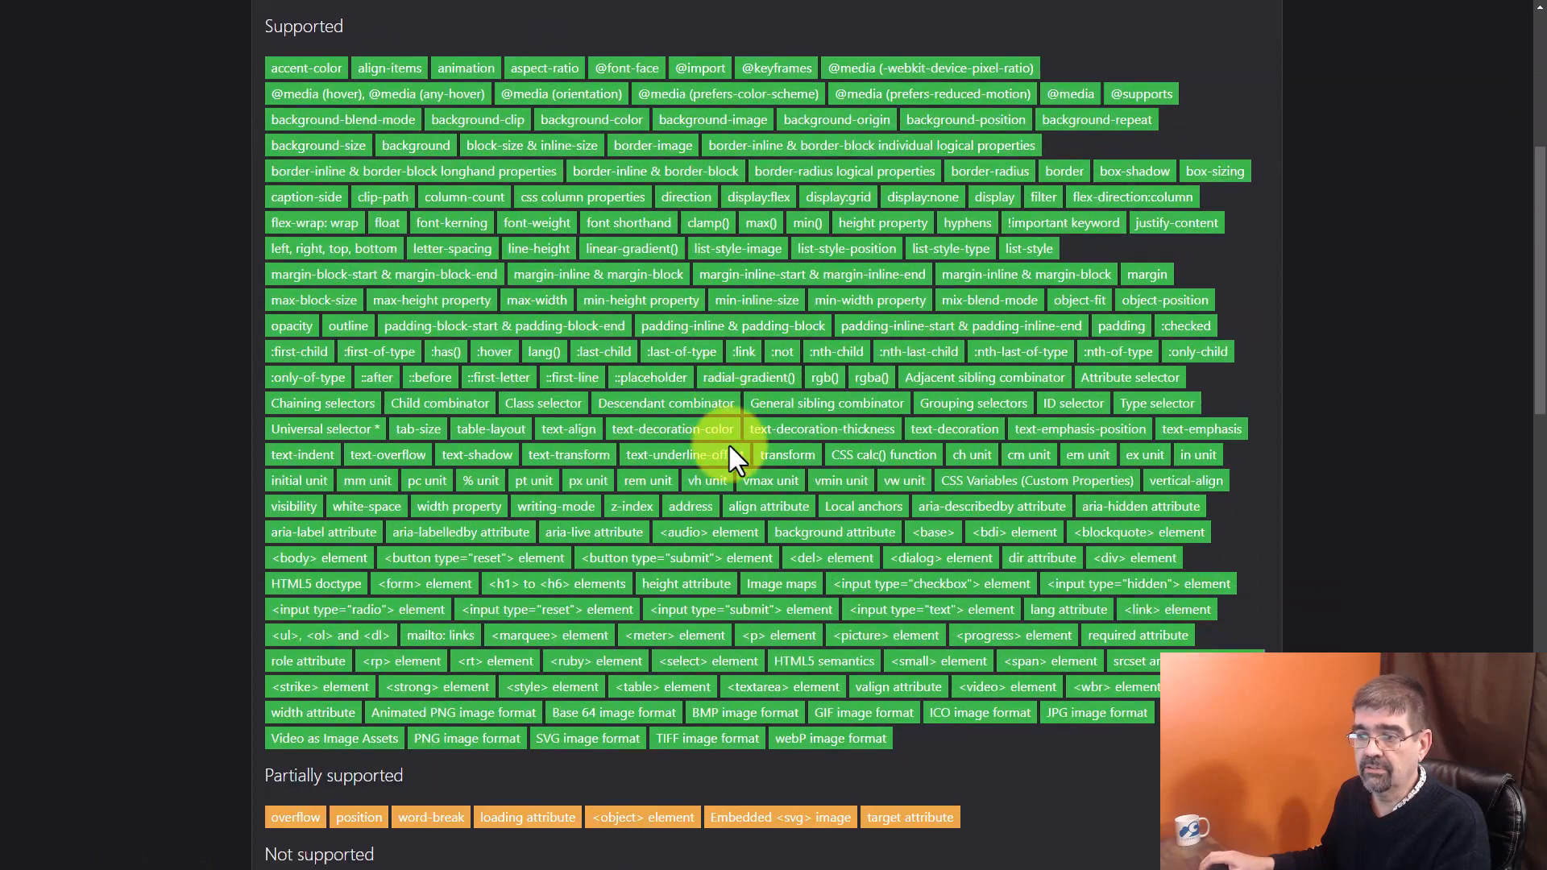
pyautogui.scroll(-3)
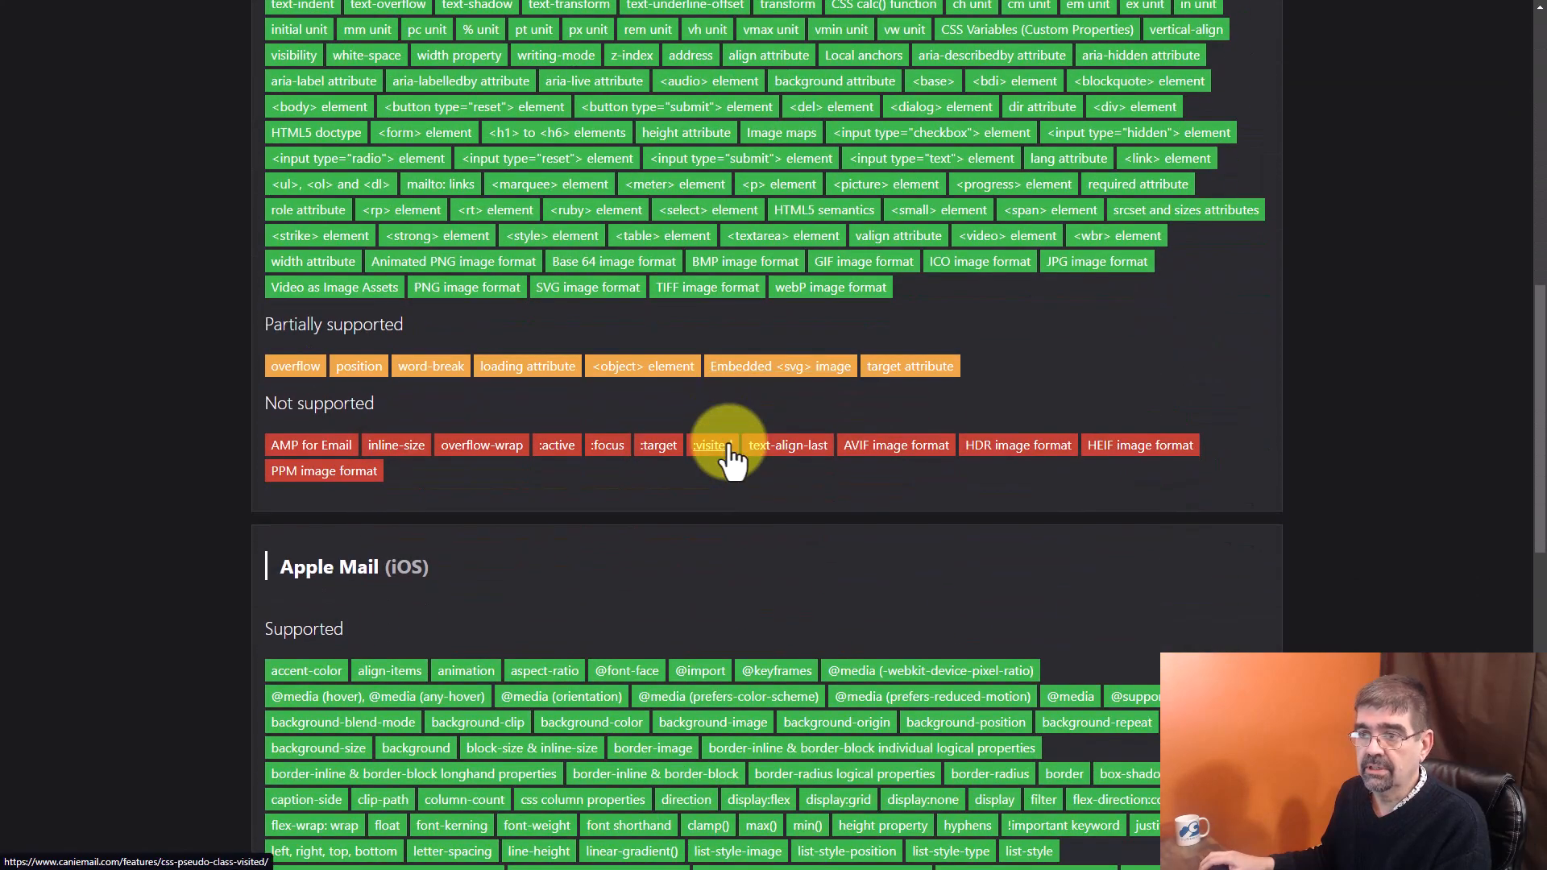
pyautogui.scroll(3)
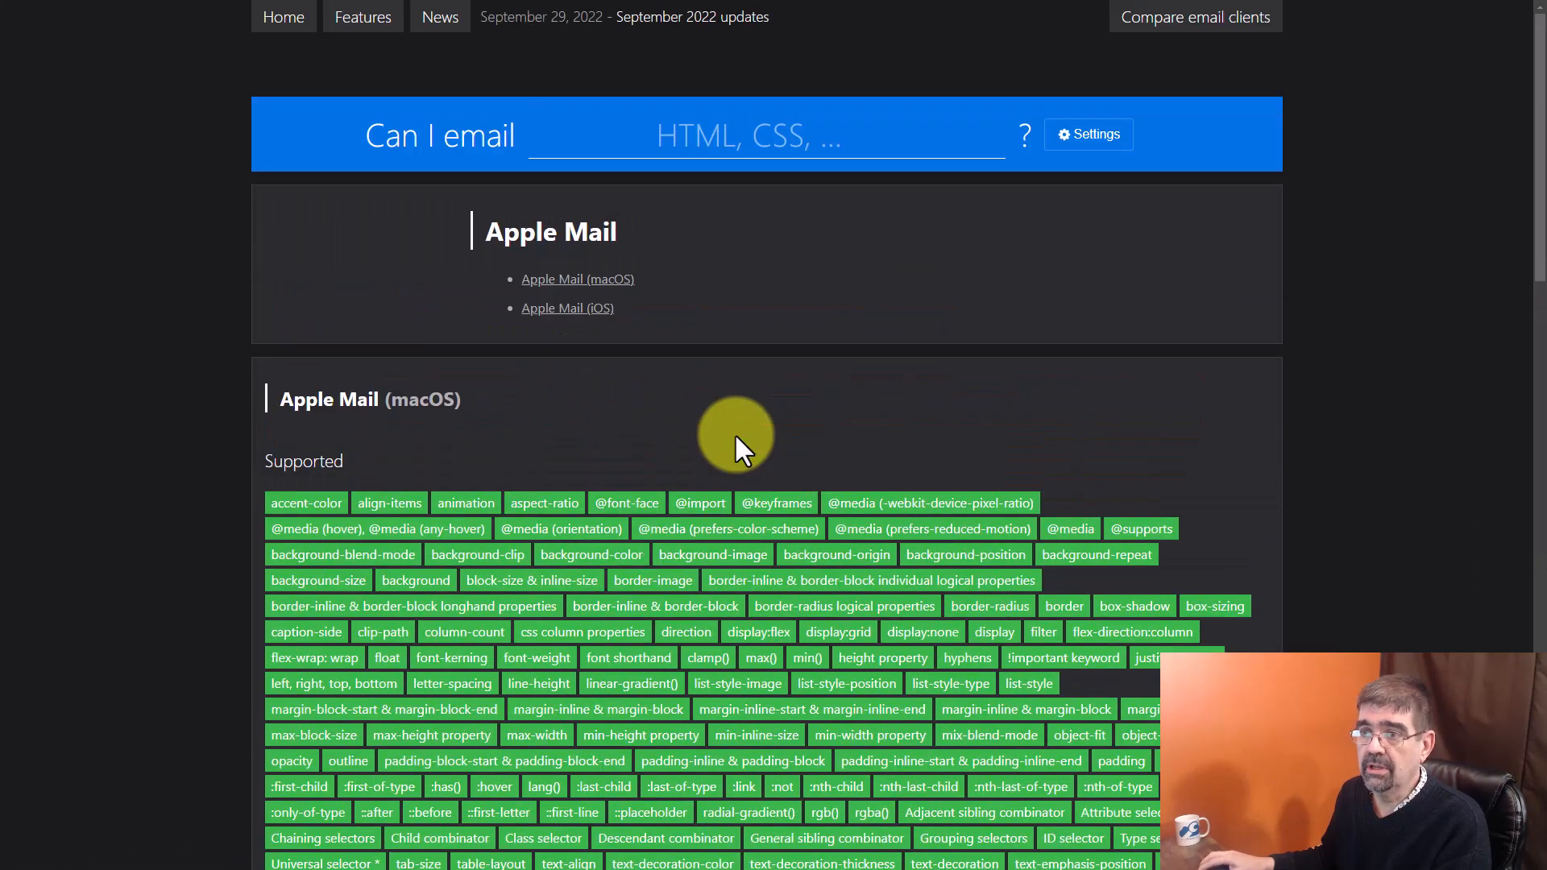
pyautogui.moveTo(444, 138)
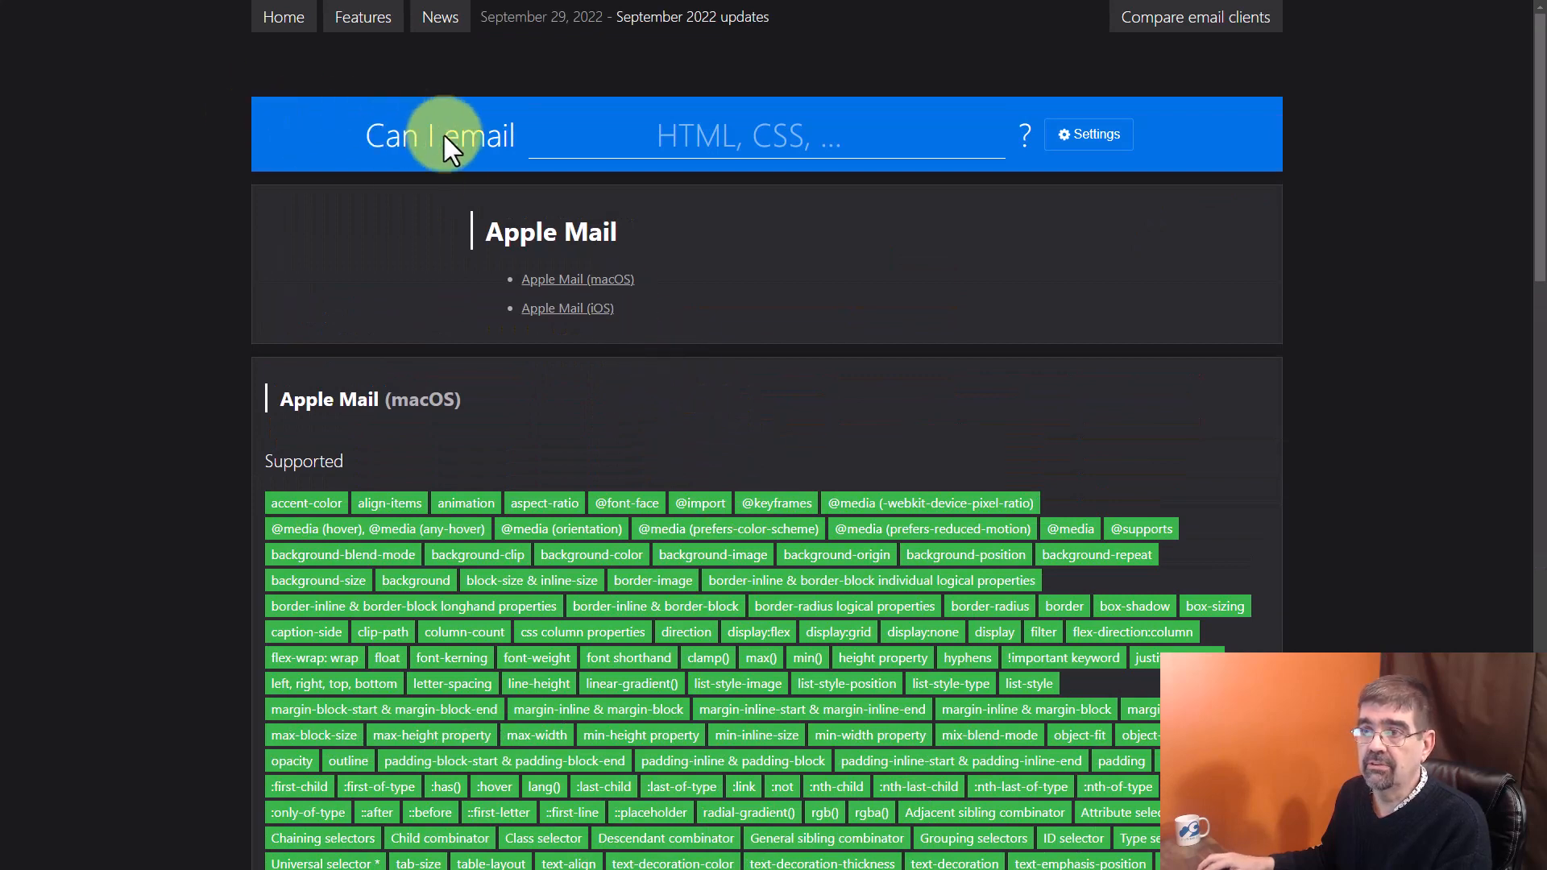
pyautogui.click(1195, 17)
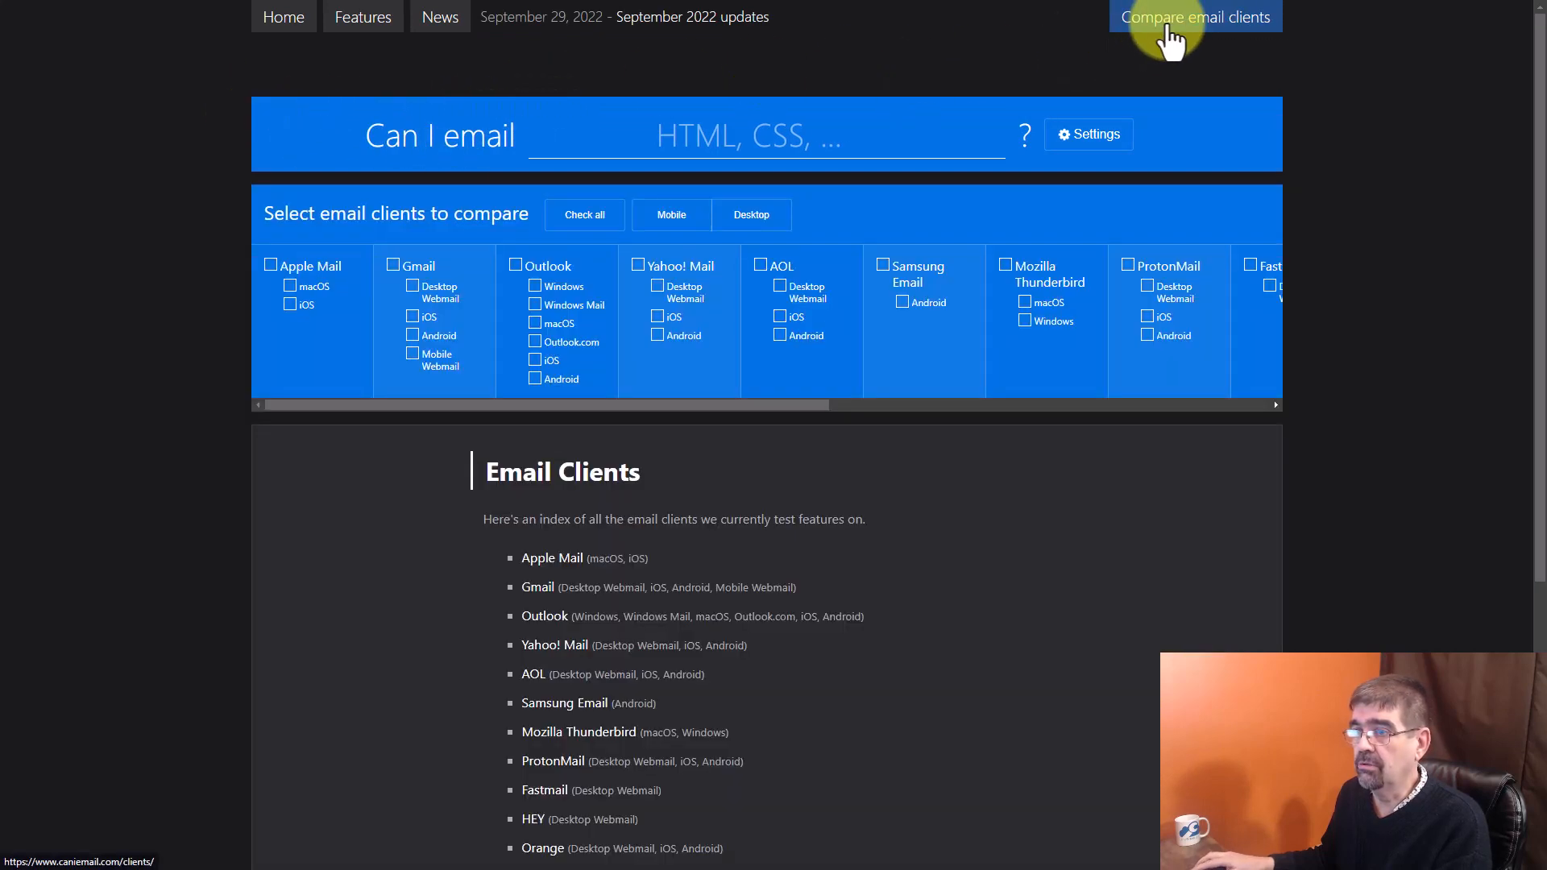